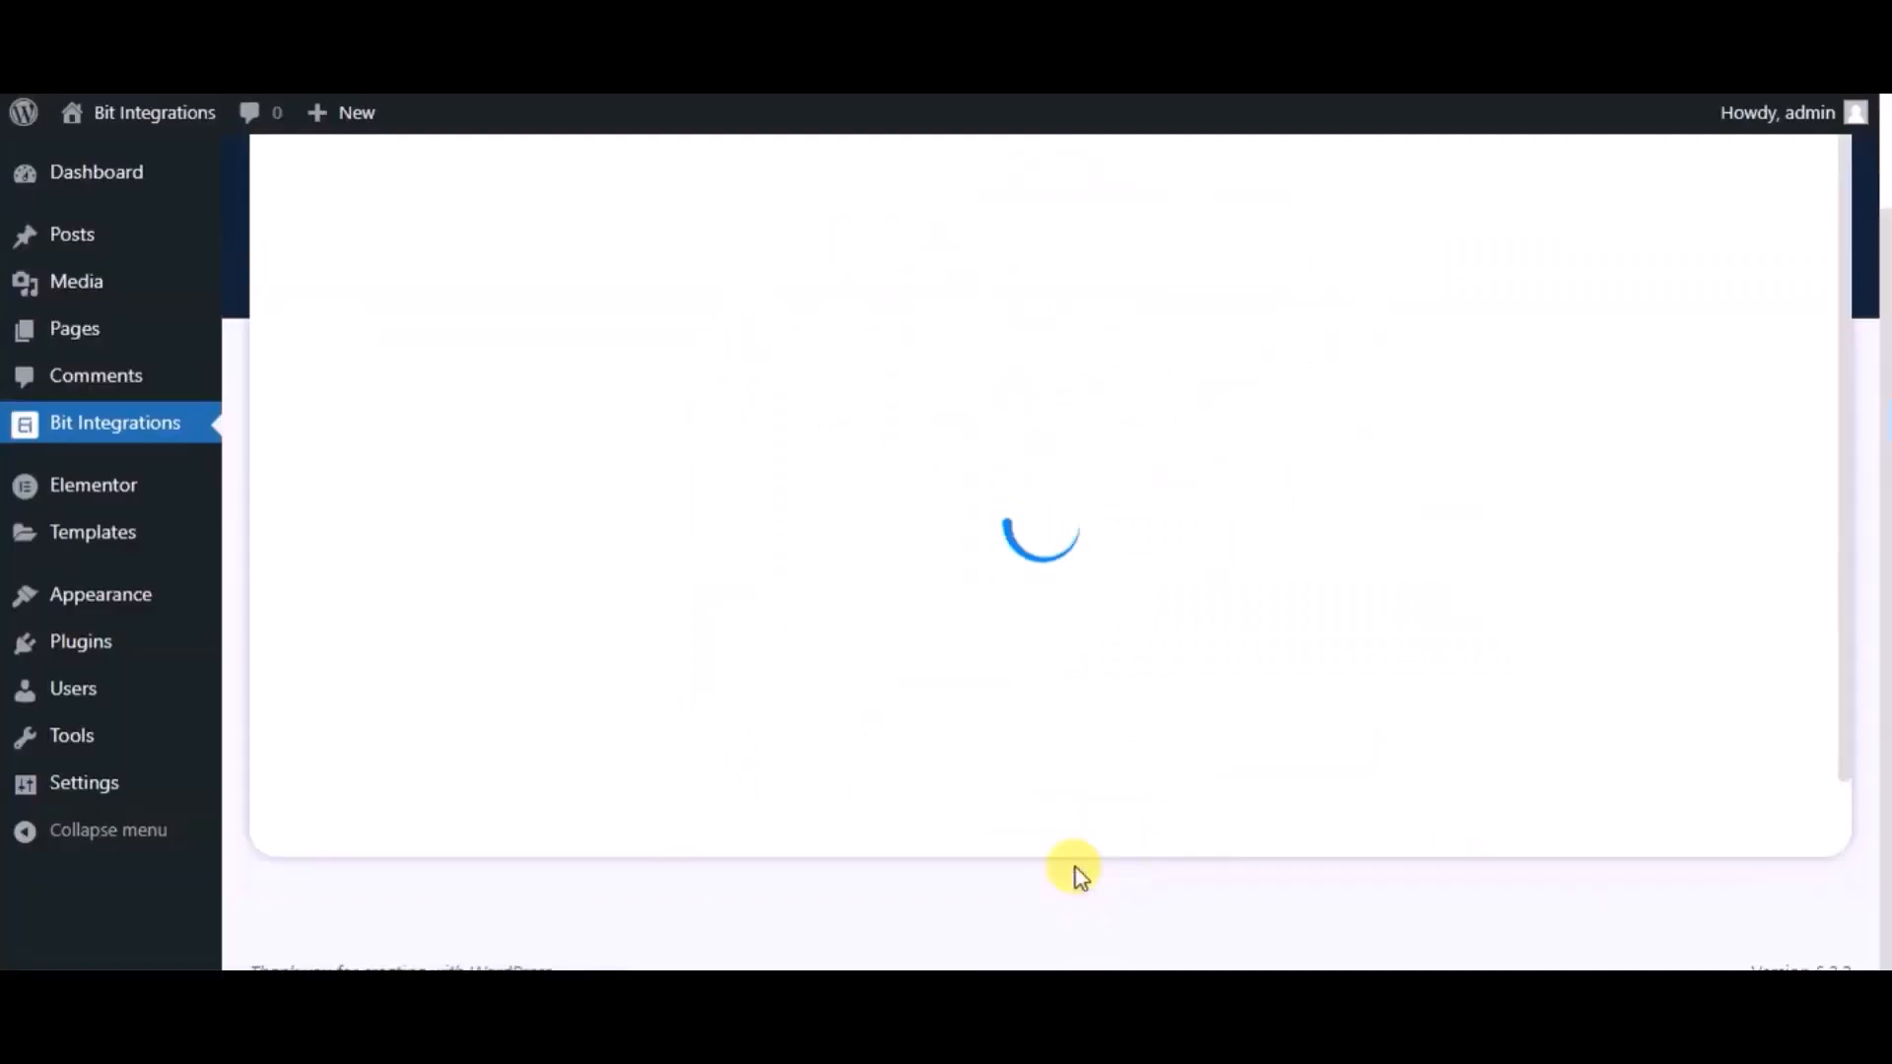
# Step: Pick Elementor and its Contact Form as the trigger, then proceed to action selection
pyautogui.write('ele')
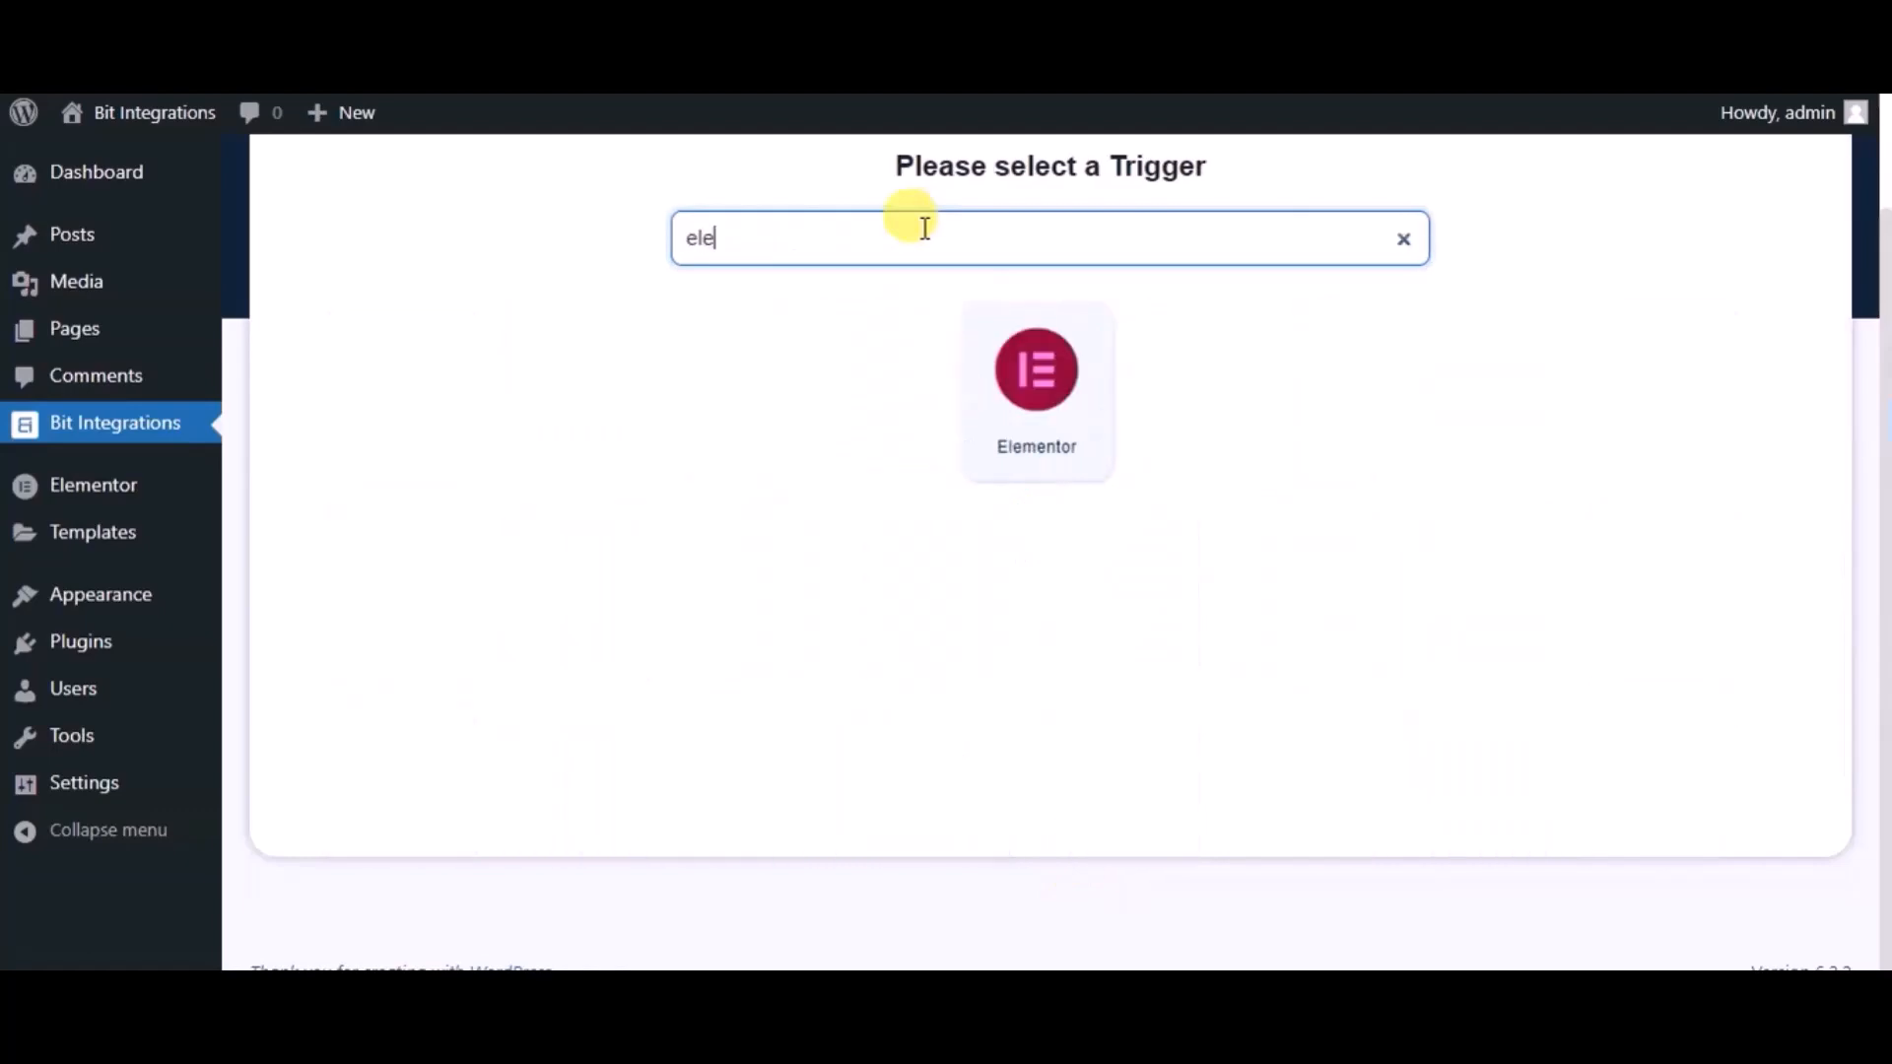
pyautogui.click(1035, 386)
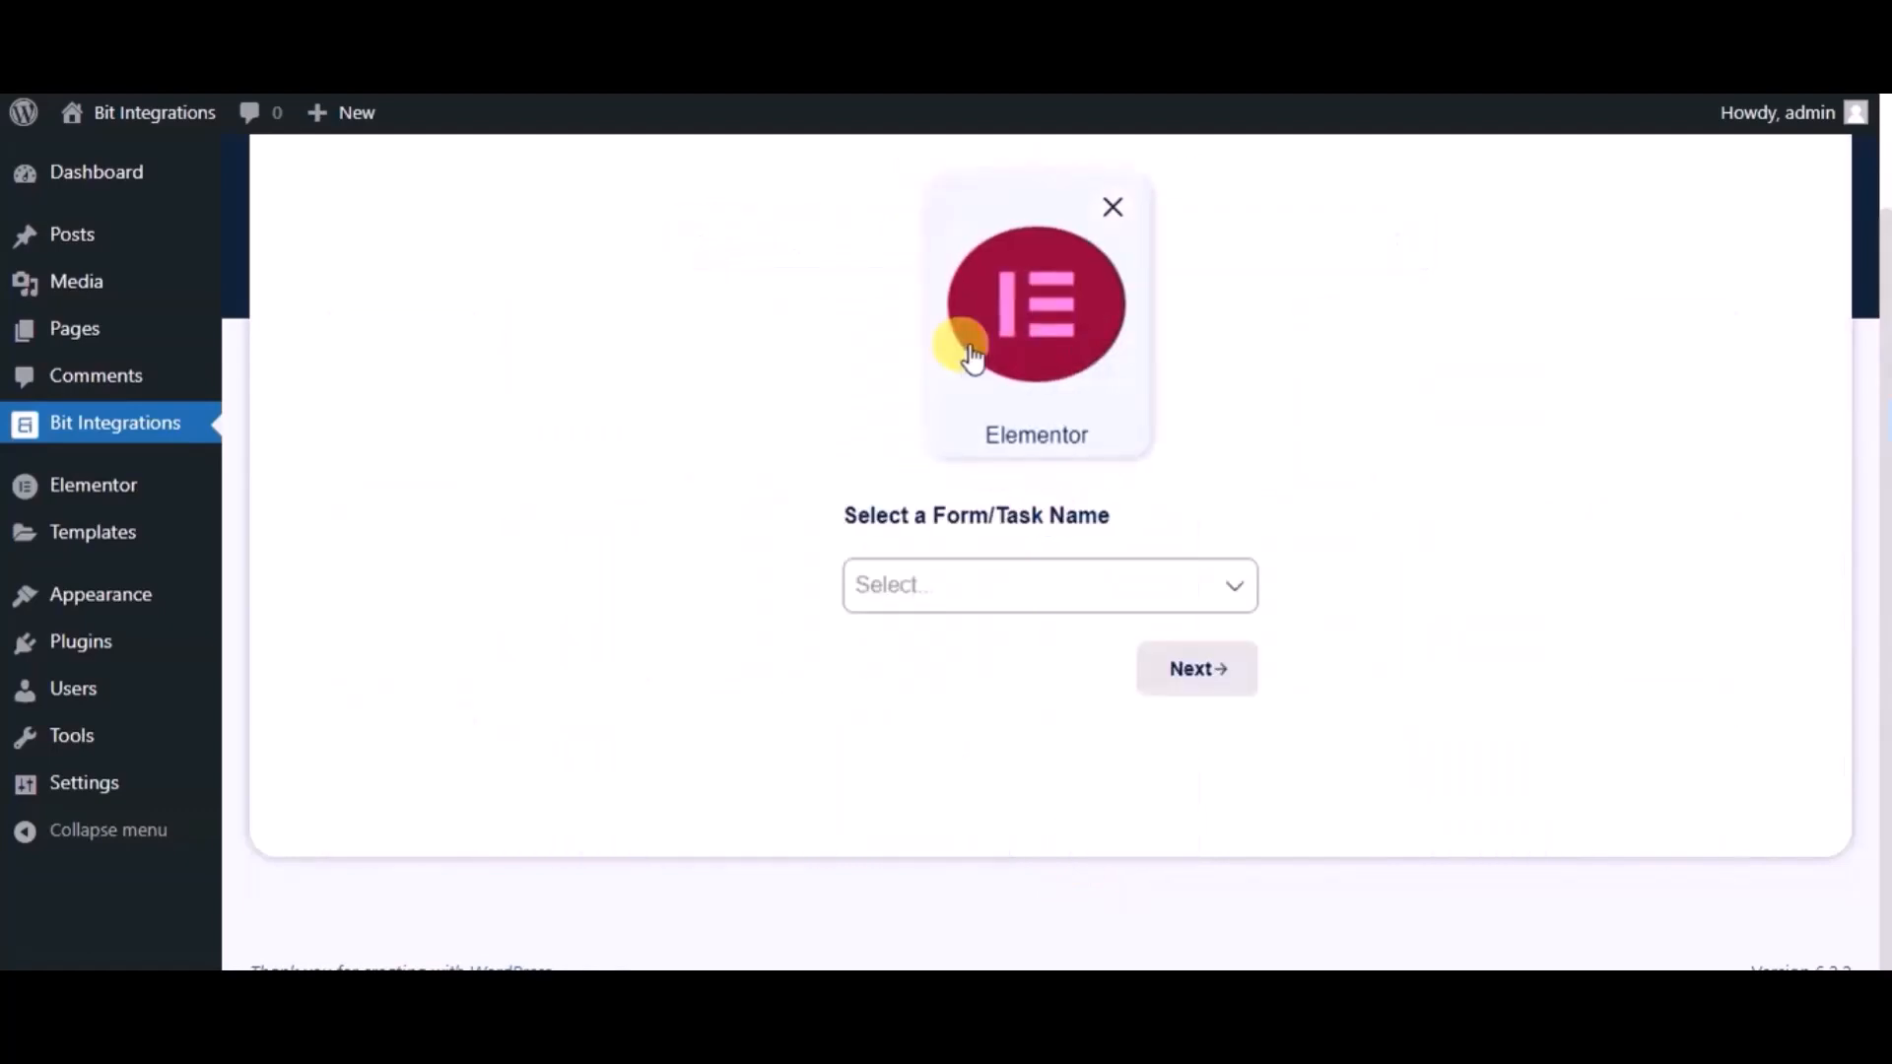
pyautogui.click(1047, 583)
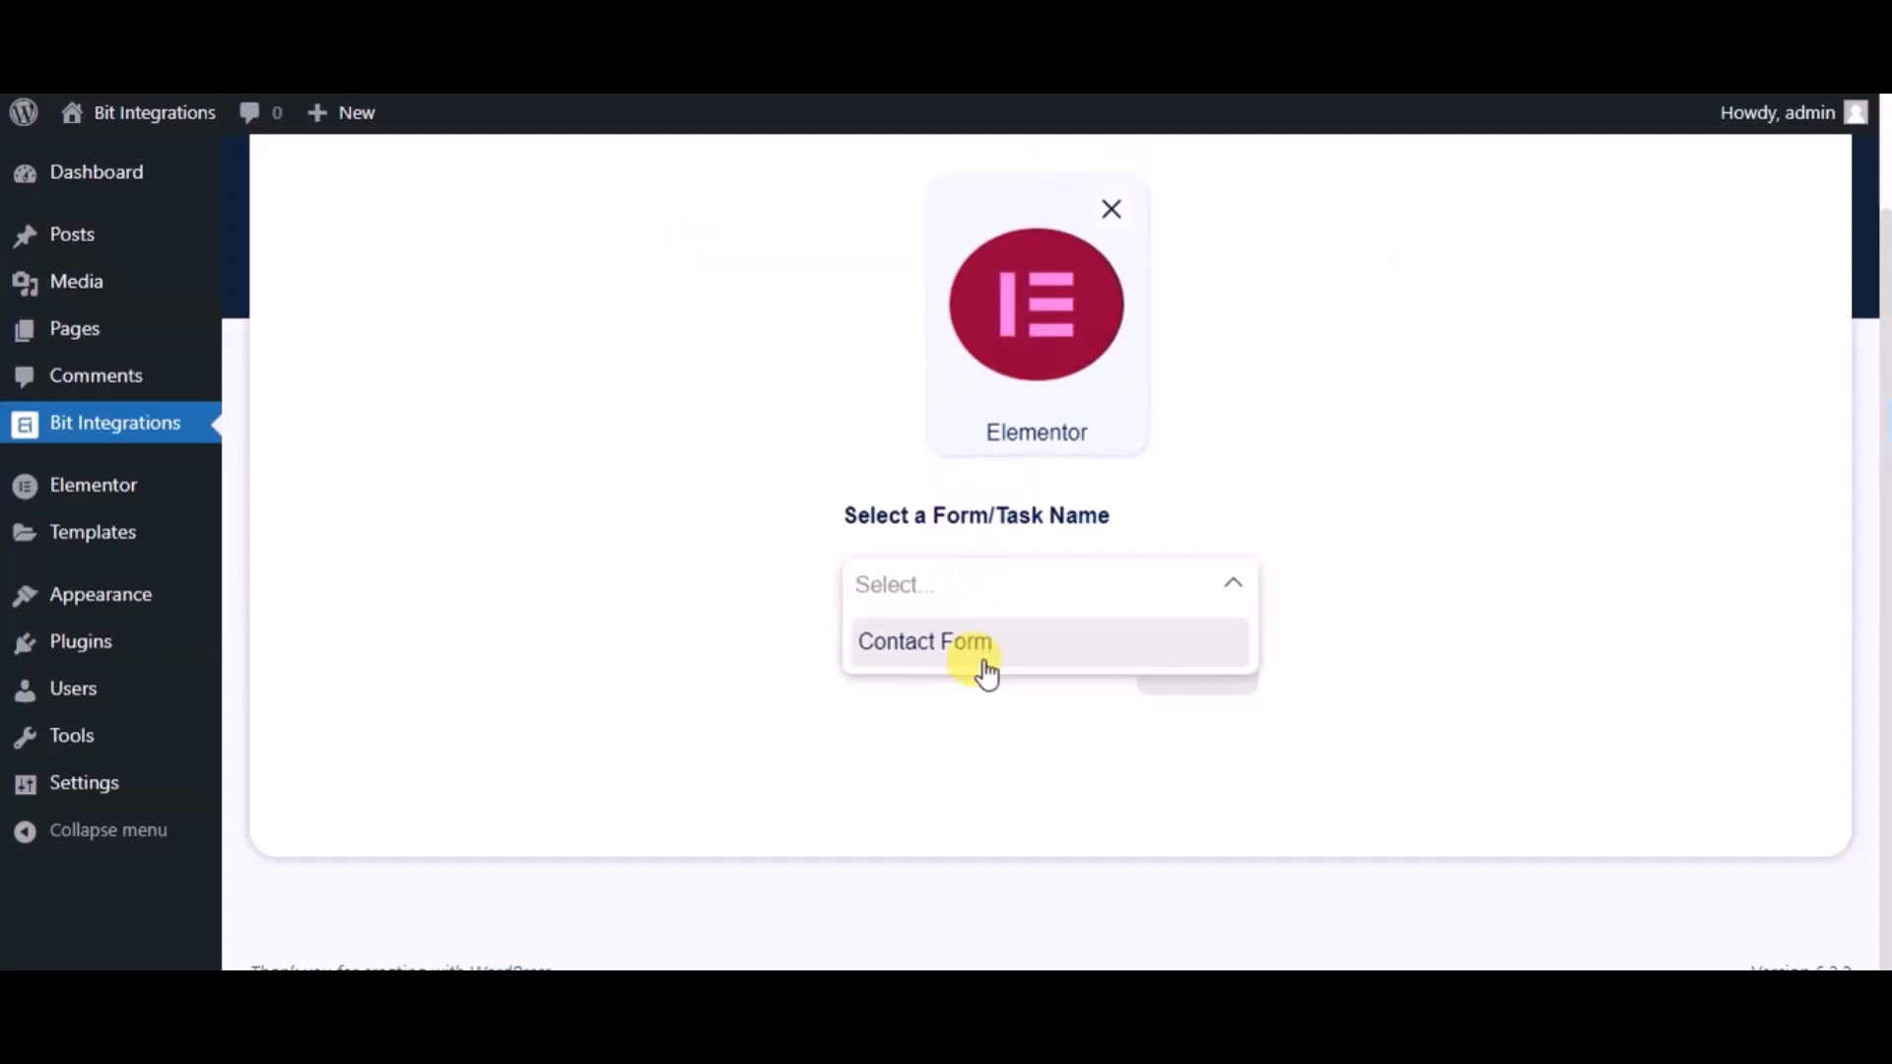
pyautogui.click(924, 641)
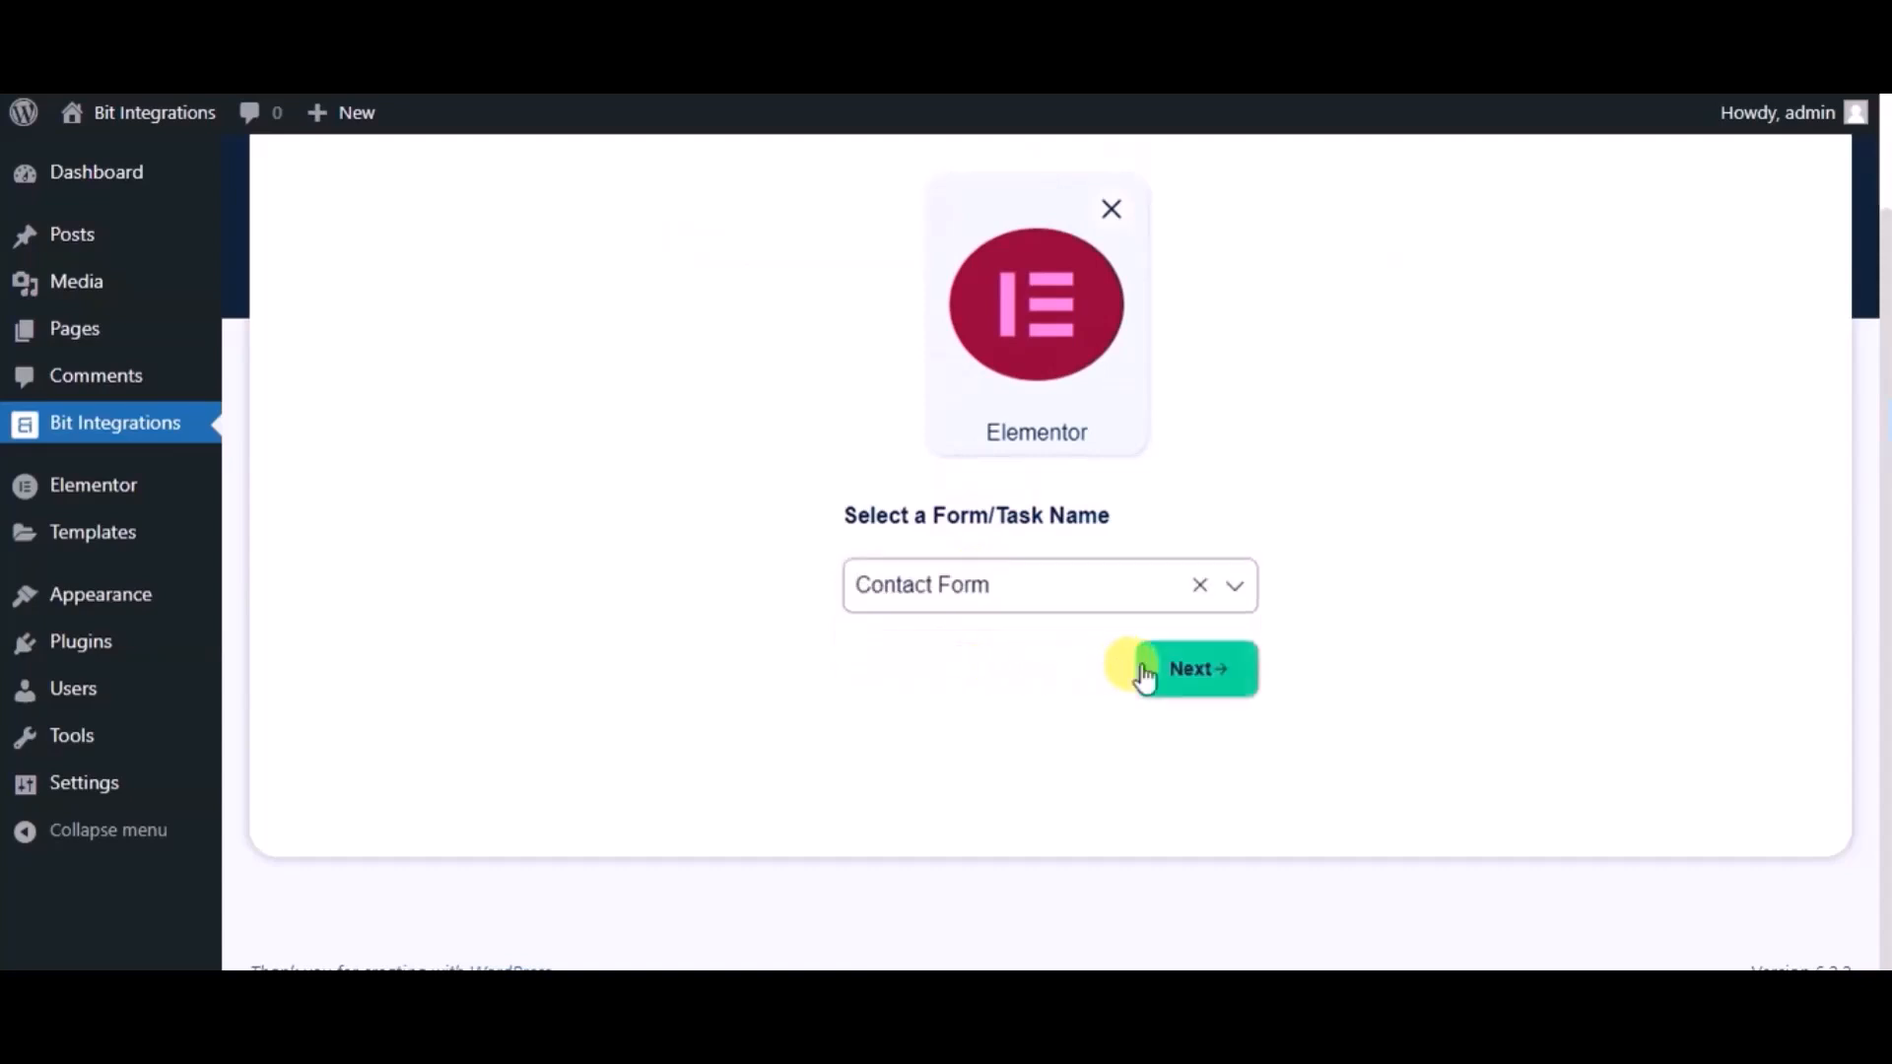
pyautogui.click(1179, 668)
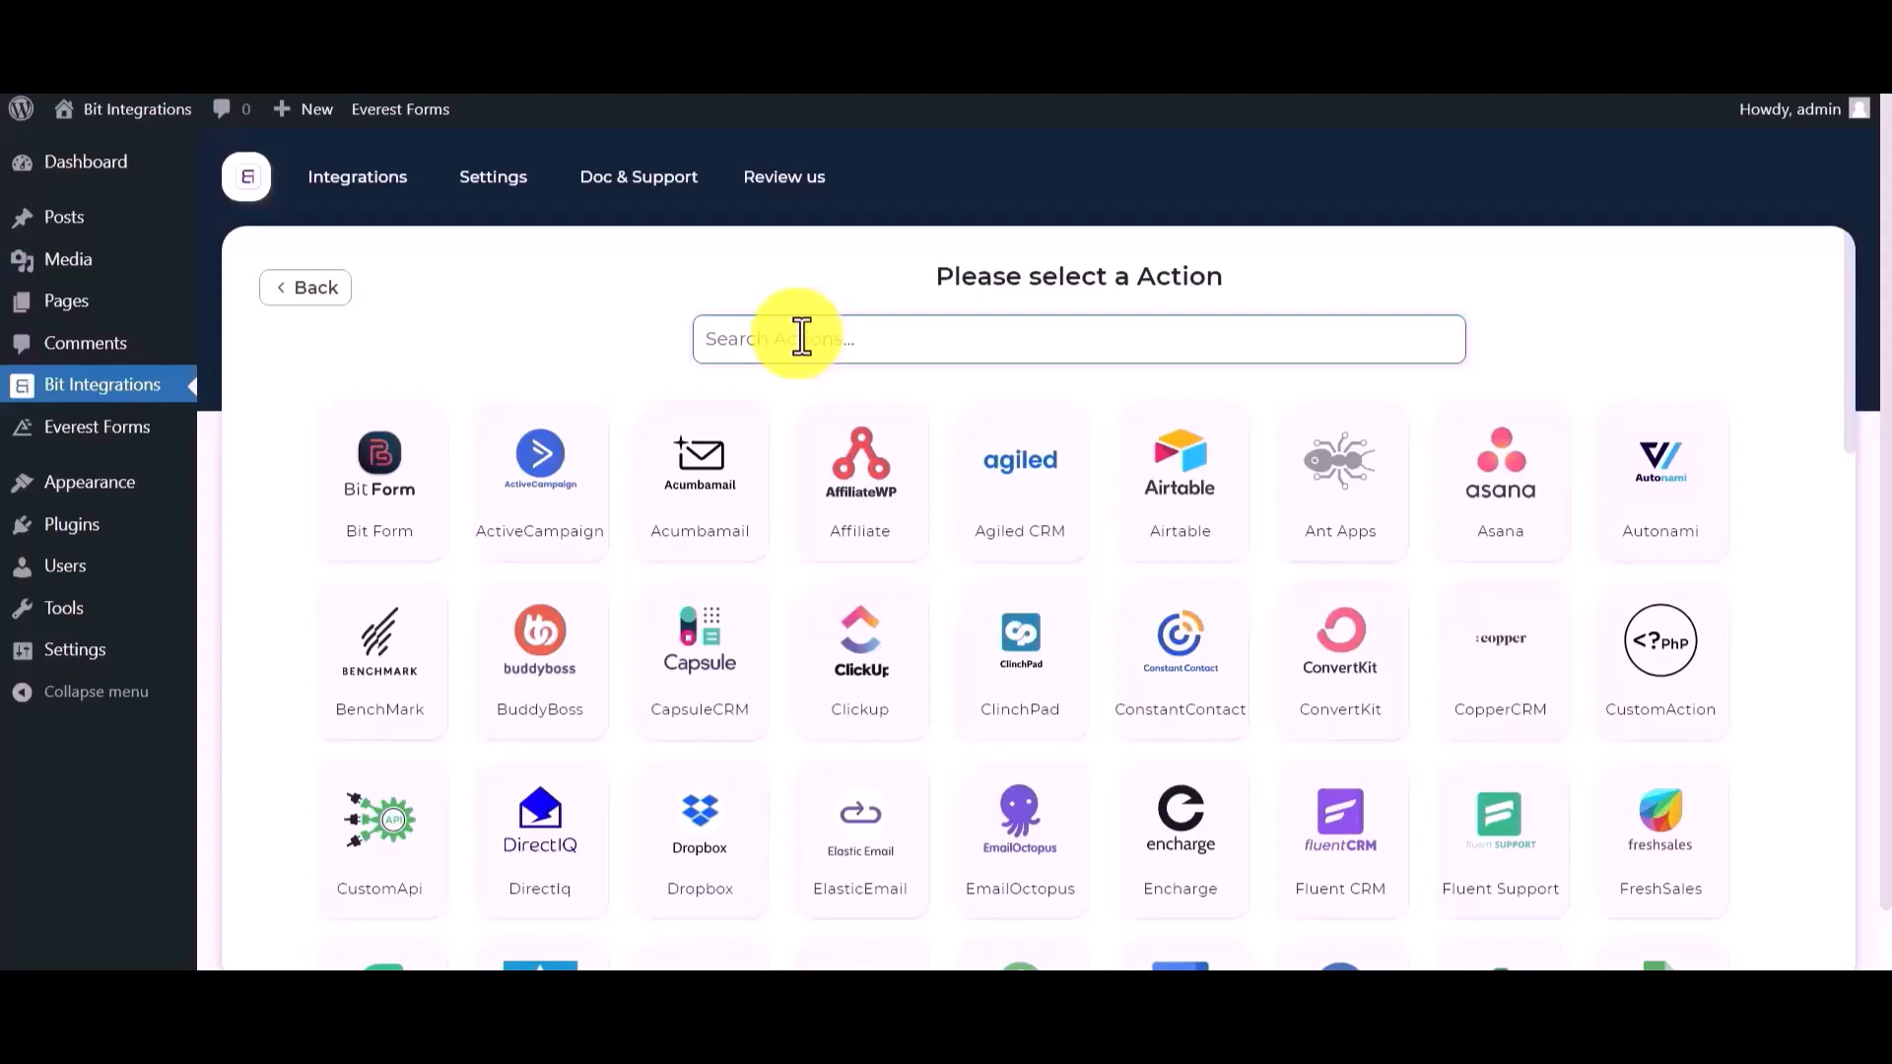
# Step: Search 'air' and choose Airtable as the action, opening its integration settings
pyautogui.write('air')
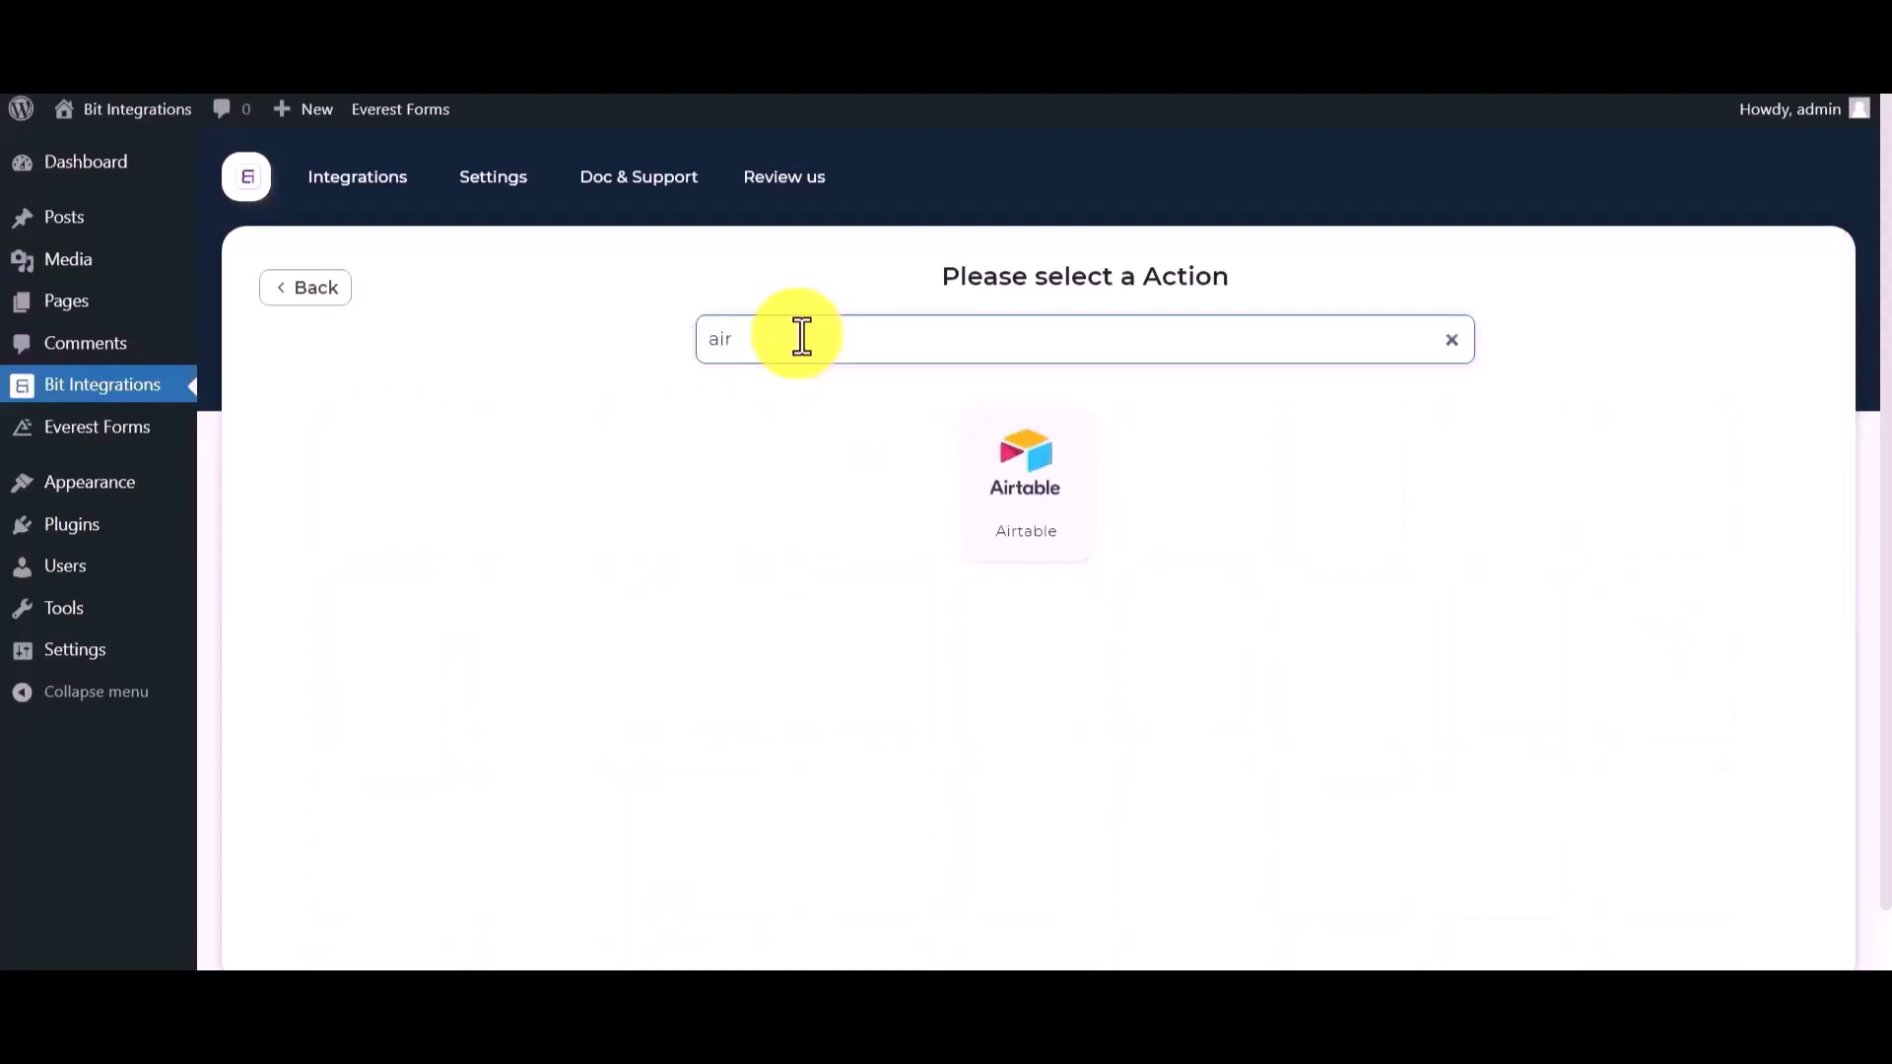
pyautogui.click(1025, 471)
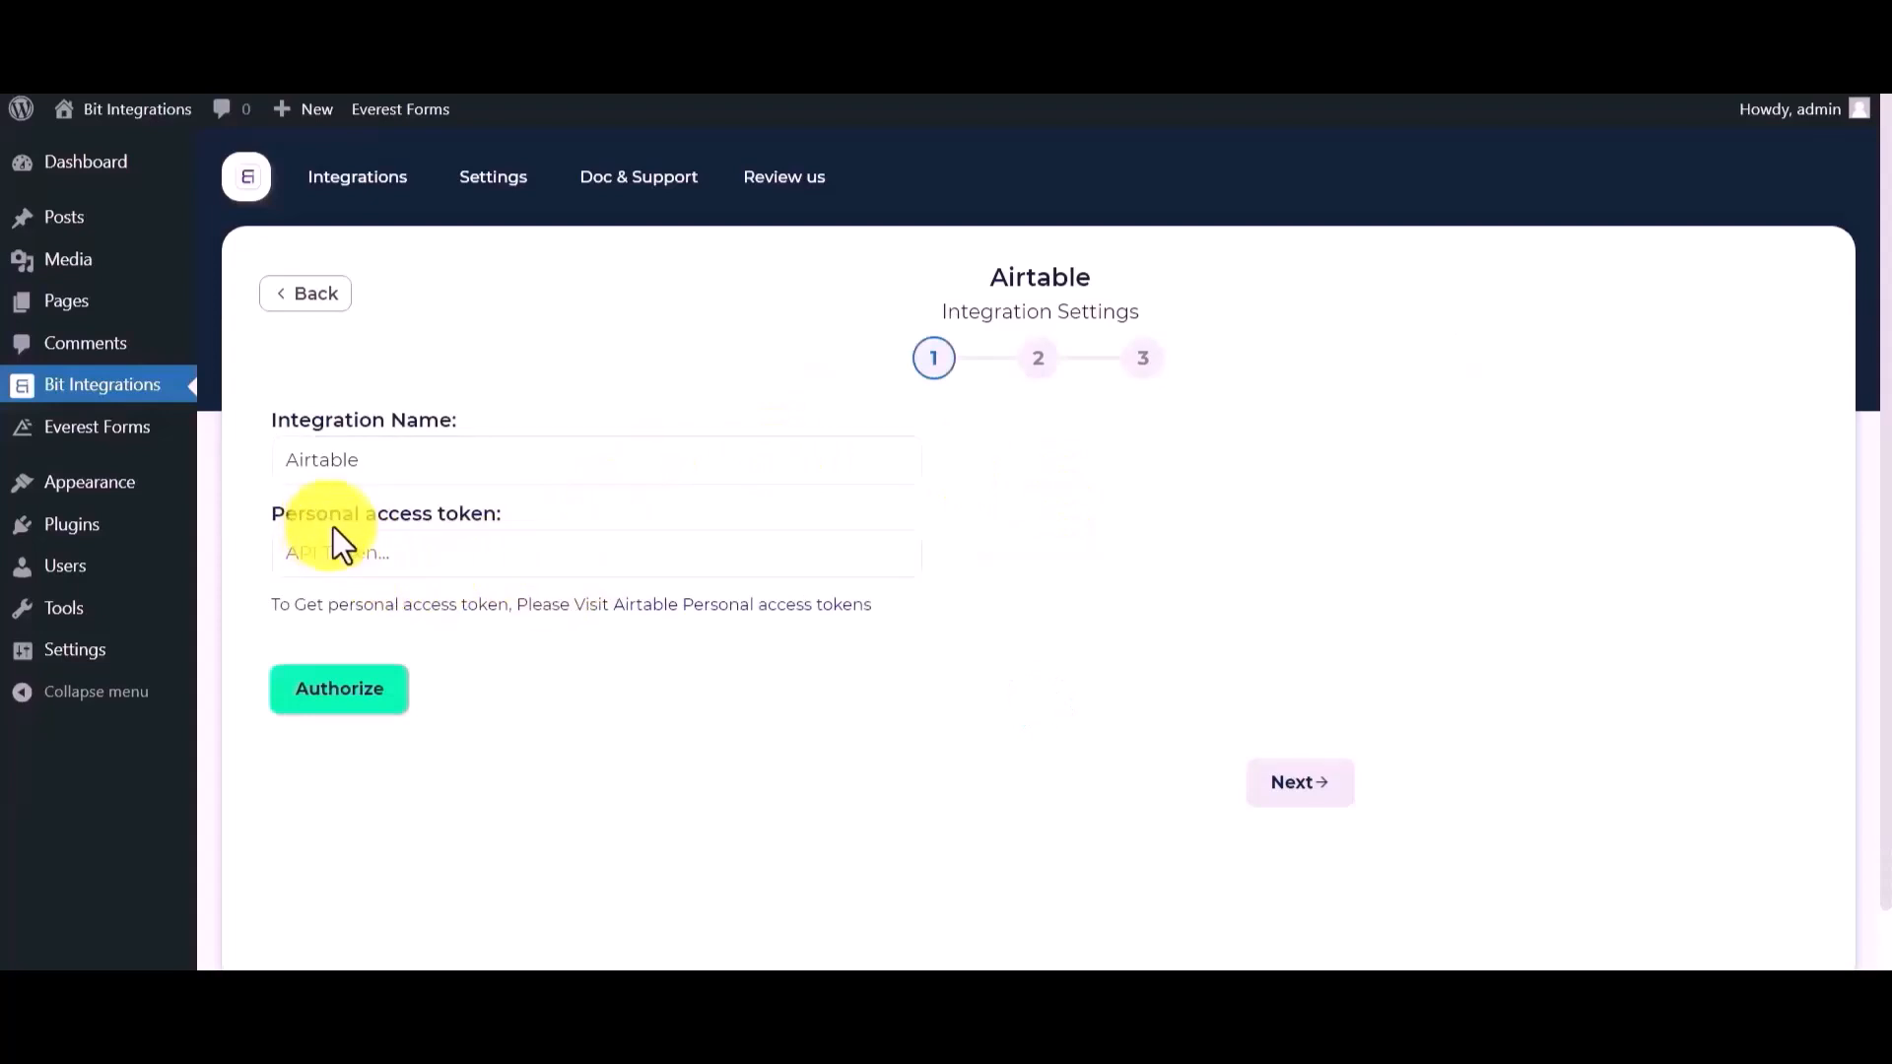
pyautogui.moveTo(590, 655)
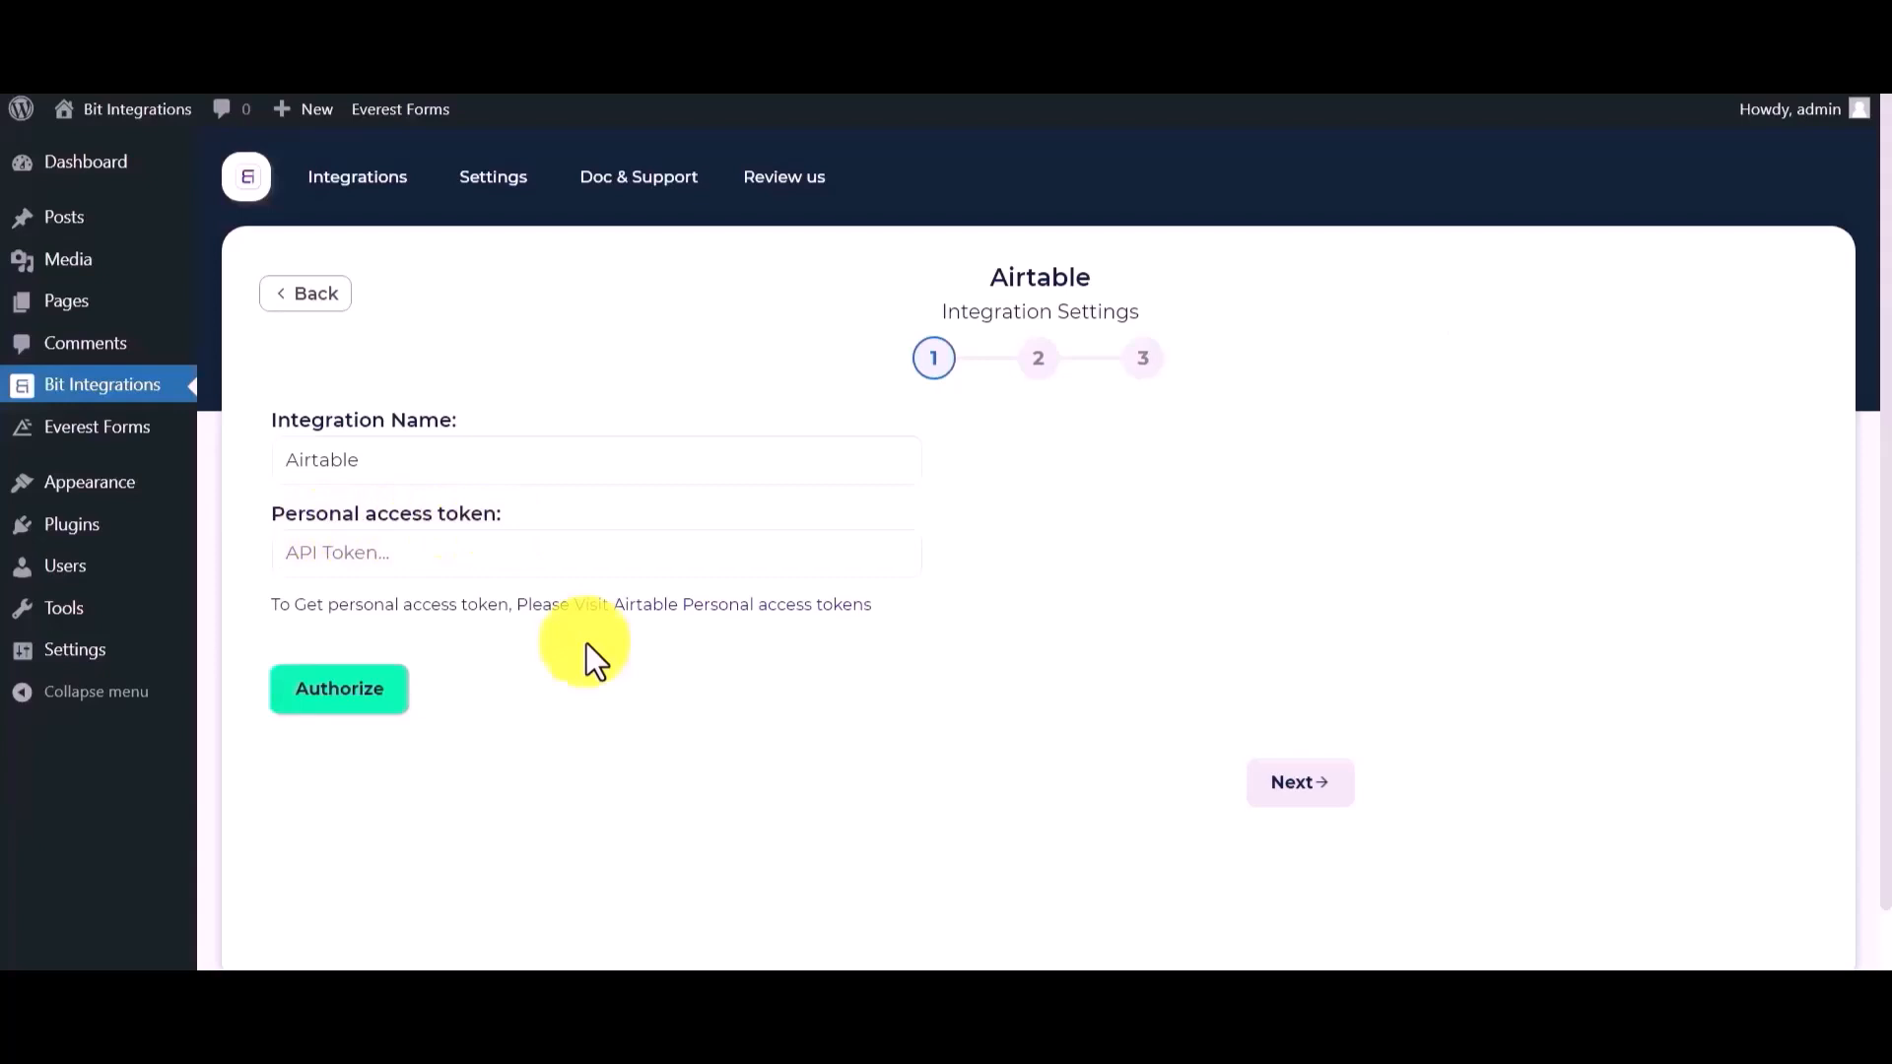
pyautogui.moveTo(694, 627)
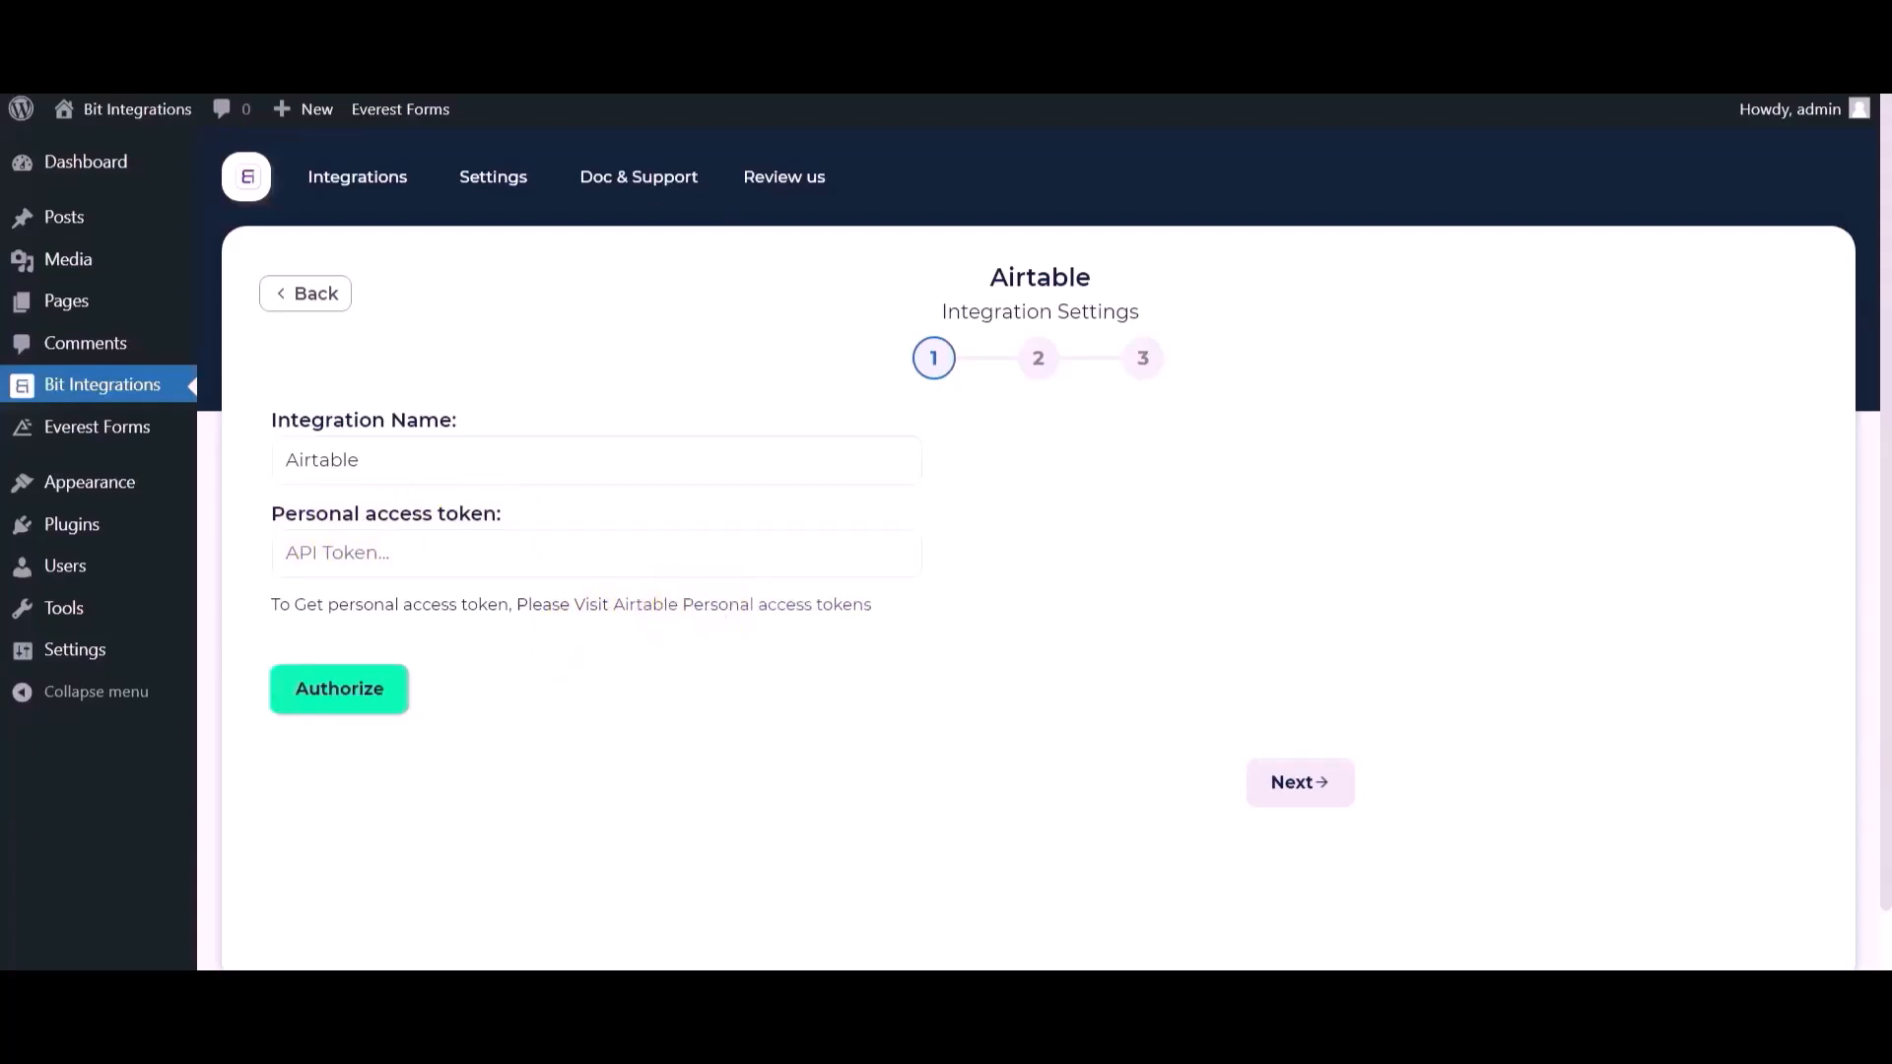
# Step: Start a new Airtable personal access token named 'bit integration'
pyautogui.click(793, 605)
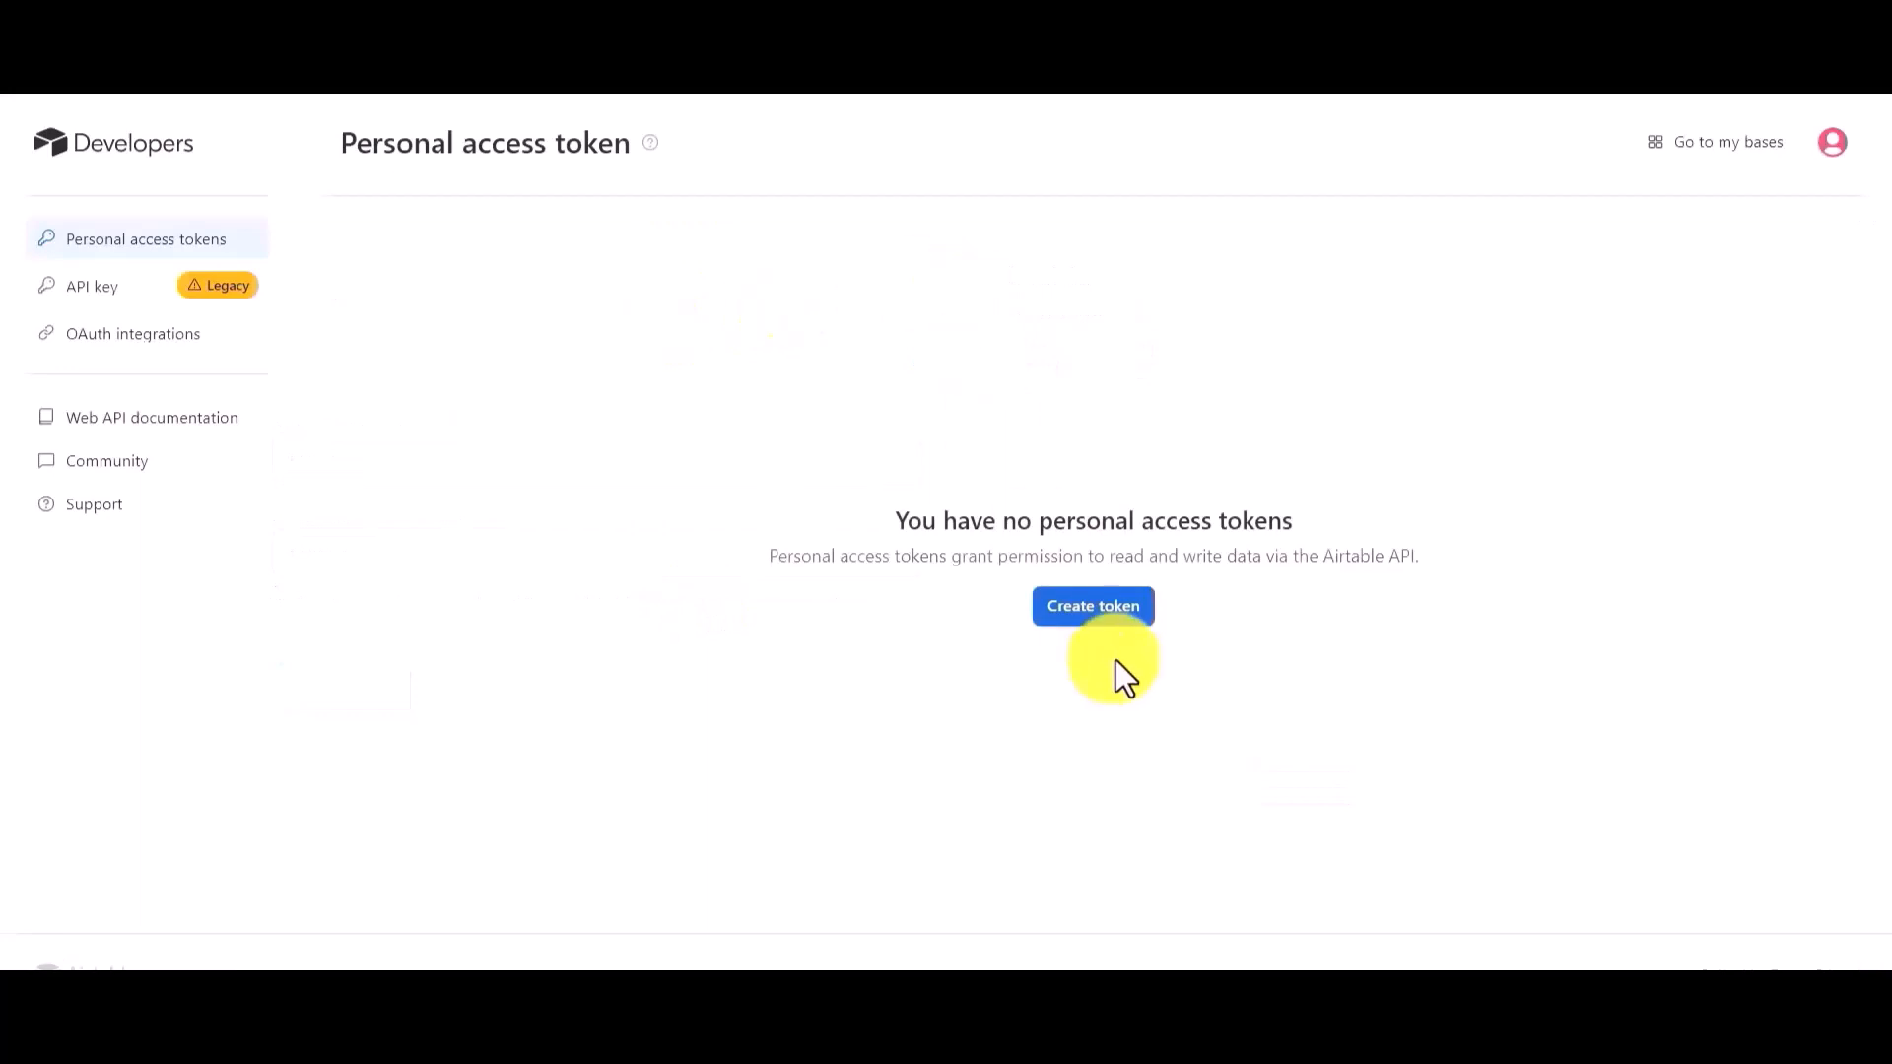
pyautogui.click(1090, 605)
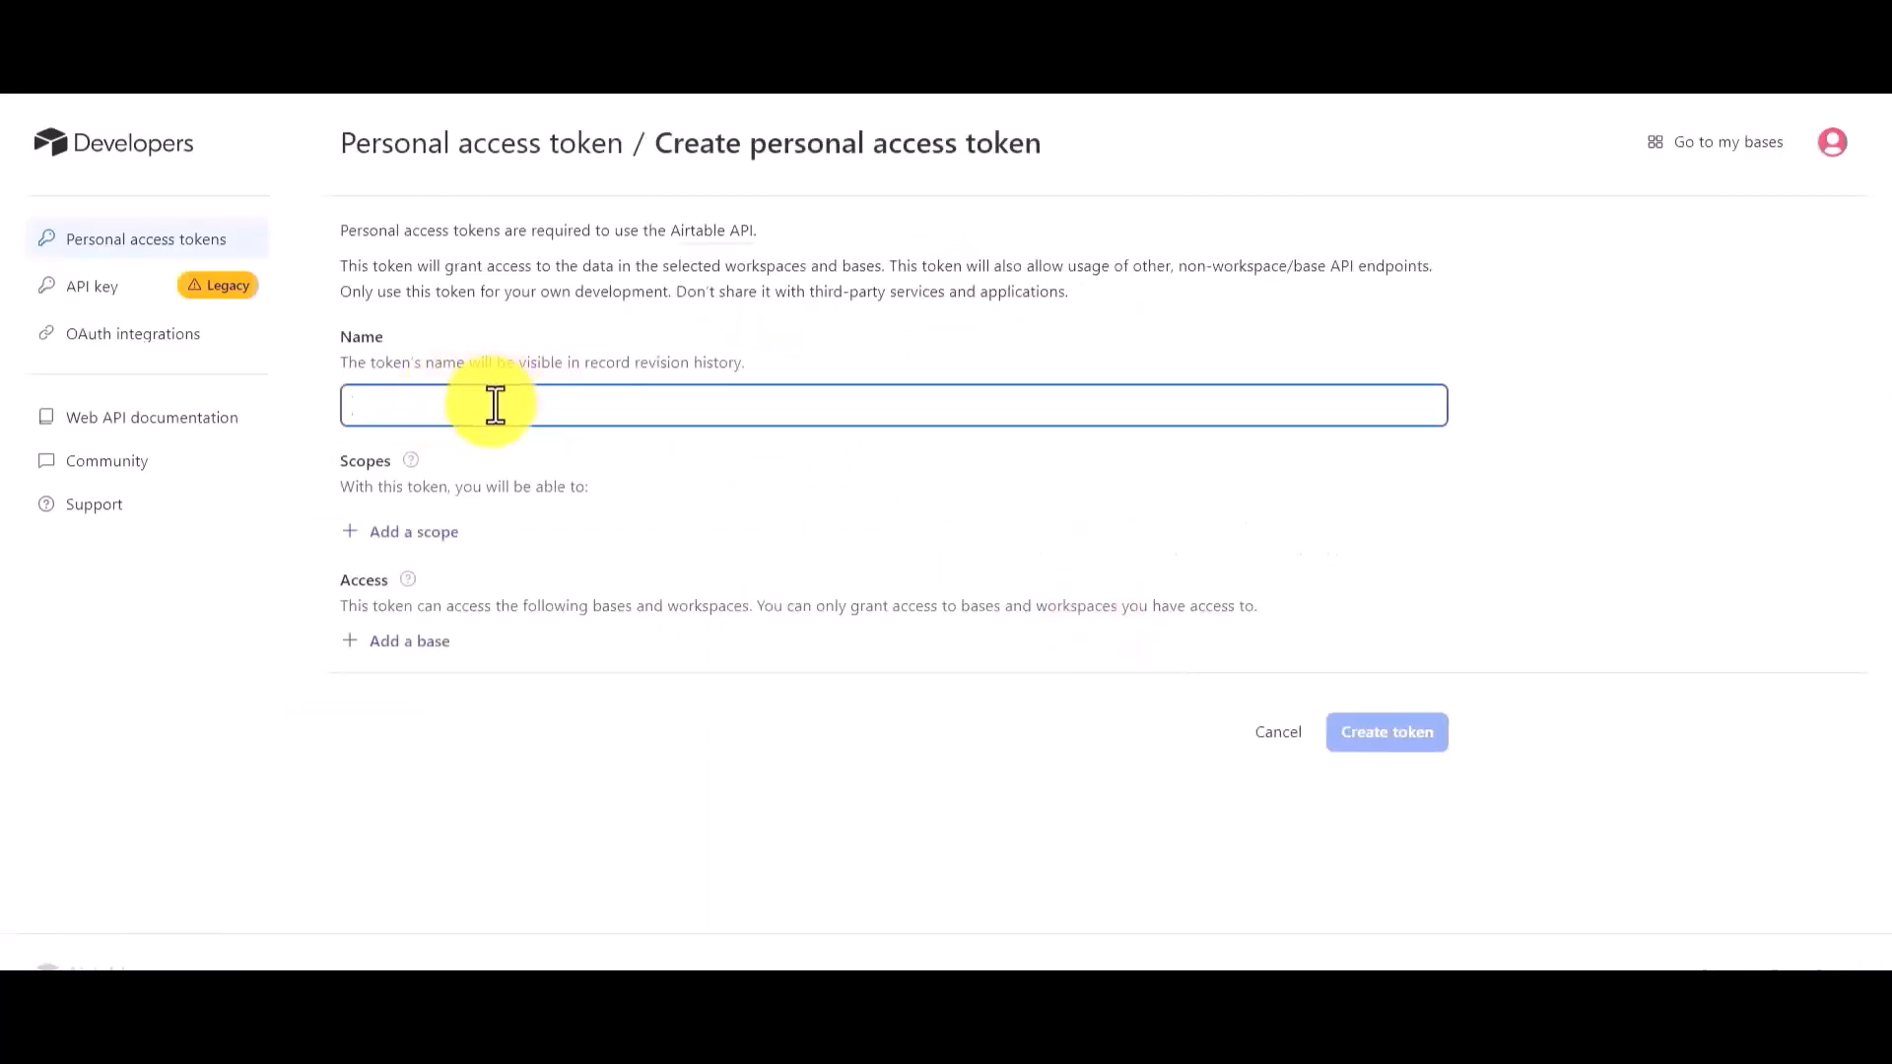
pyautogui.write('b')
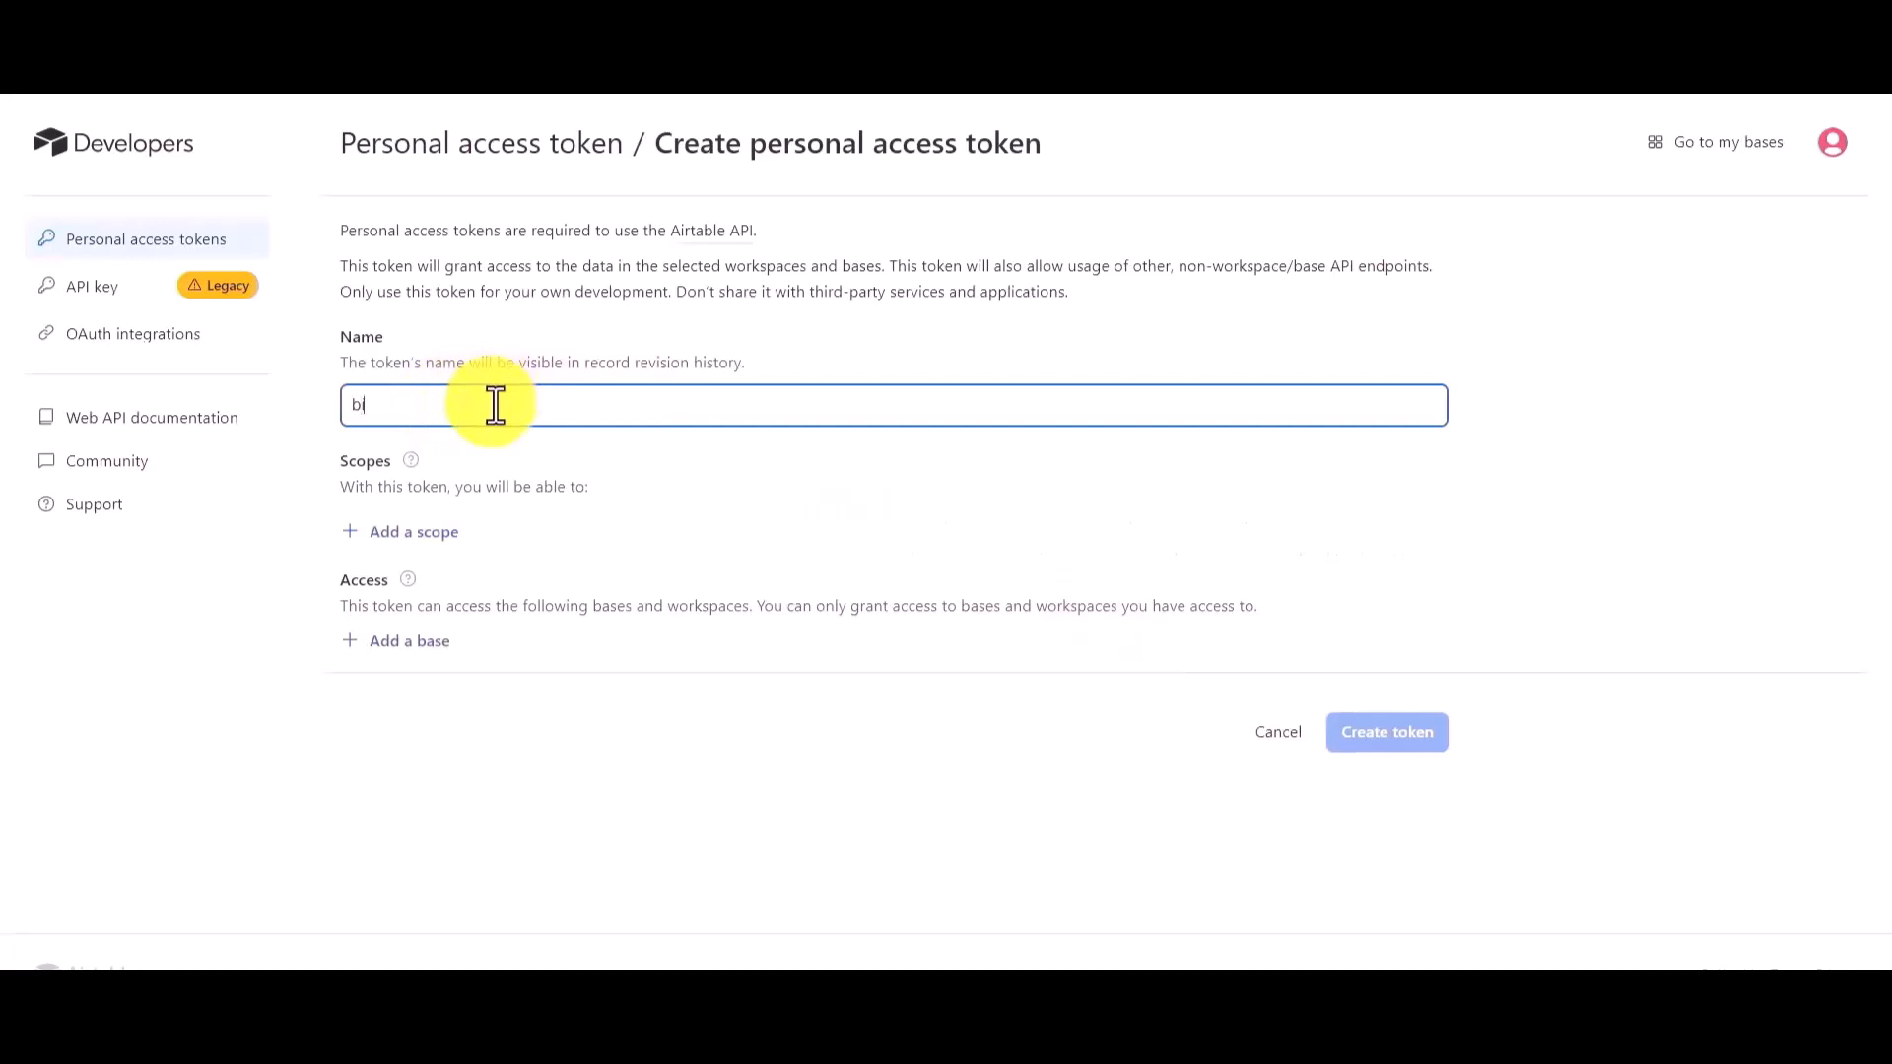
pyautogui.write('it inte')
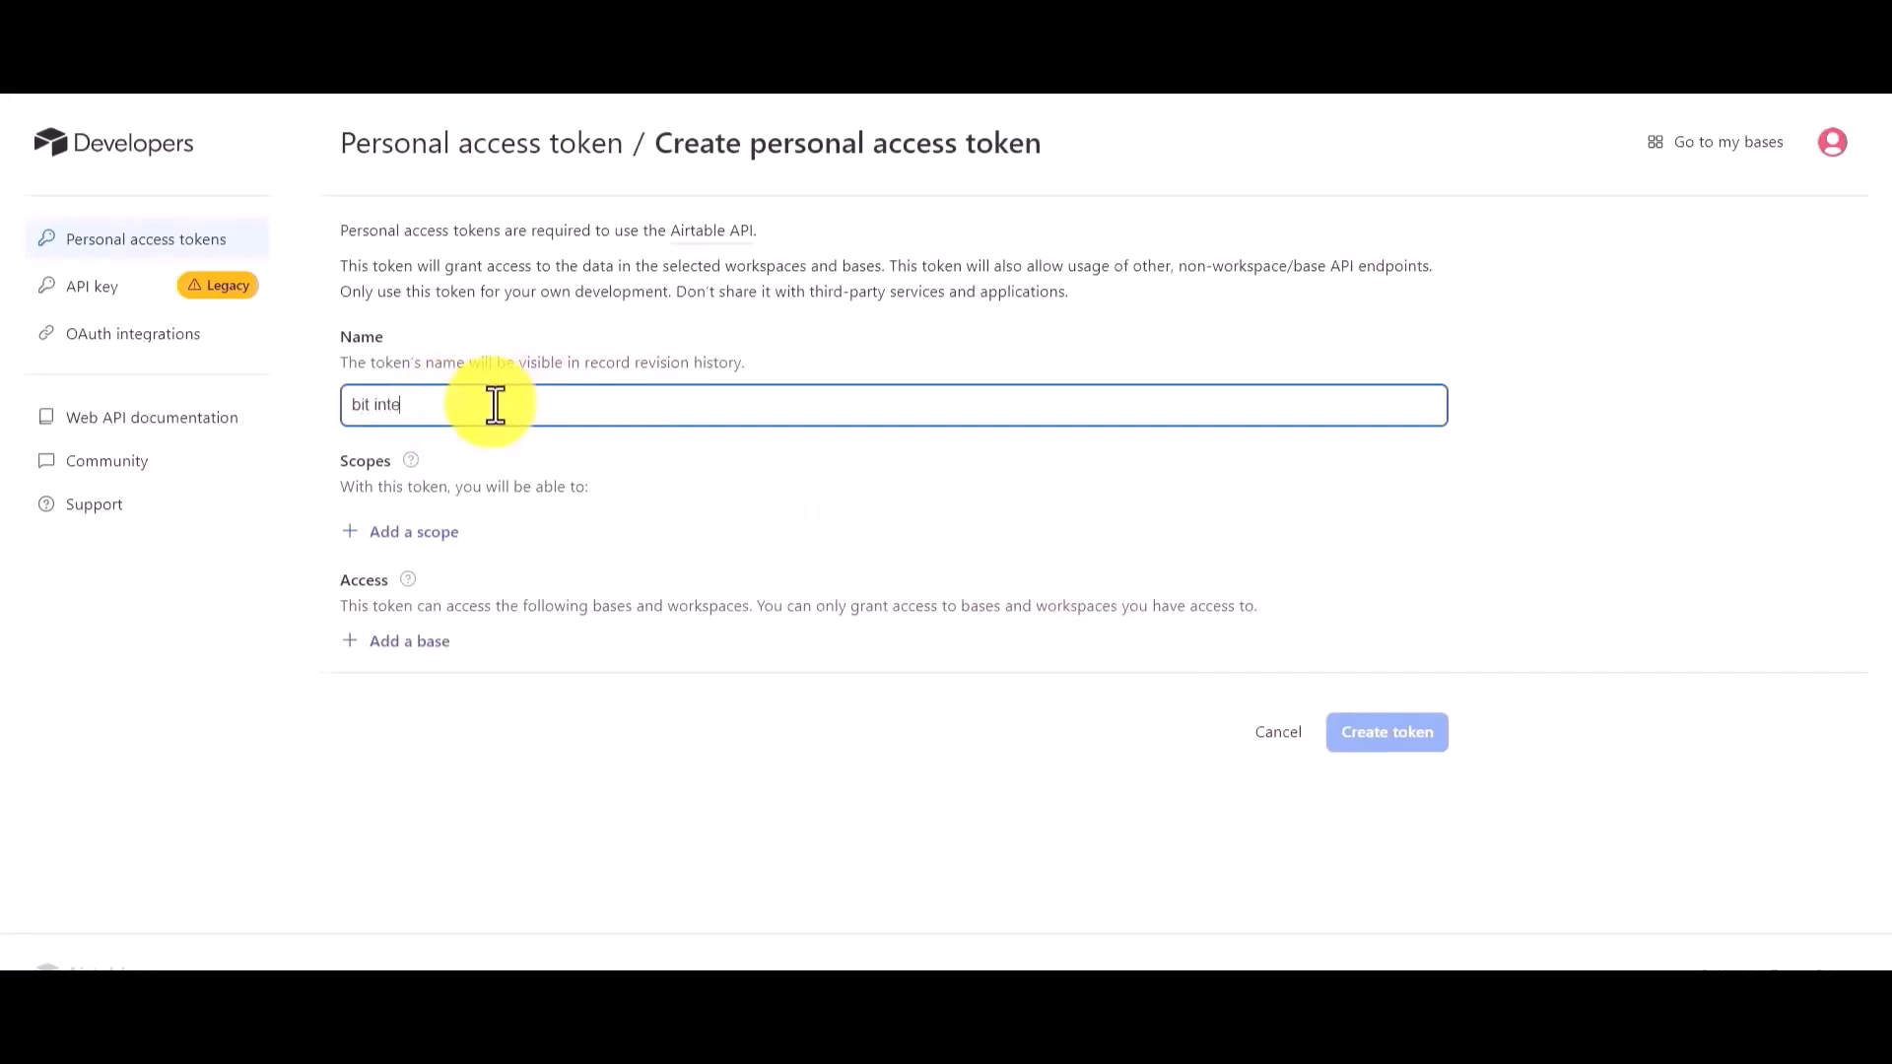
pyautogui.write('grations')
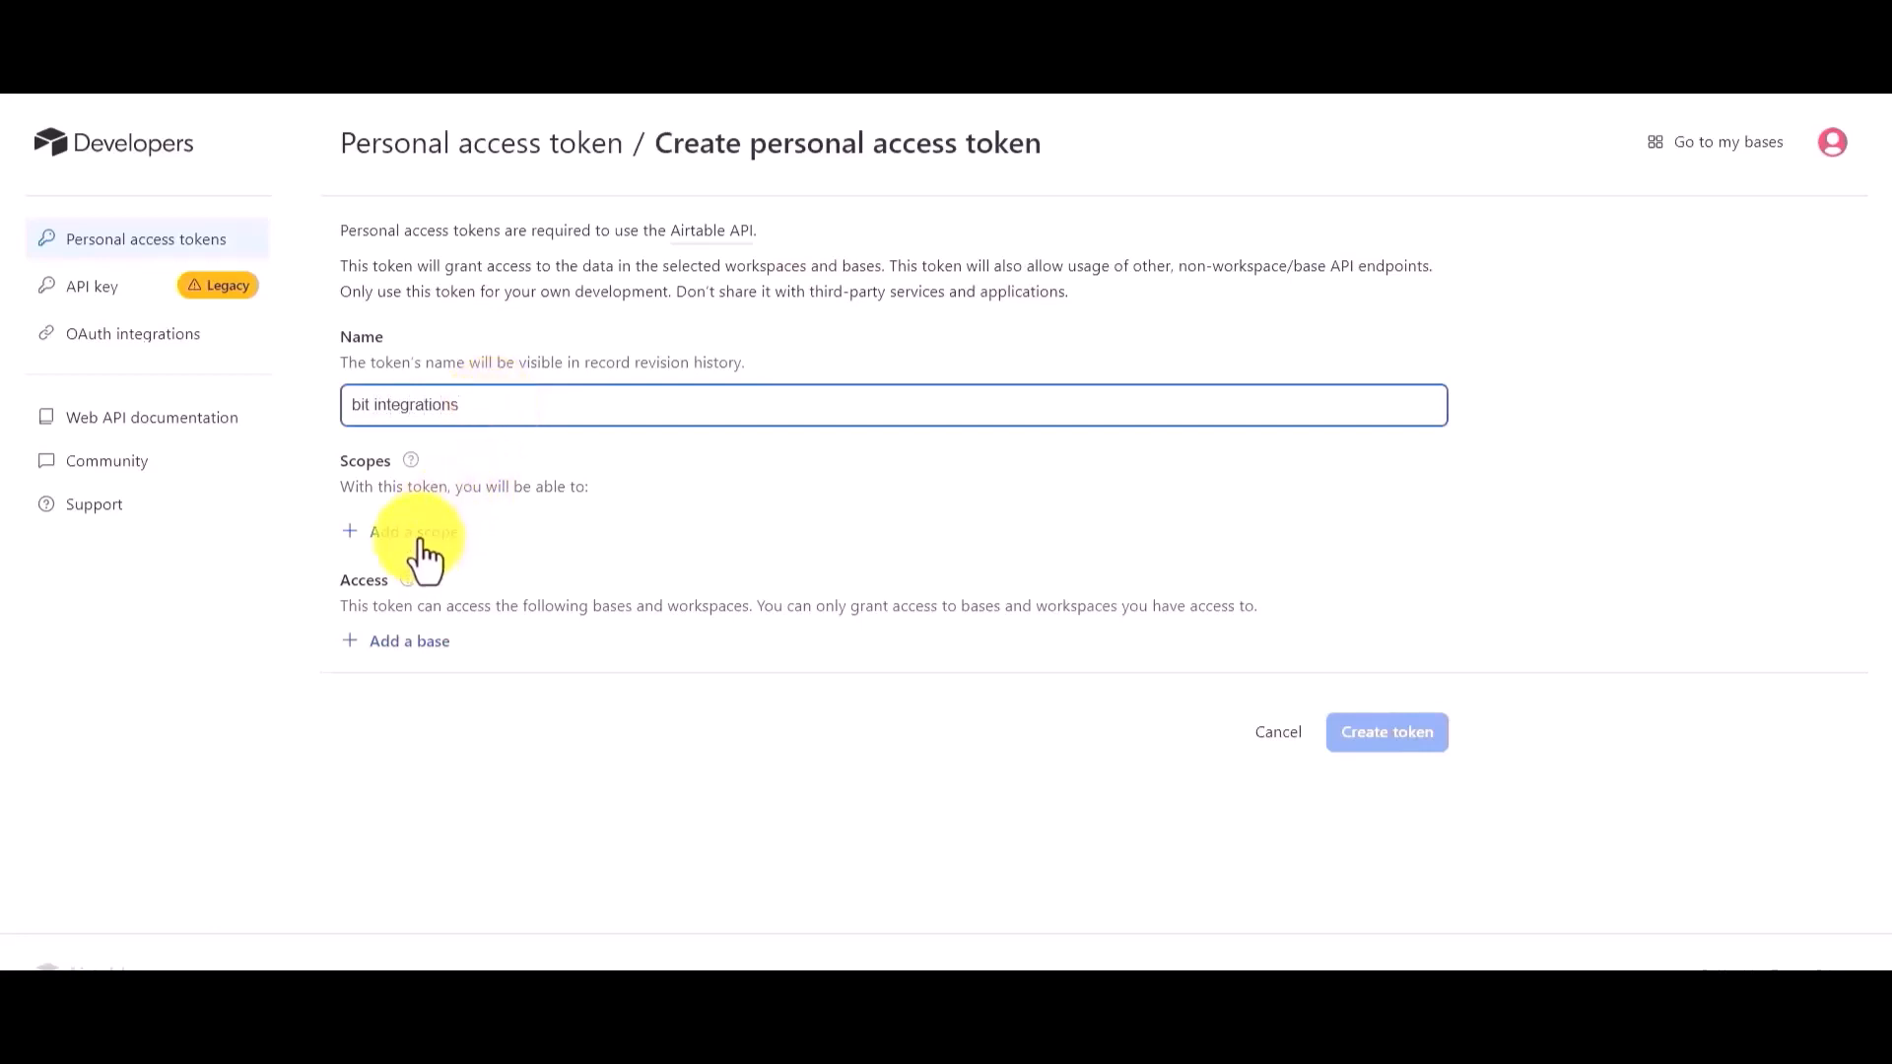
# Step: Grant record, comment and schema scopes for all workspaces, create the token and copy it
pyautogui.click(398, 531)
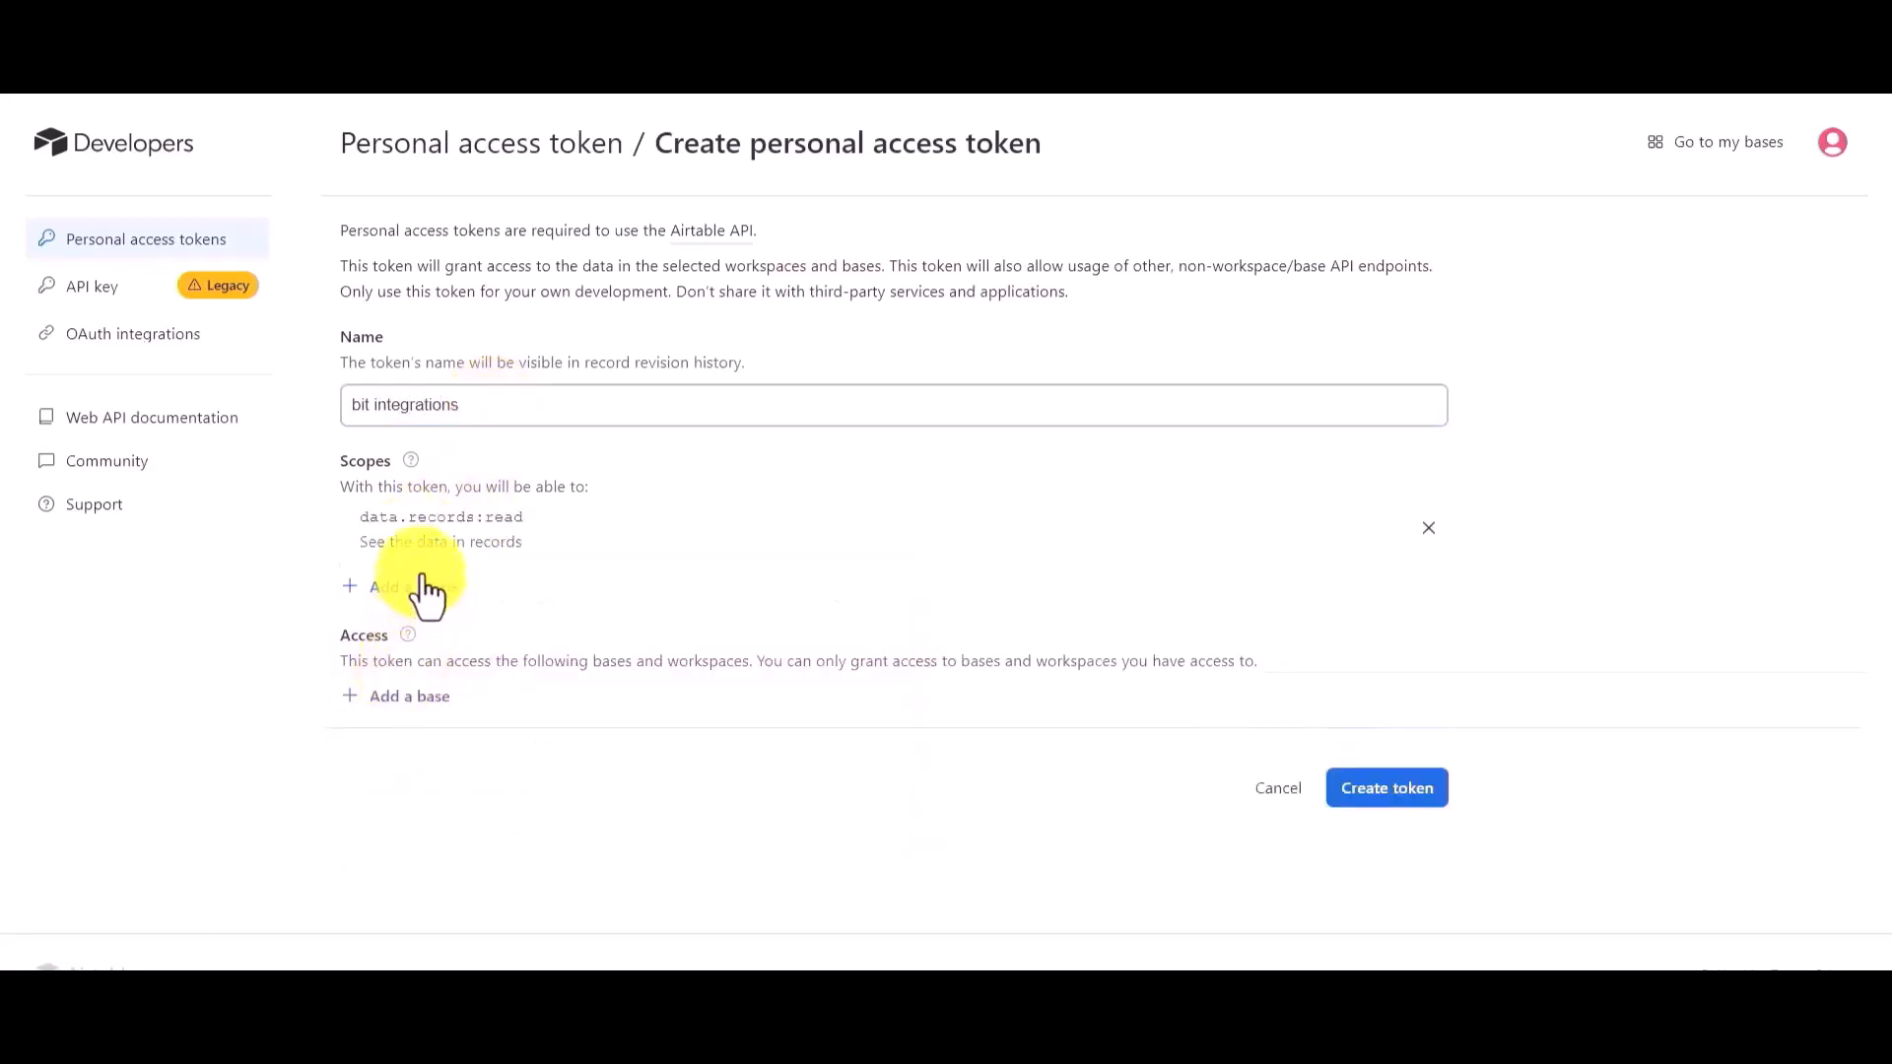
pyautogui.click(412, 587)
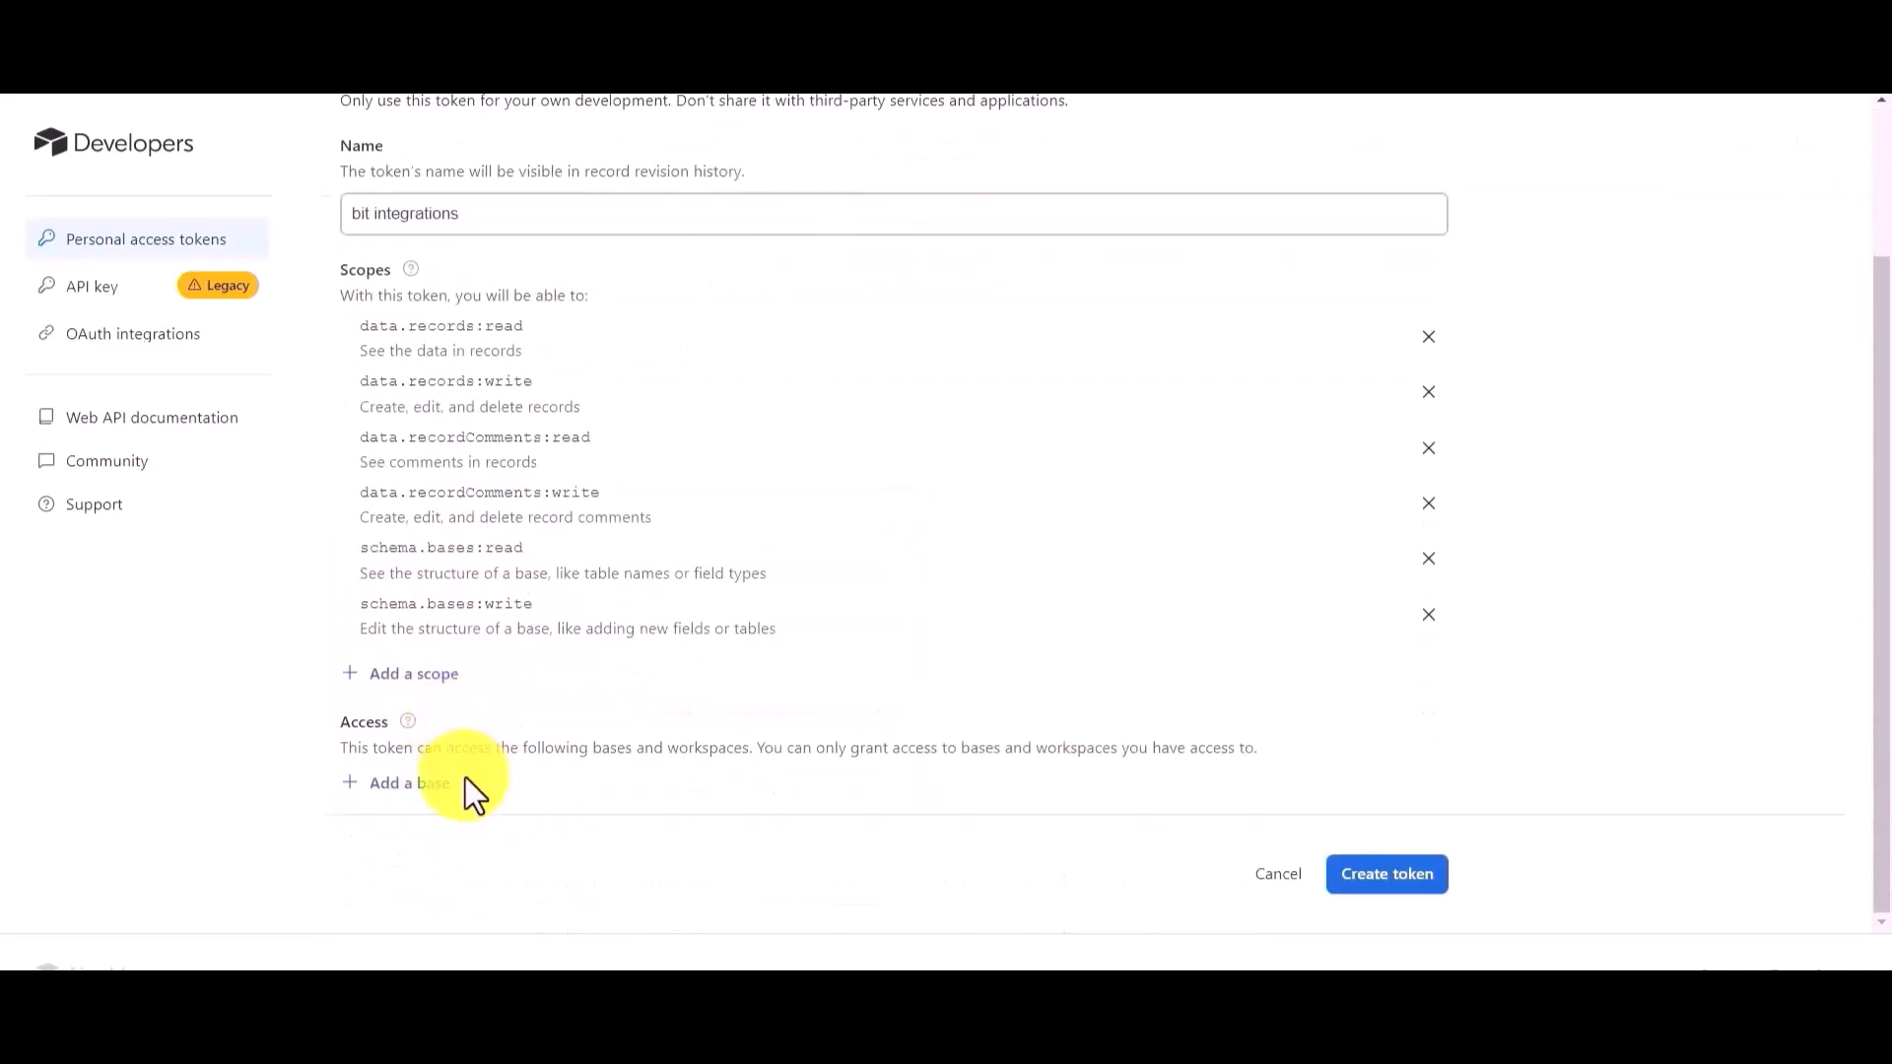
pyautogui.moveTo(427, 803)
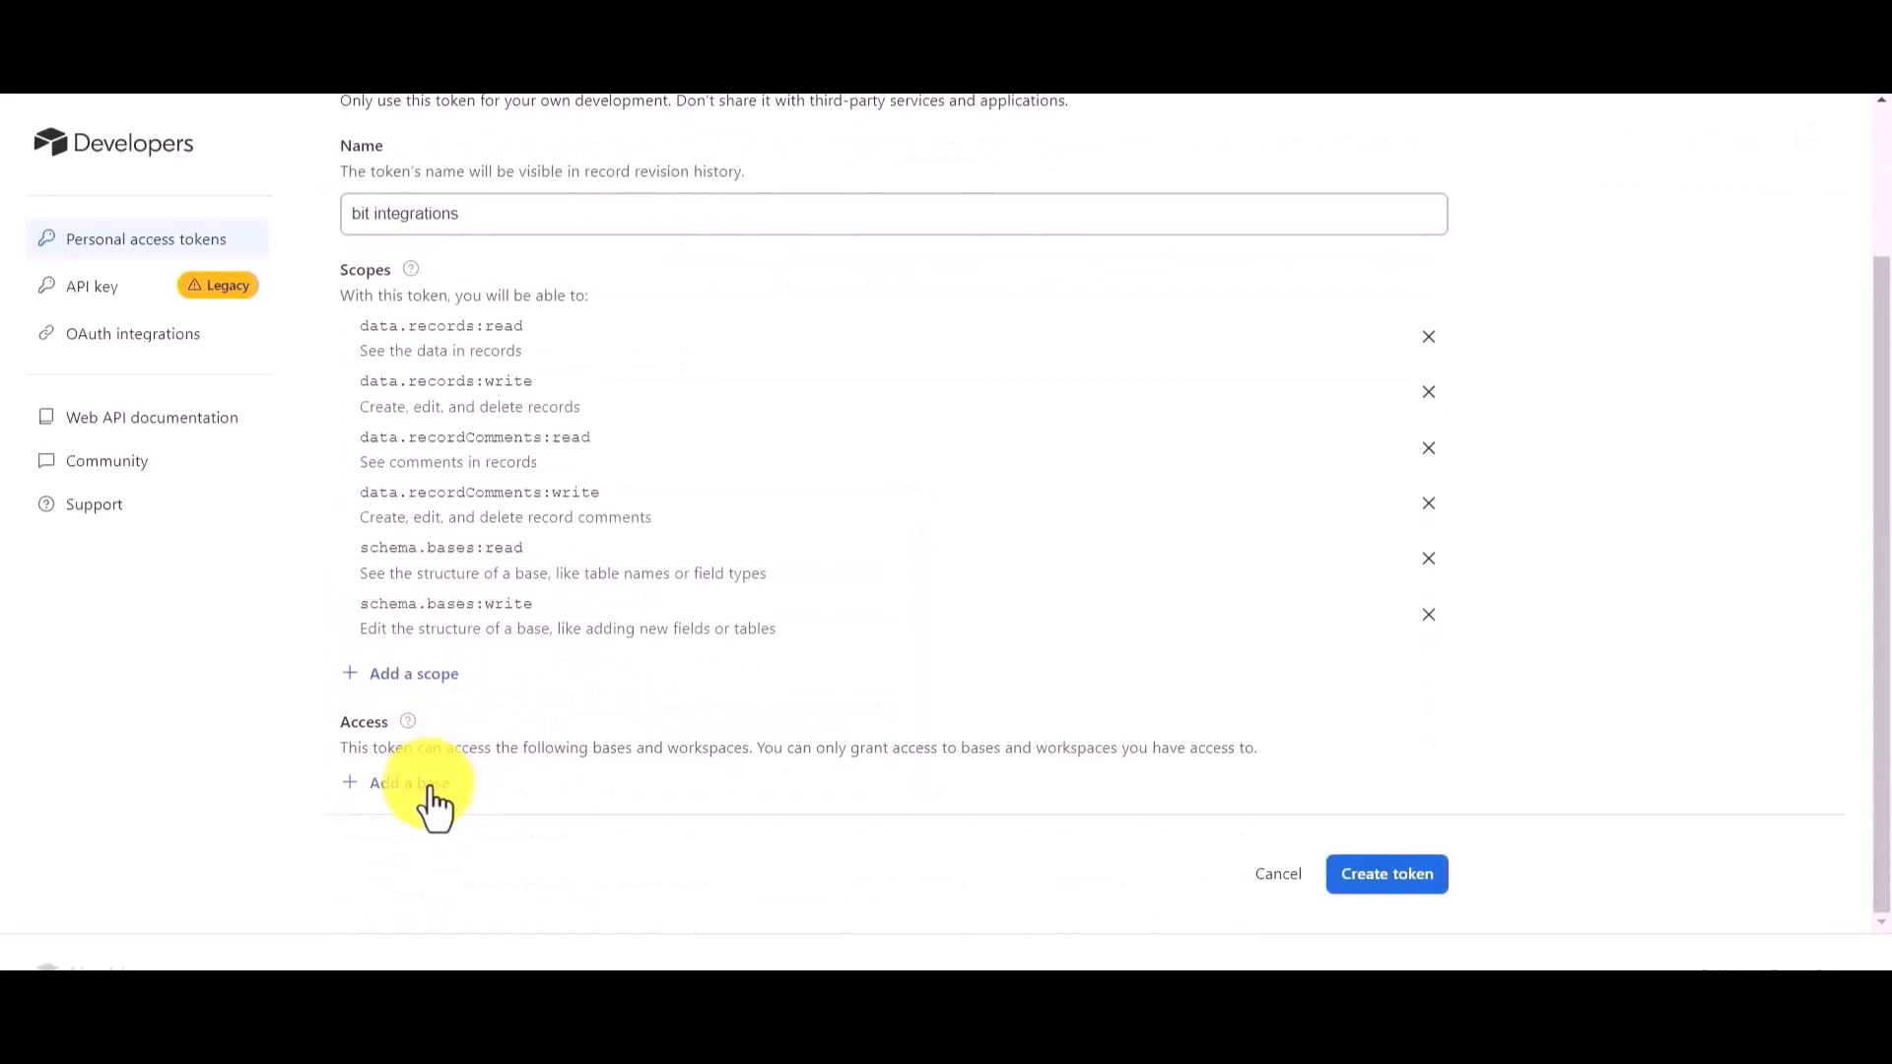
pyautogui.click(408, 783)
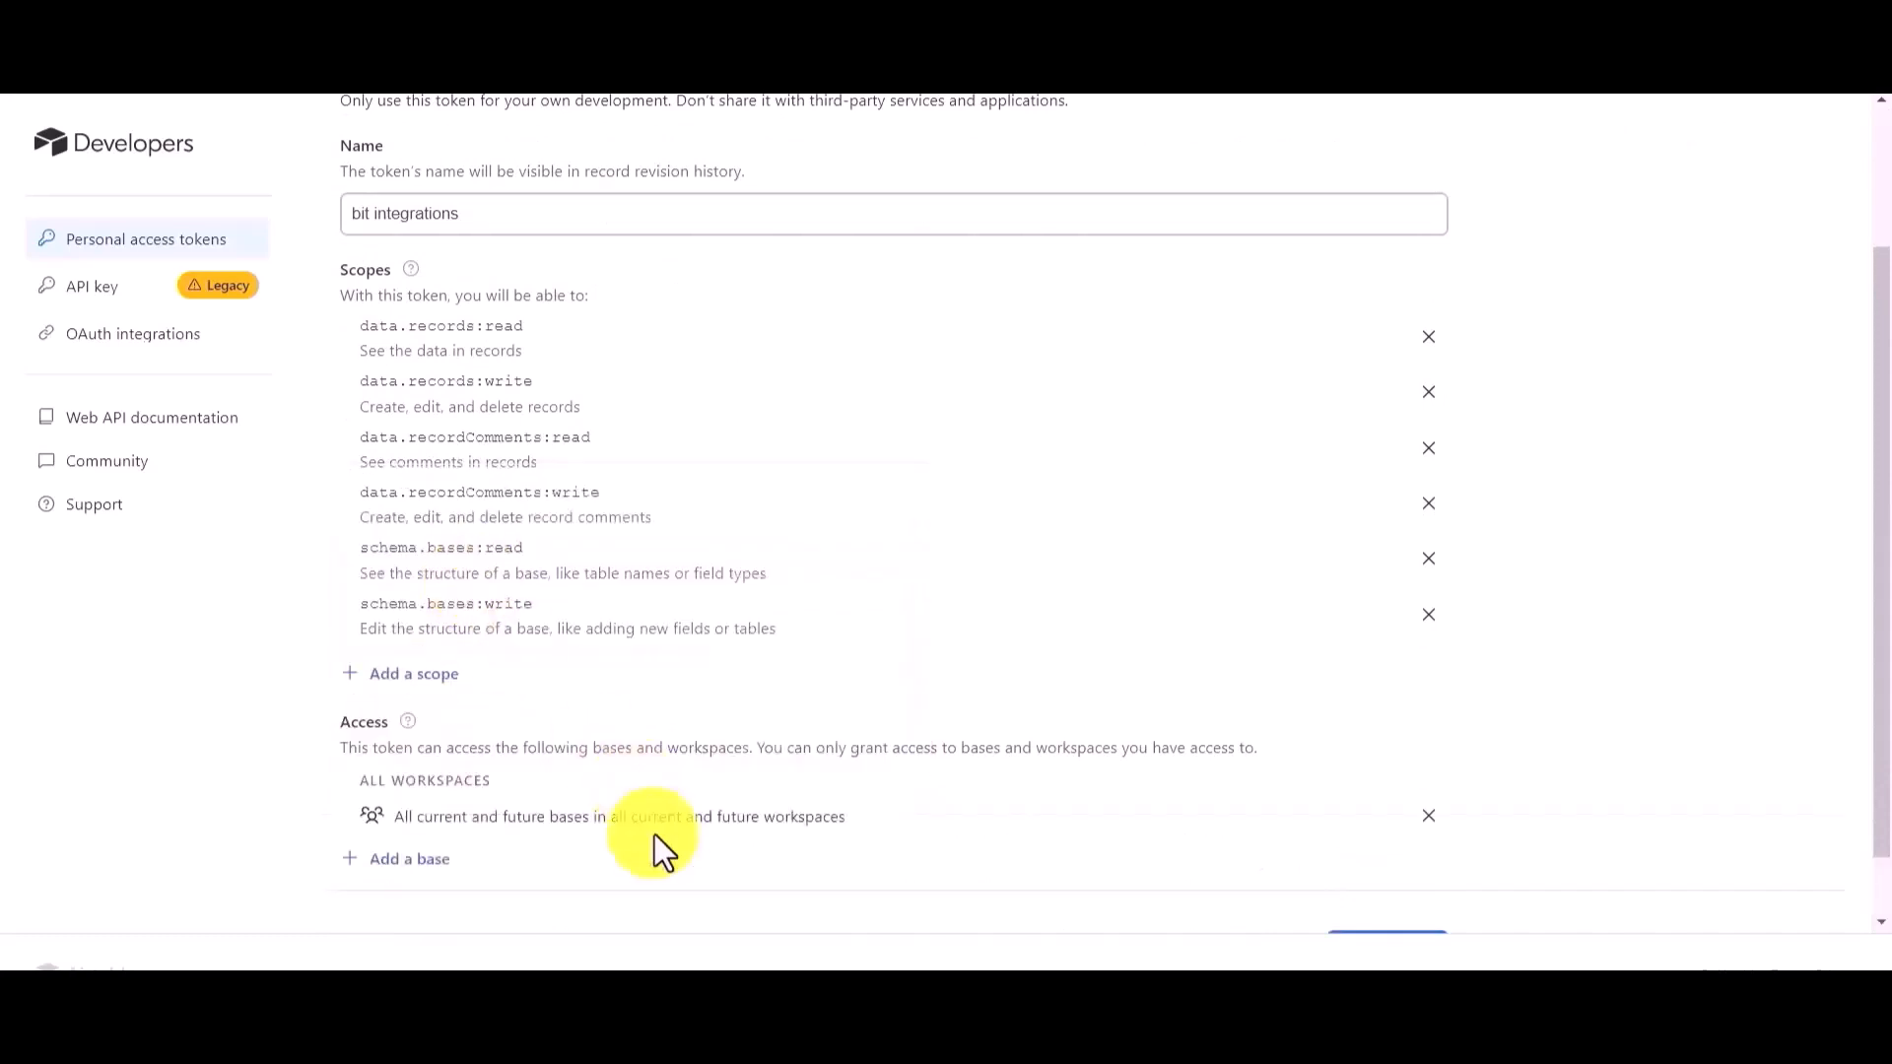
pyautogui.scroll(-3)
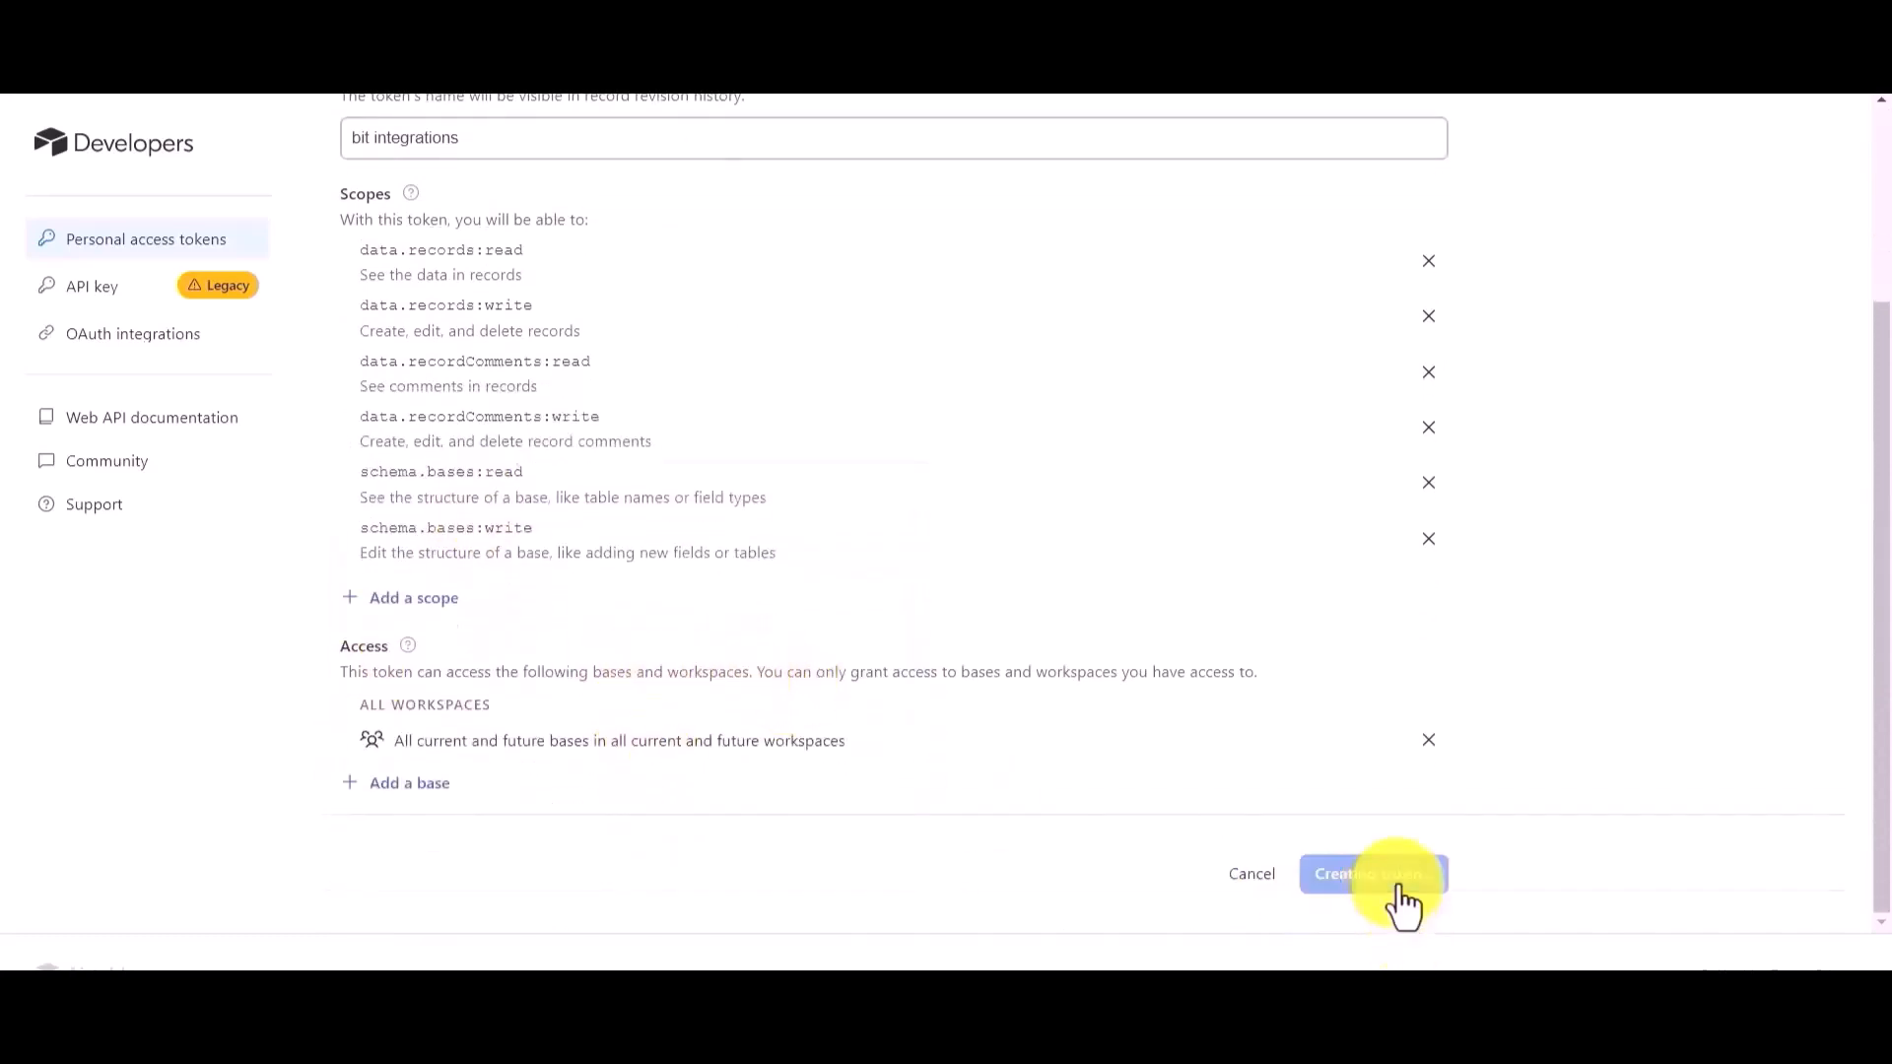
pyautogui.click(1372, 873)
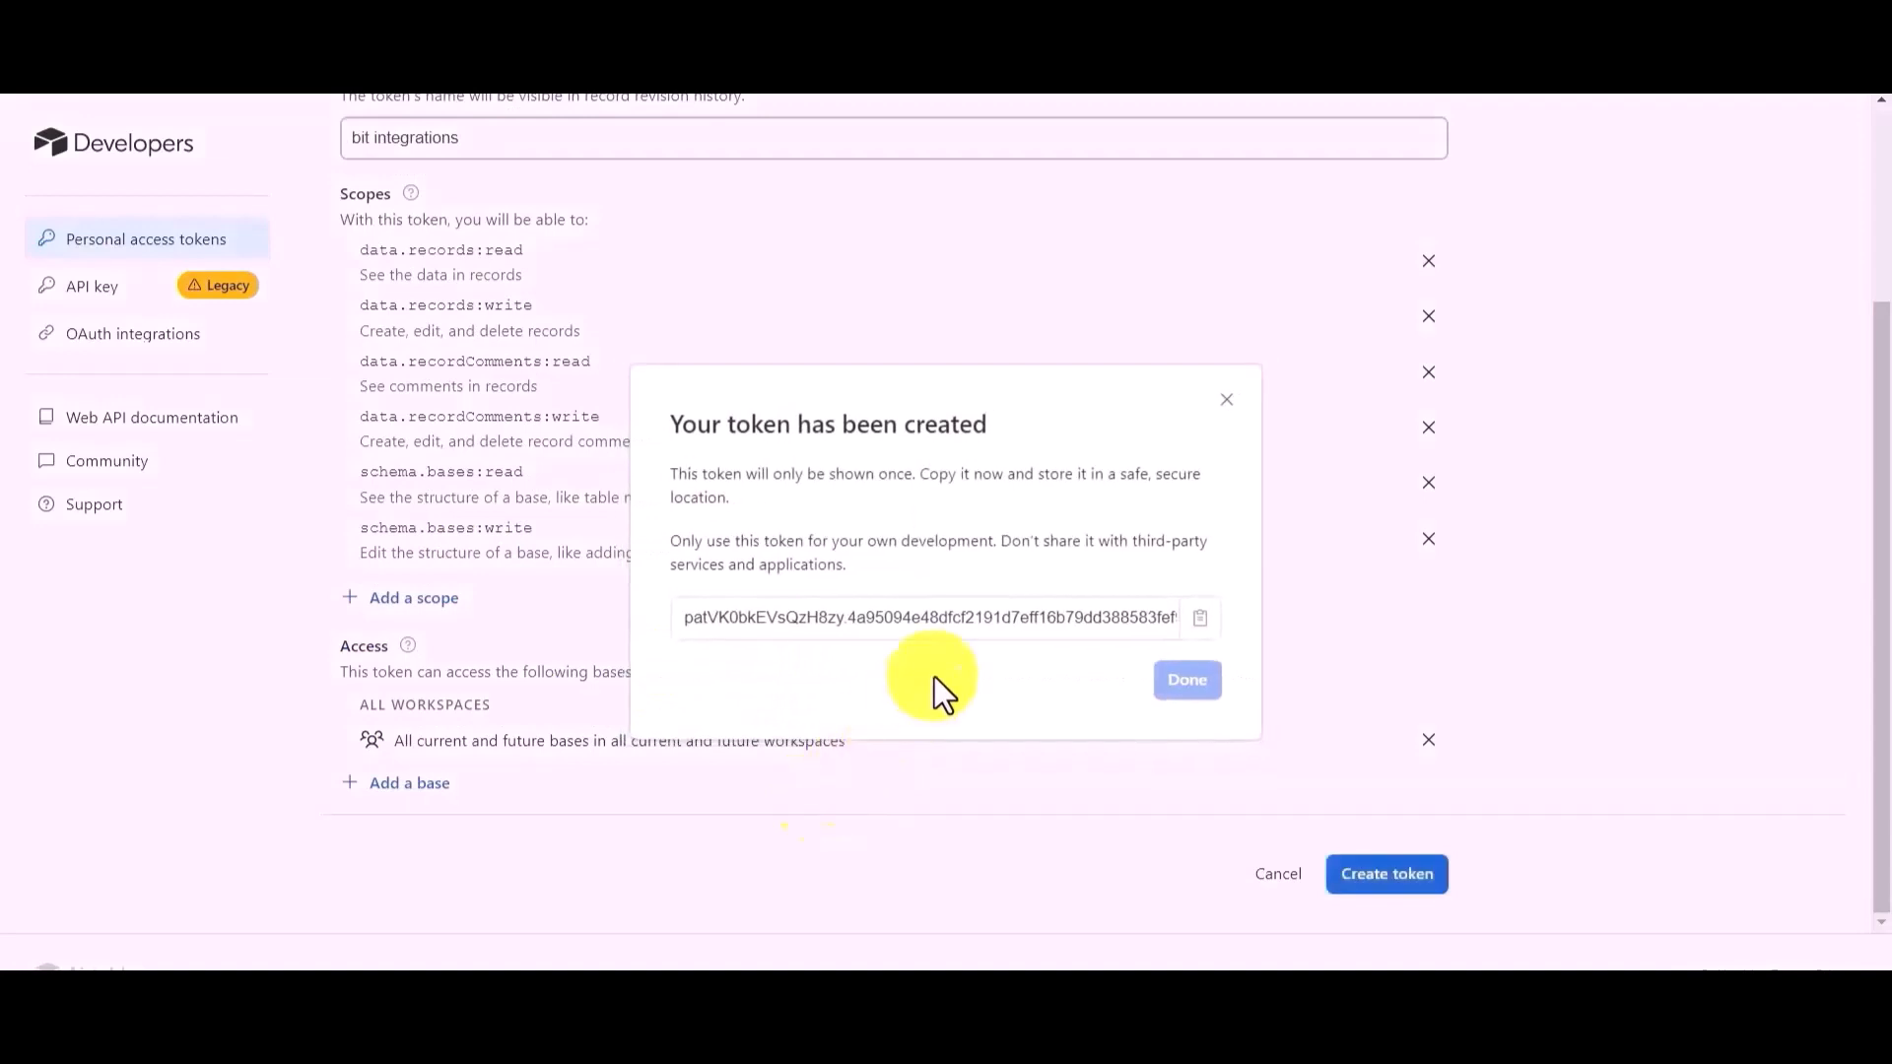
pyautogui.click(1201, 617)
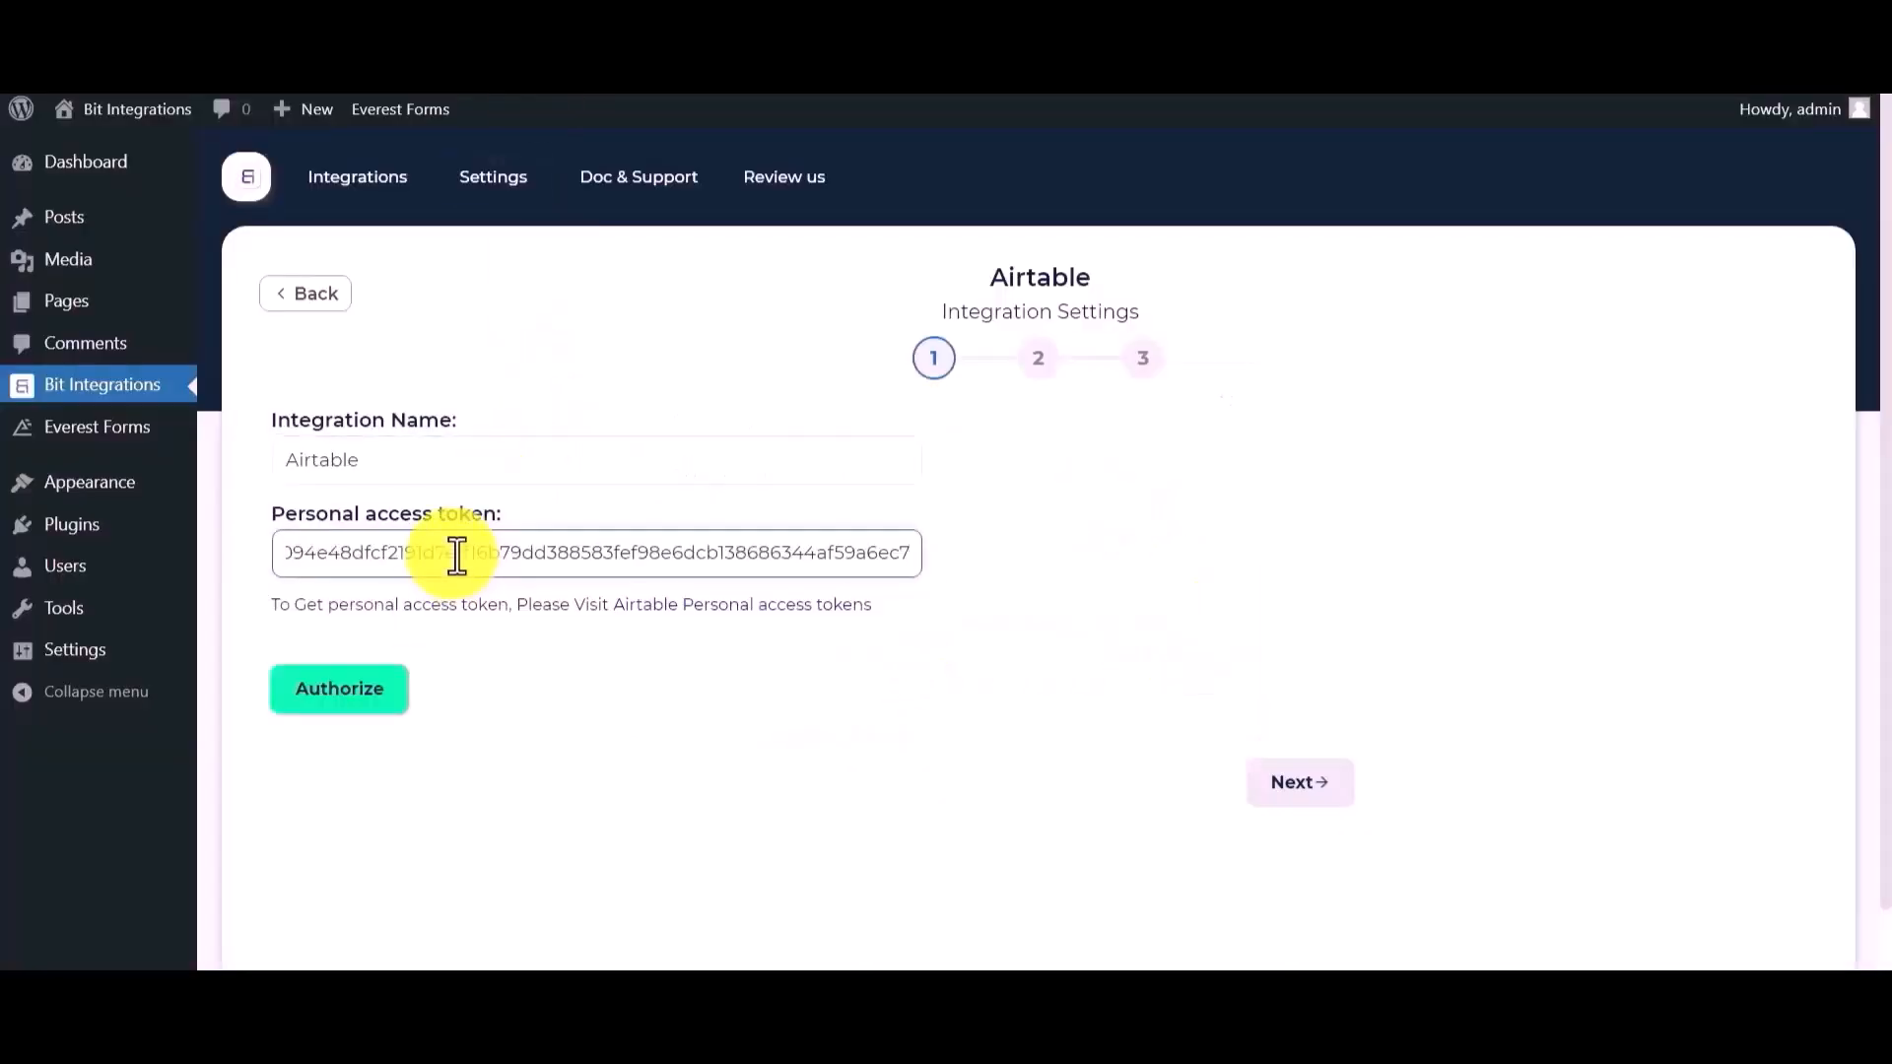
# Step: Paste the token, authorize the Airtable connection and continue to base/table selection
pyautogui.click(339, 690)
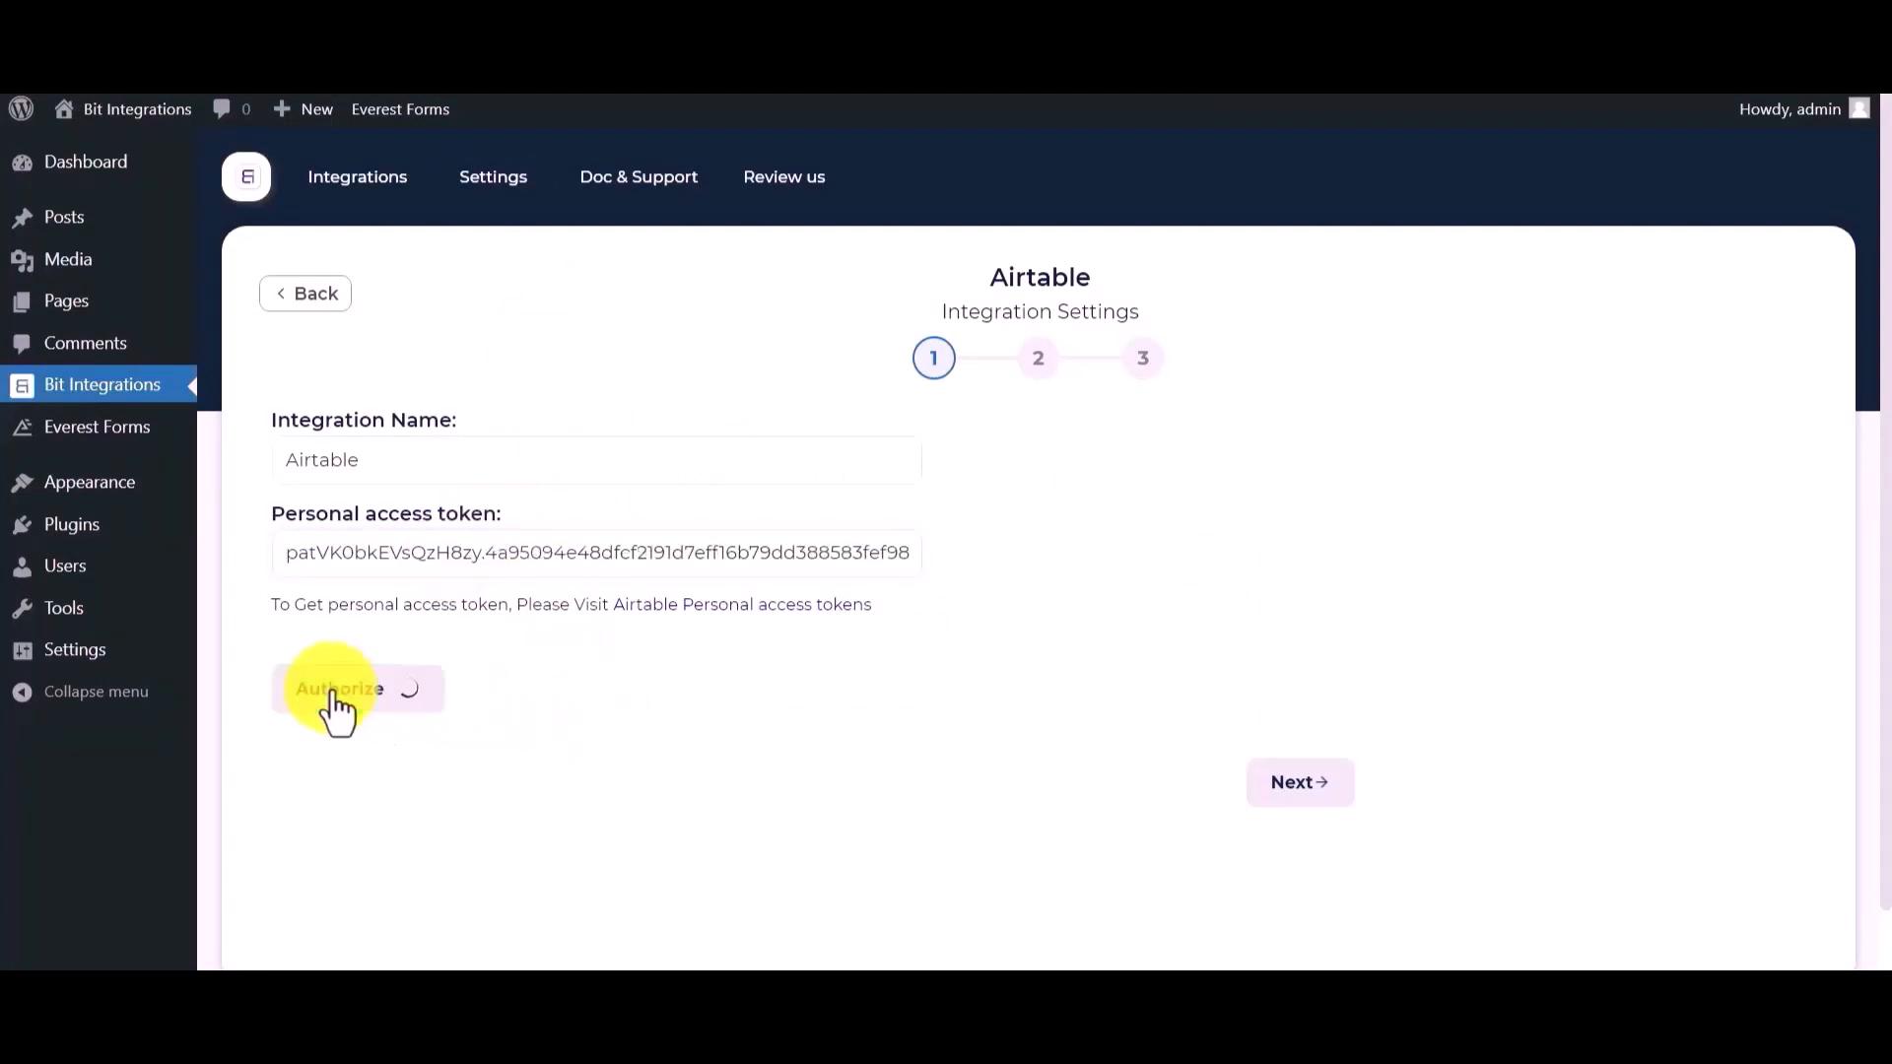
pyautogui.click(341, 688)
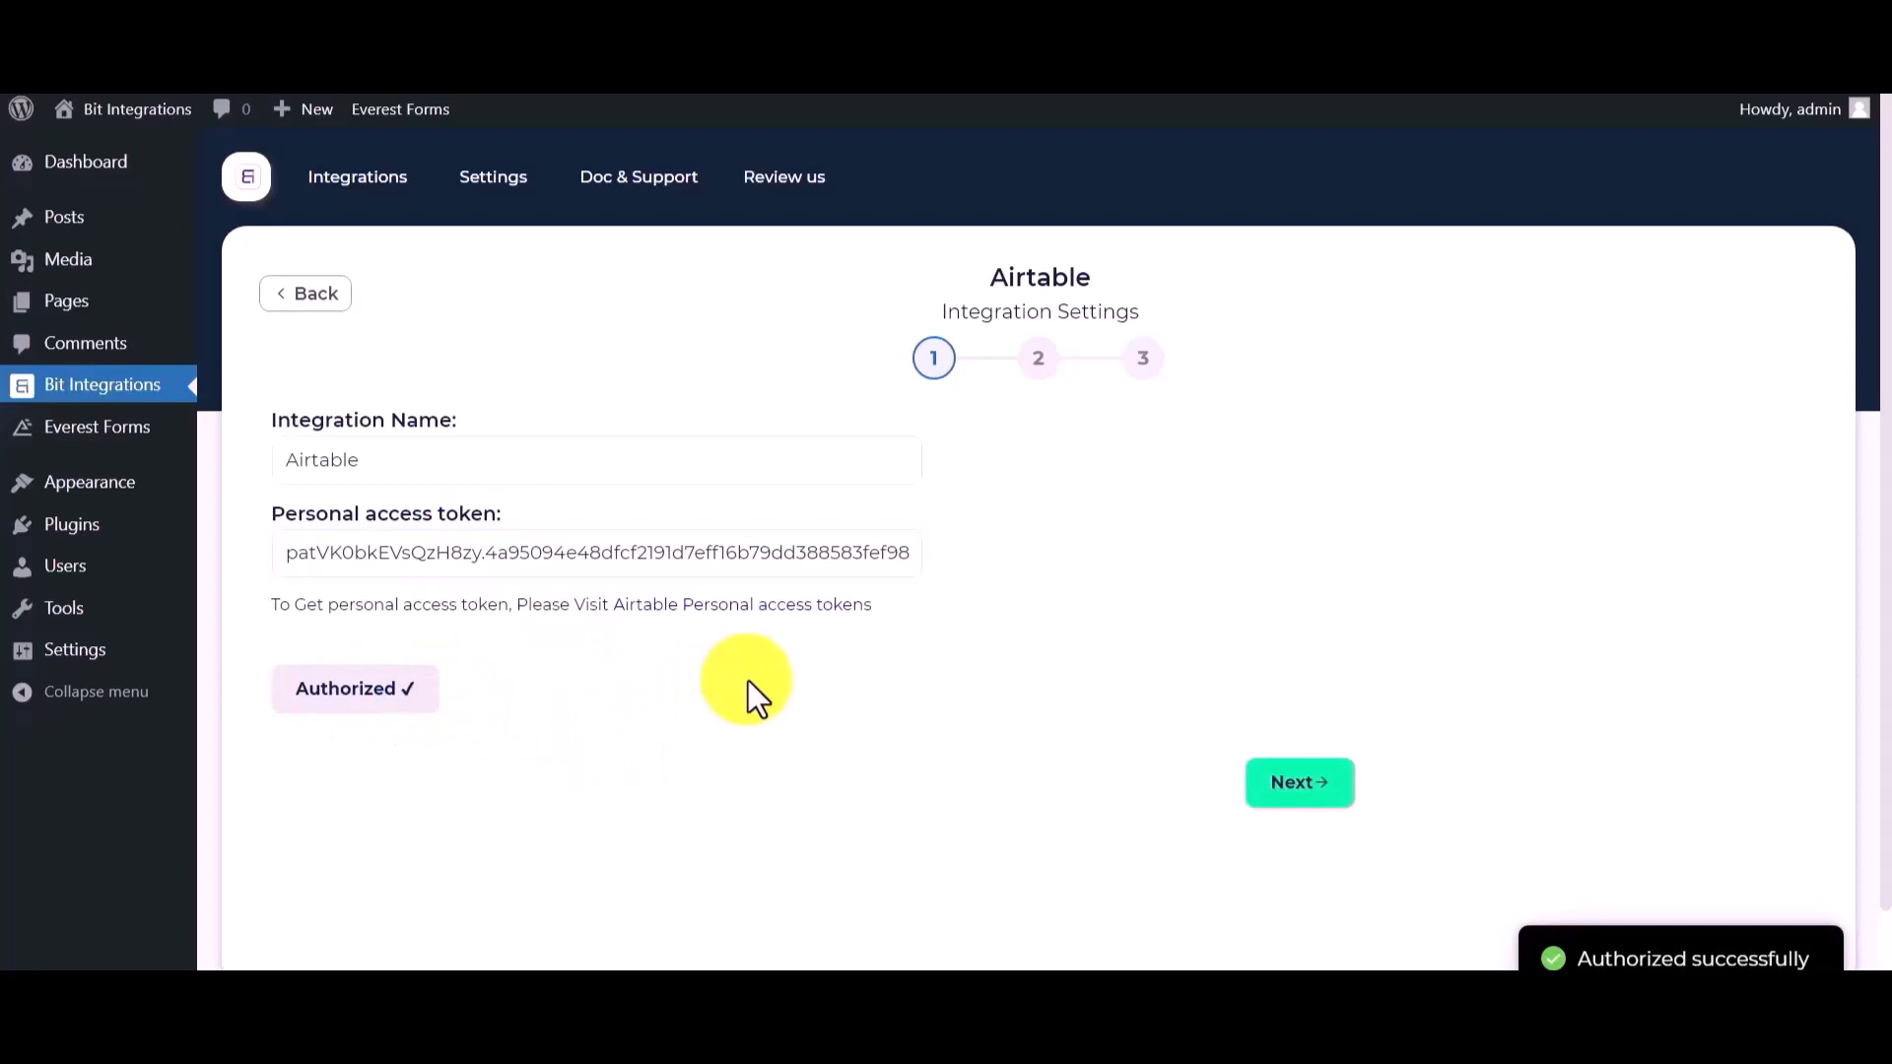
pyautogui.moveTo(1110, 851)
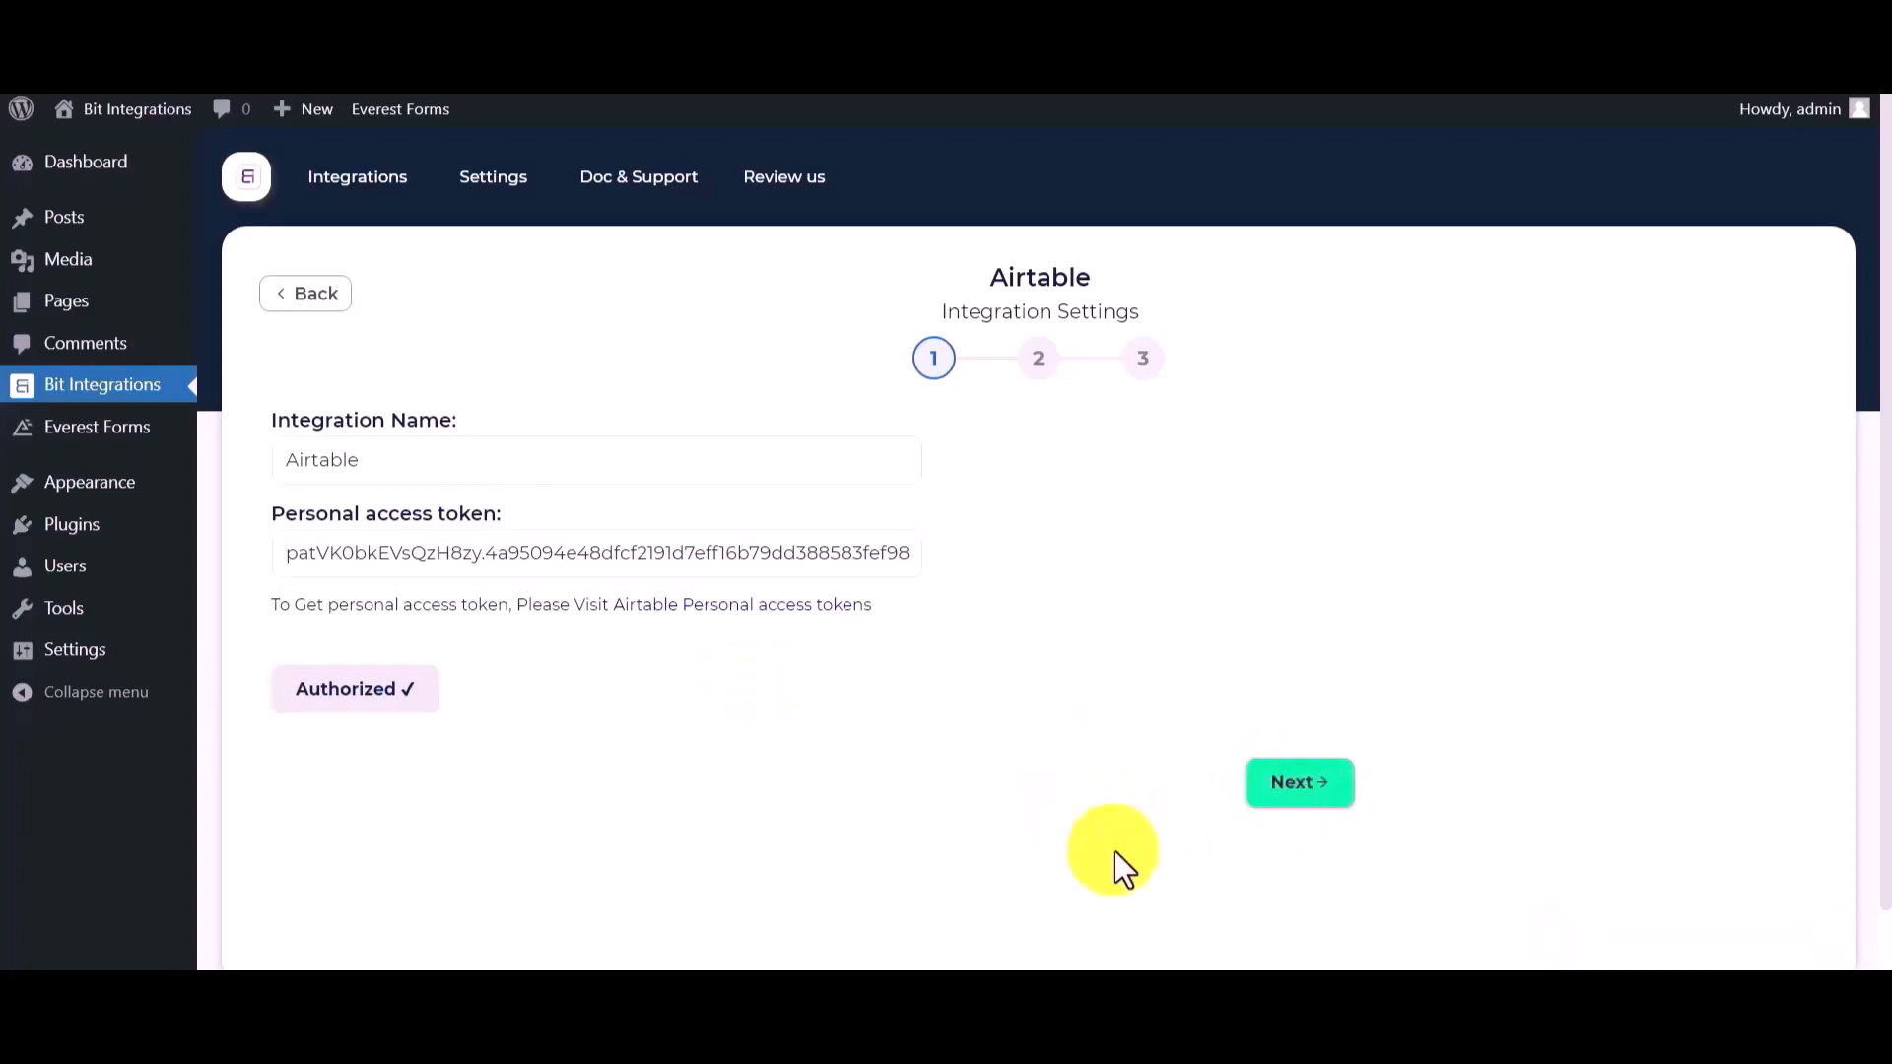
pyautogui.click(1299, 783)
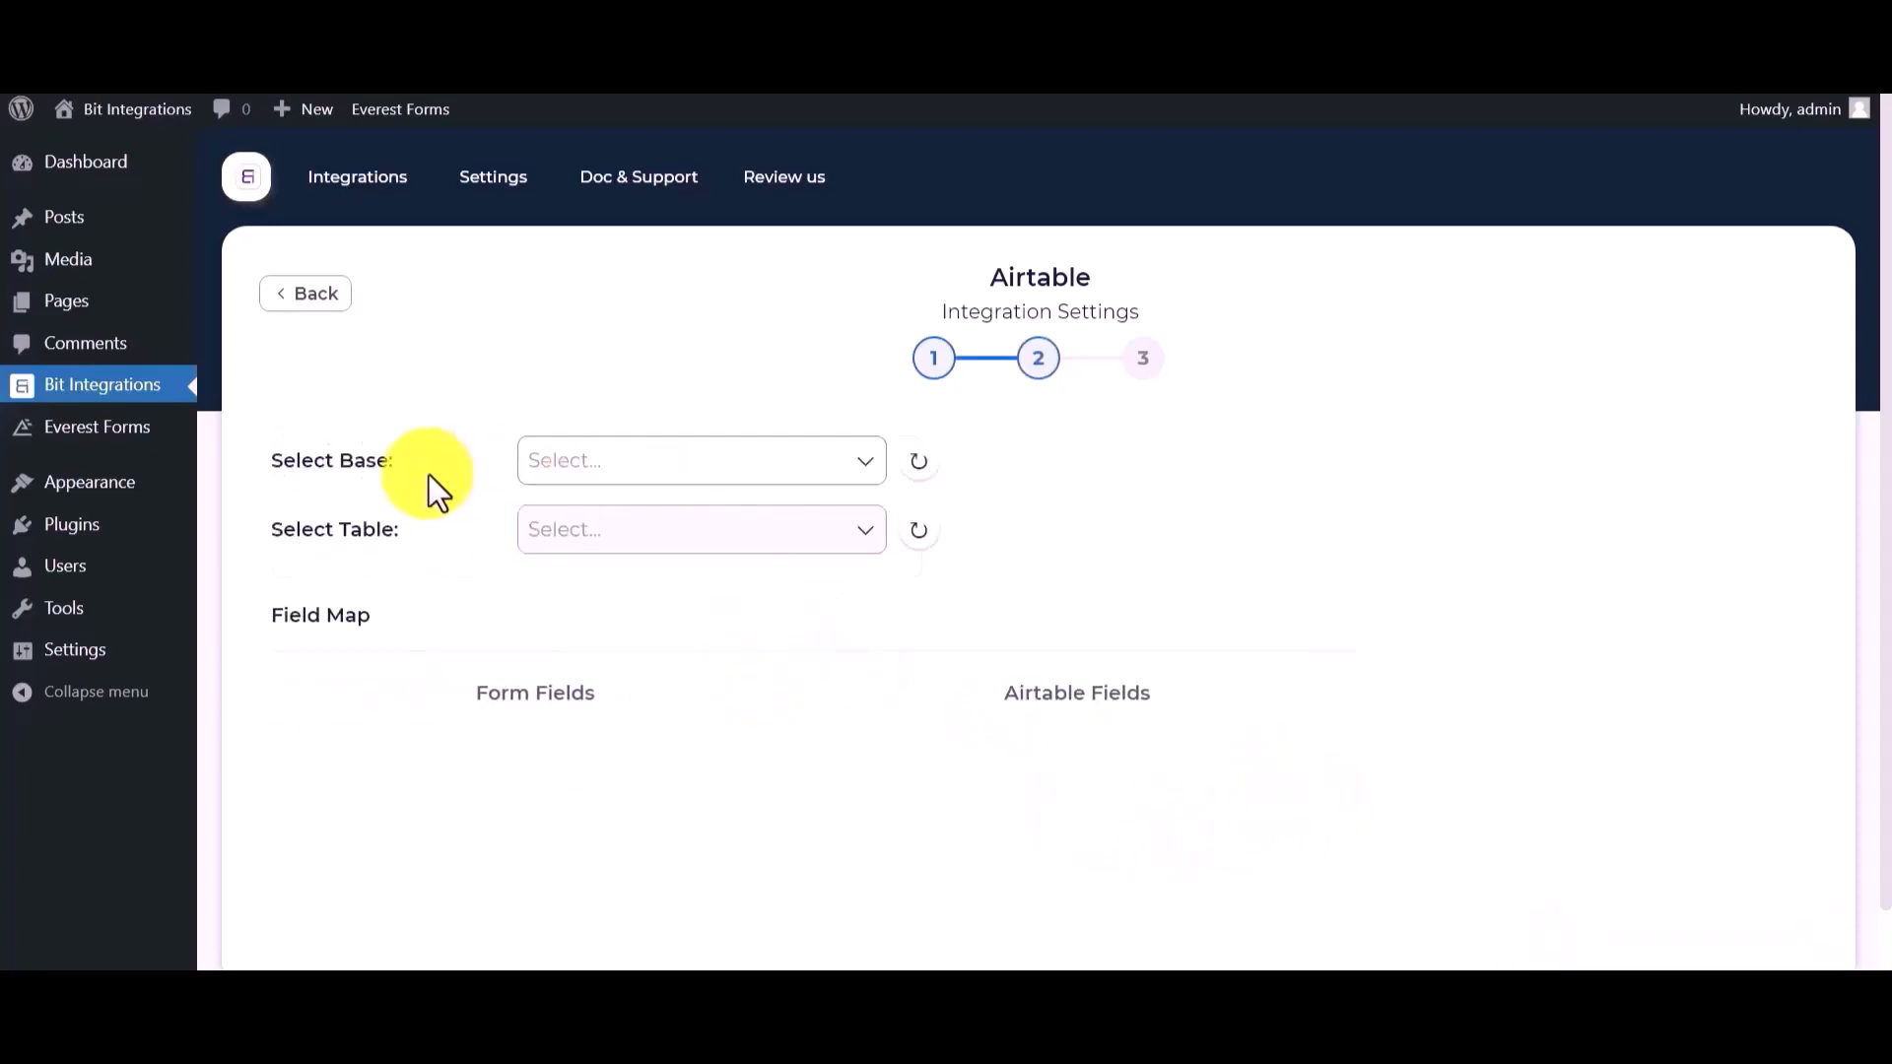
# Step: Select base 'bit integration', Table 1, and map Name→Name, Email→Email, Phone→Number
pyautogui.click(688, 459)
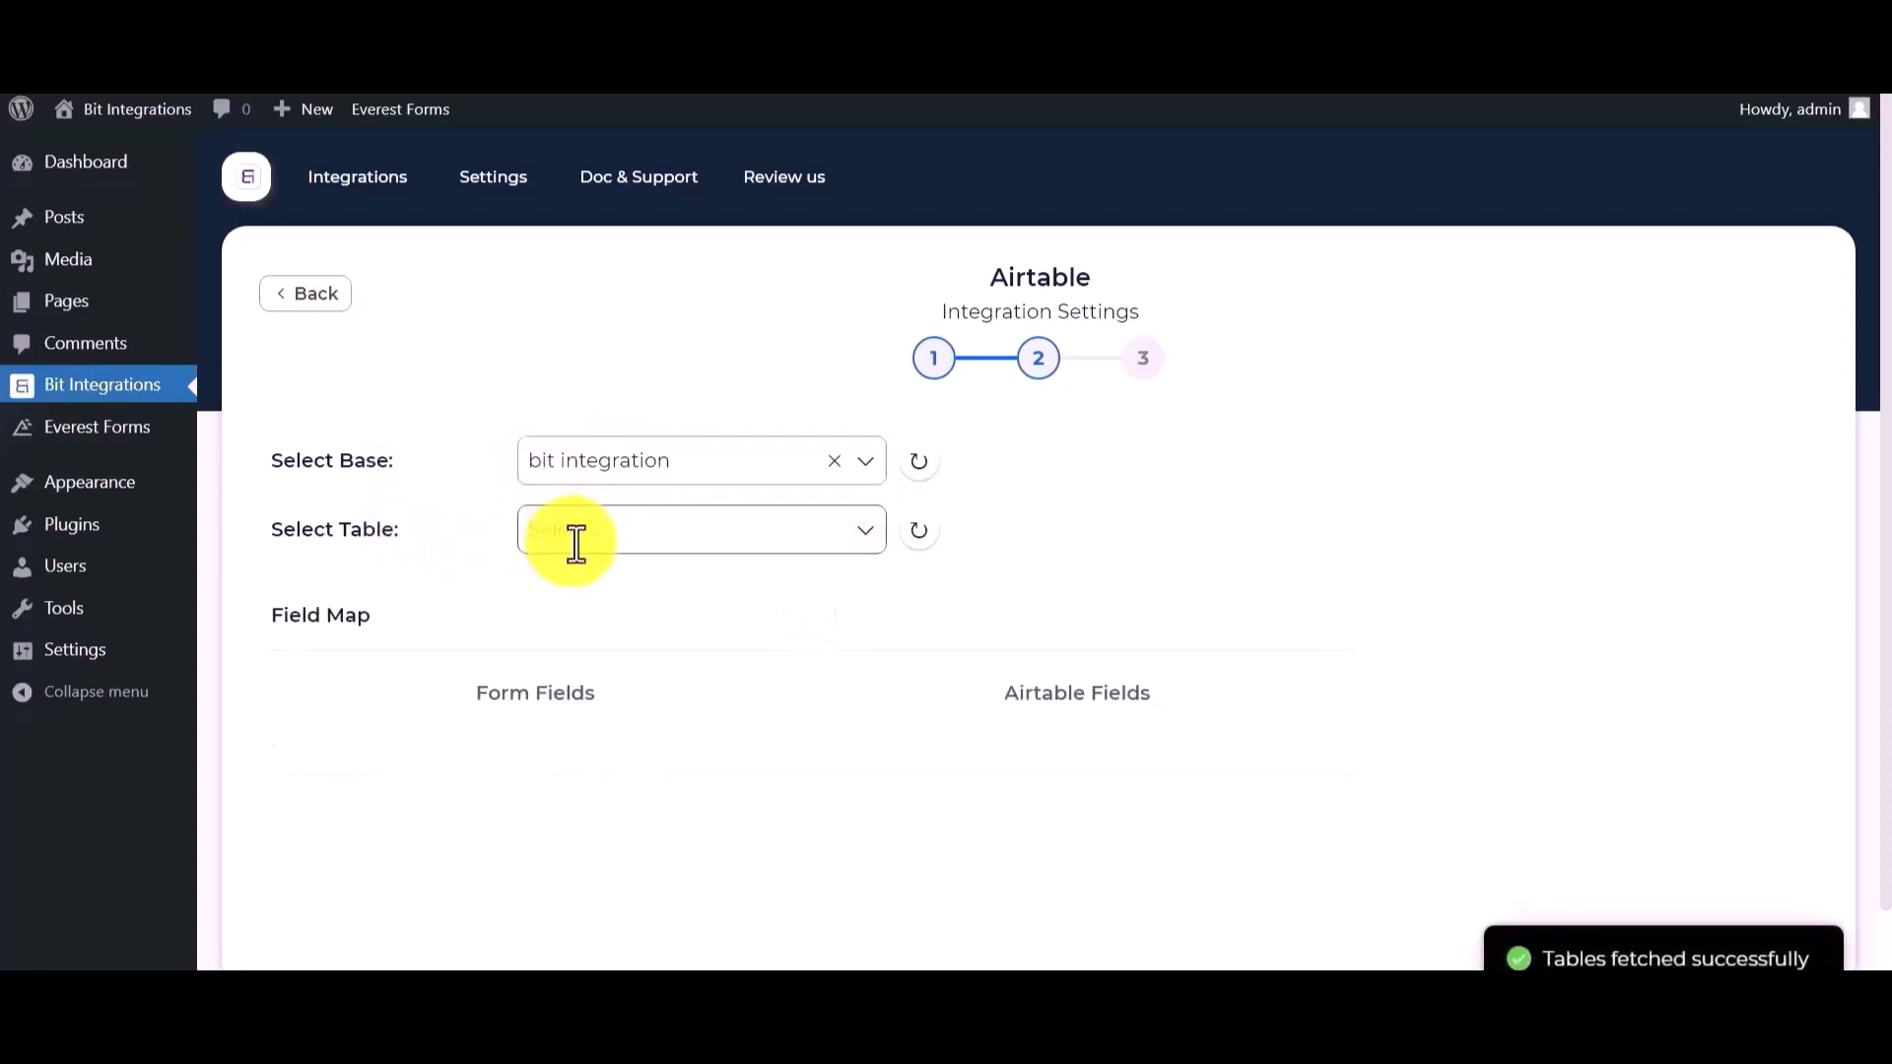
pyautogui.click(700, 528)
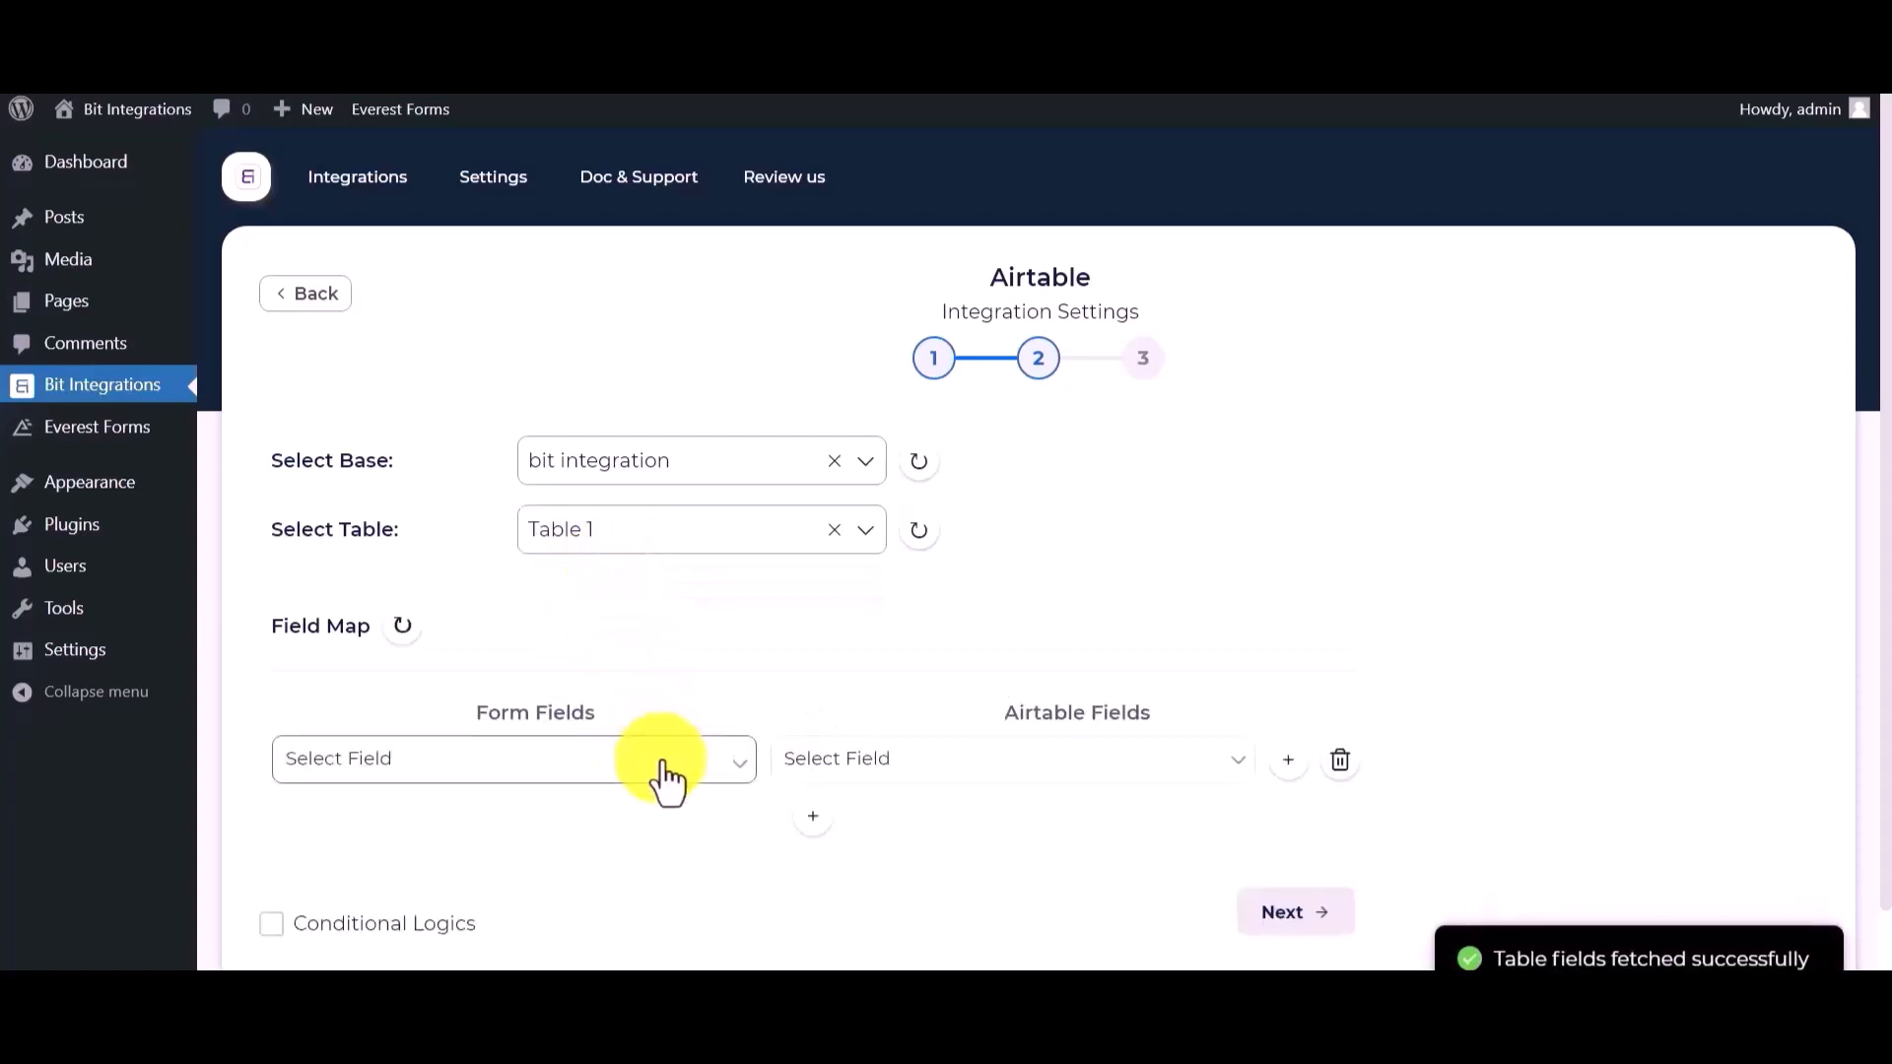
pyautogui.click(1011, 757)
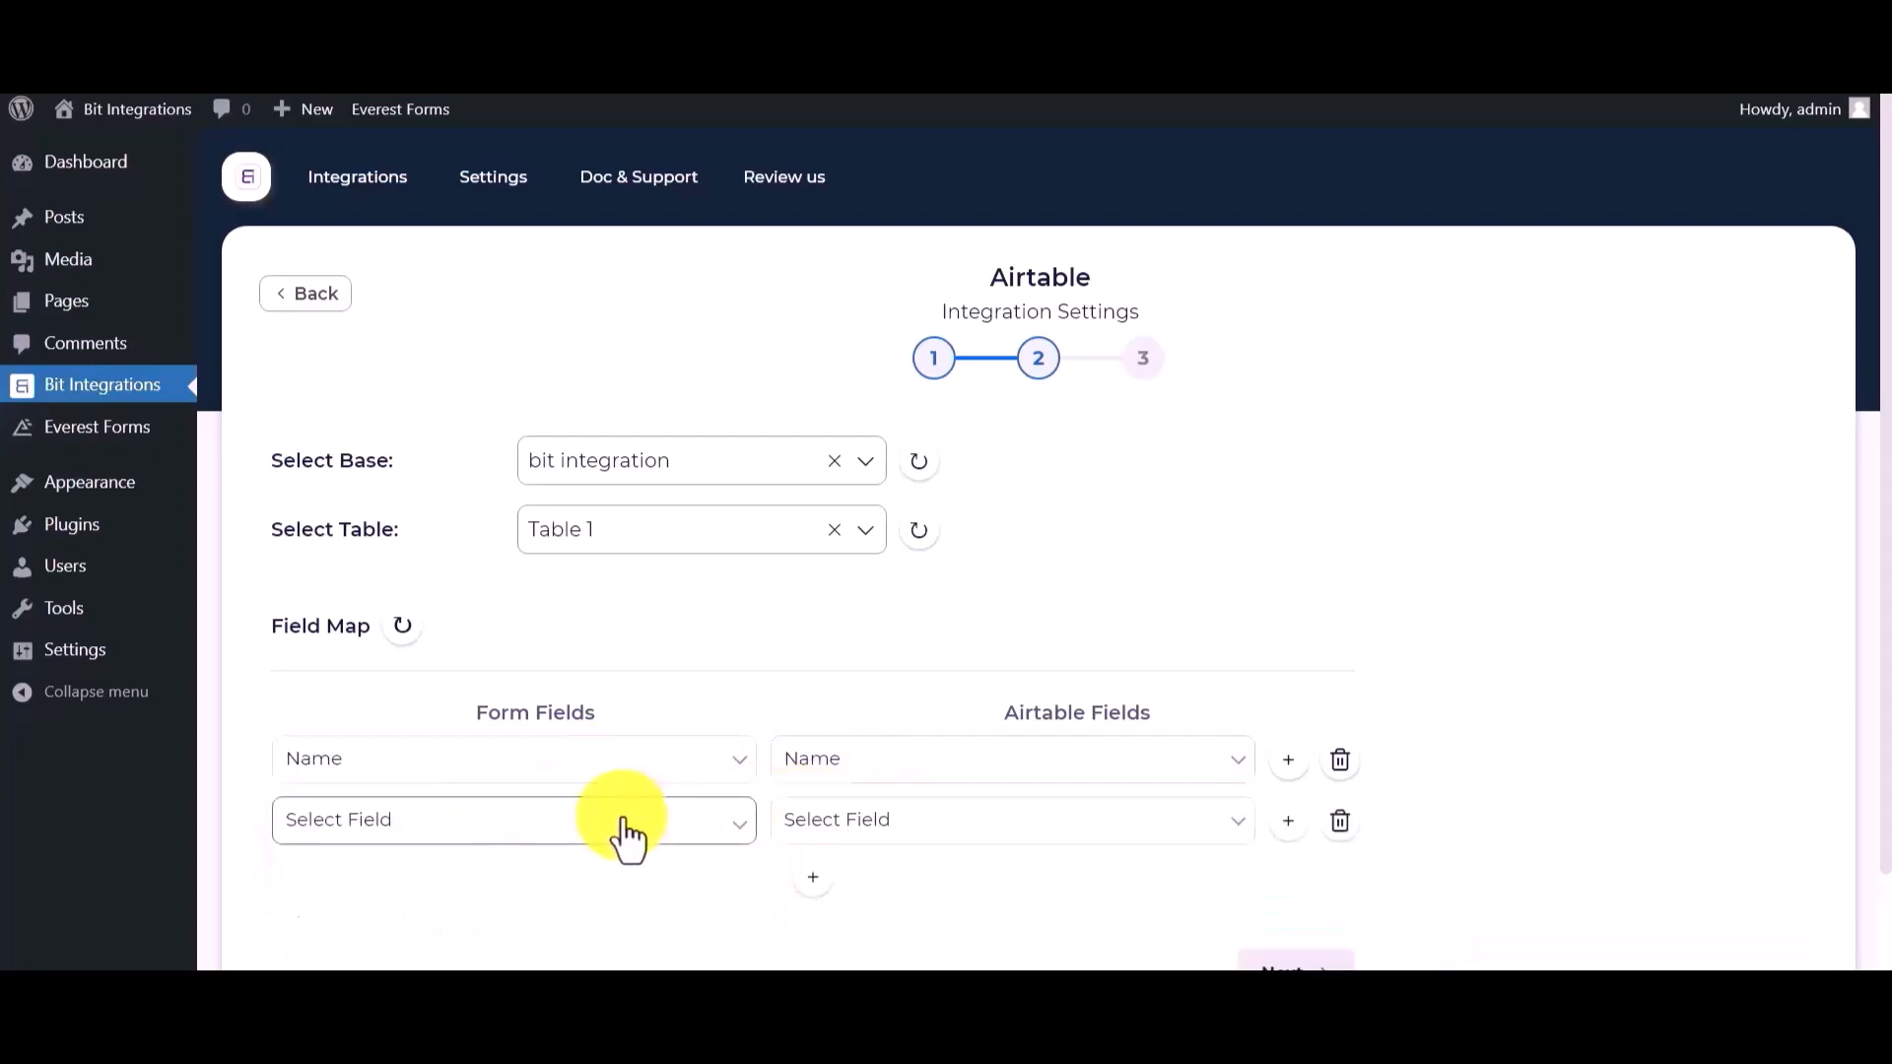
pyautogui.click(513, 820)
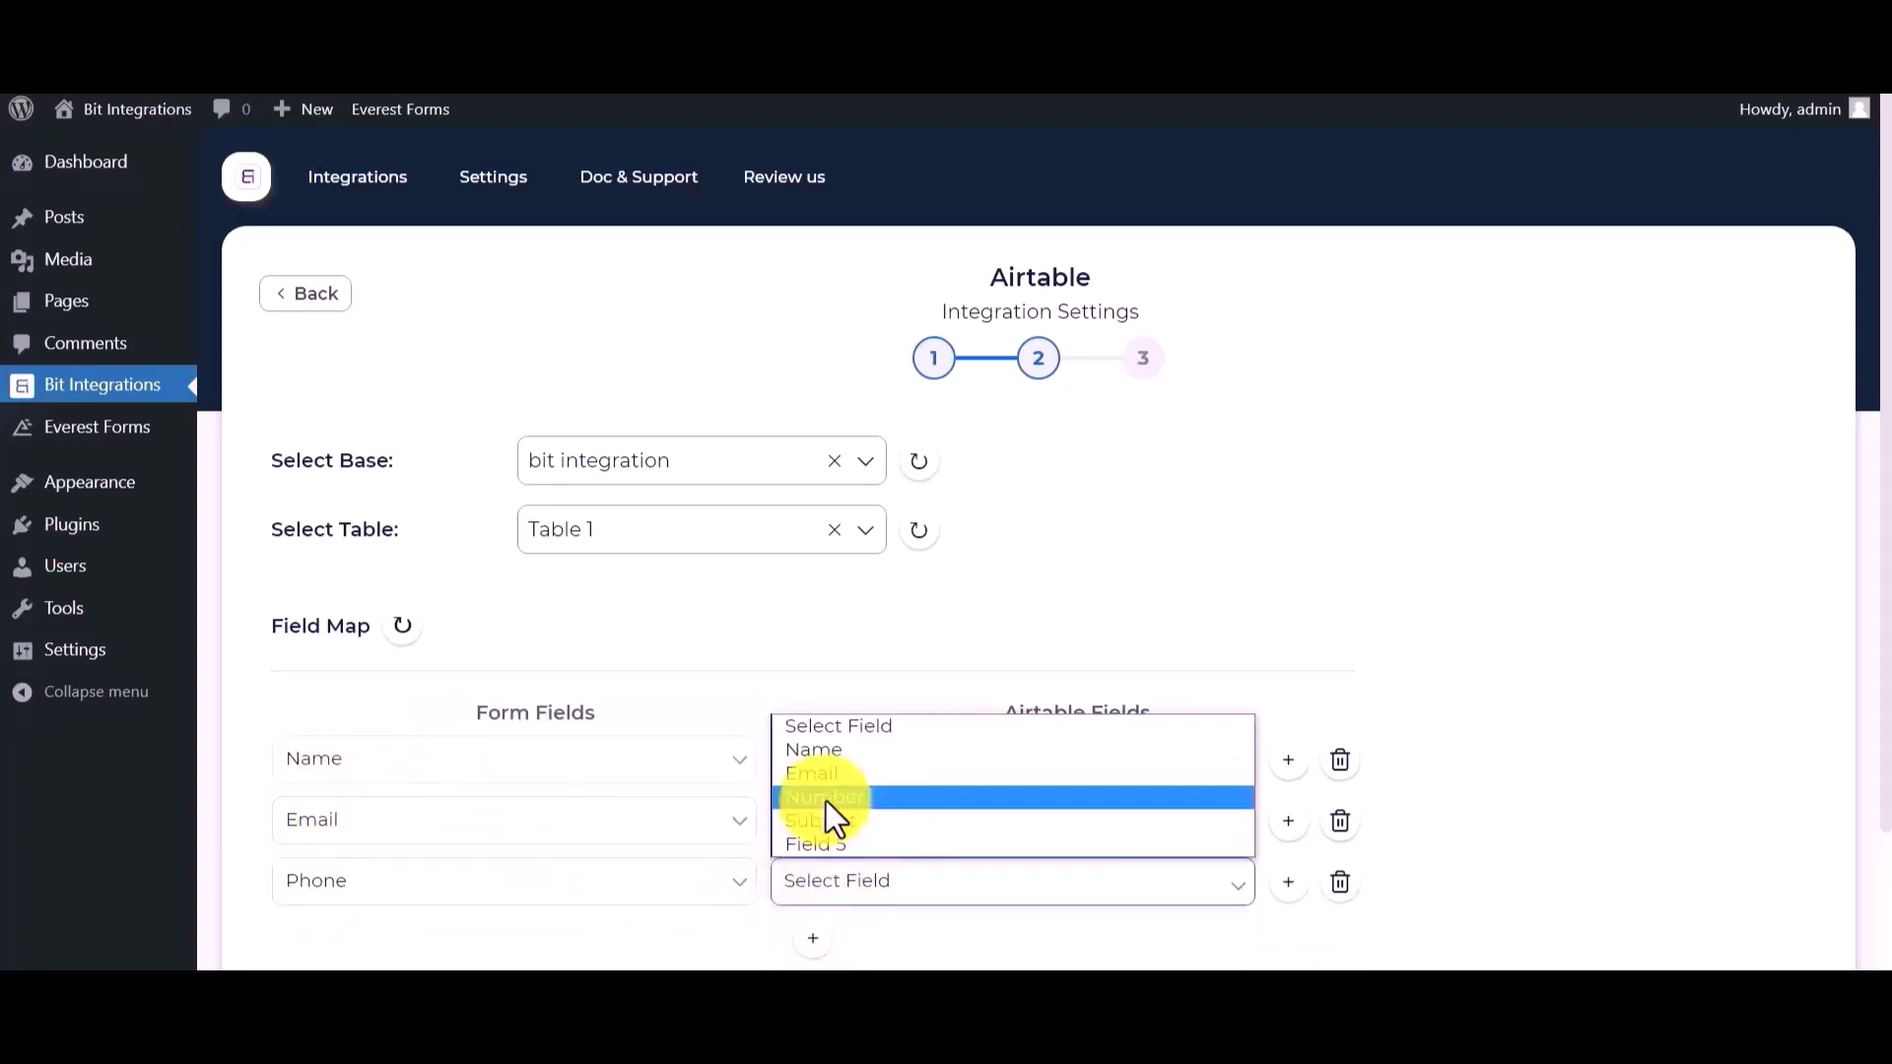
pyautogui.click(826, 798)
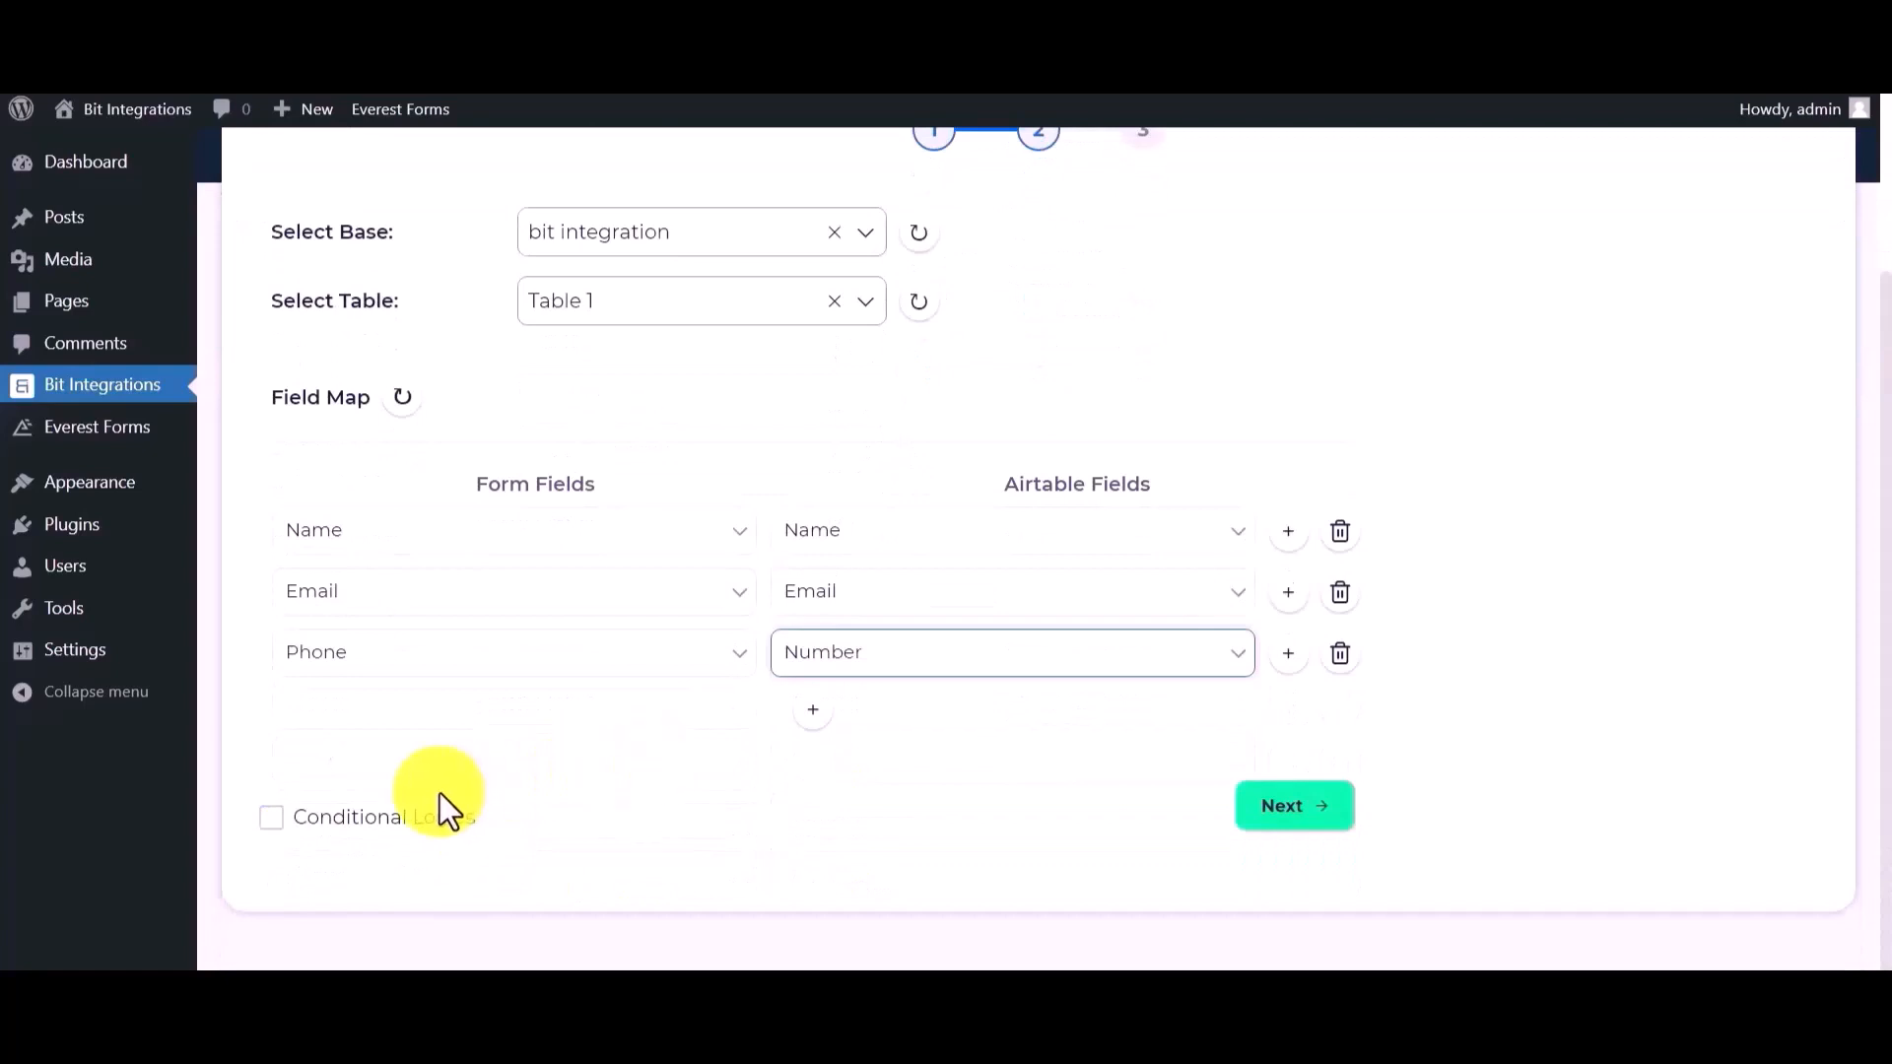
# Step: Leave Conditional Logics off and finish the integration
pyautogui.click(270, 816)
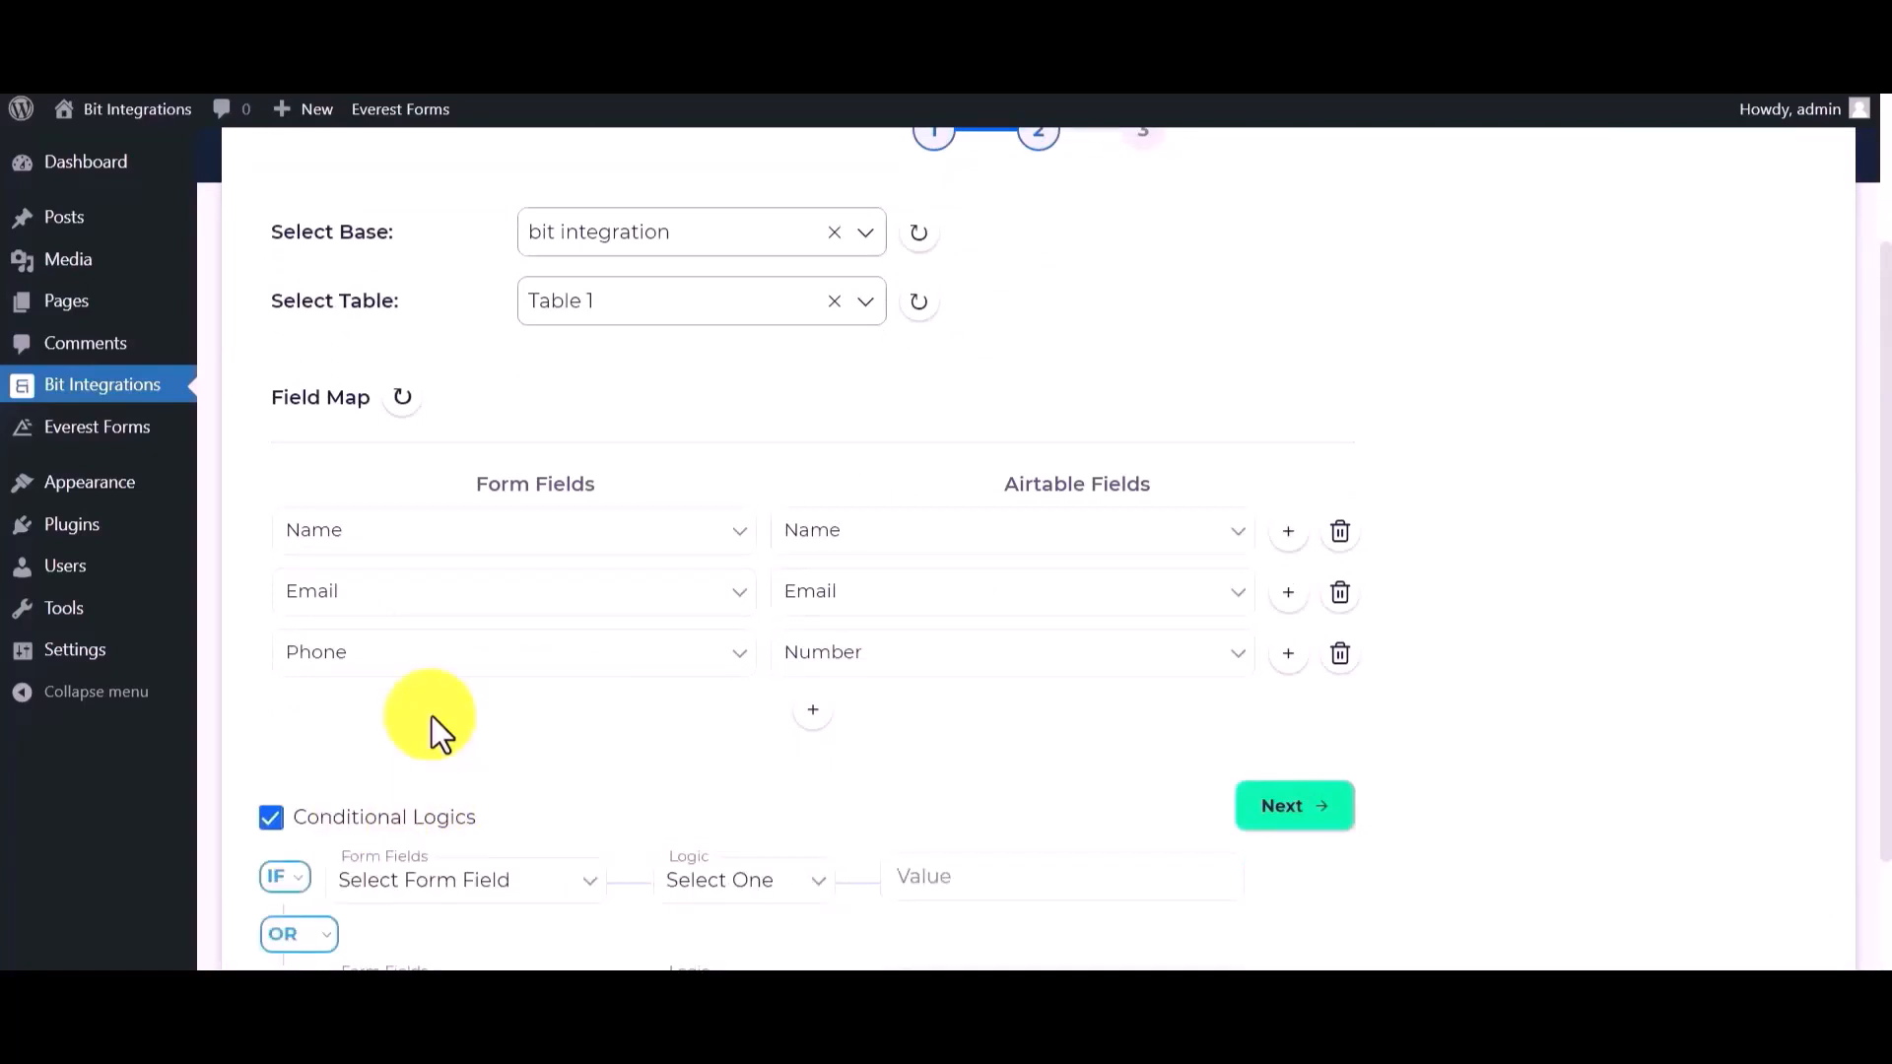
pyautogui.moveTo(481, 711)
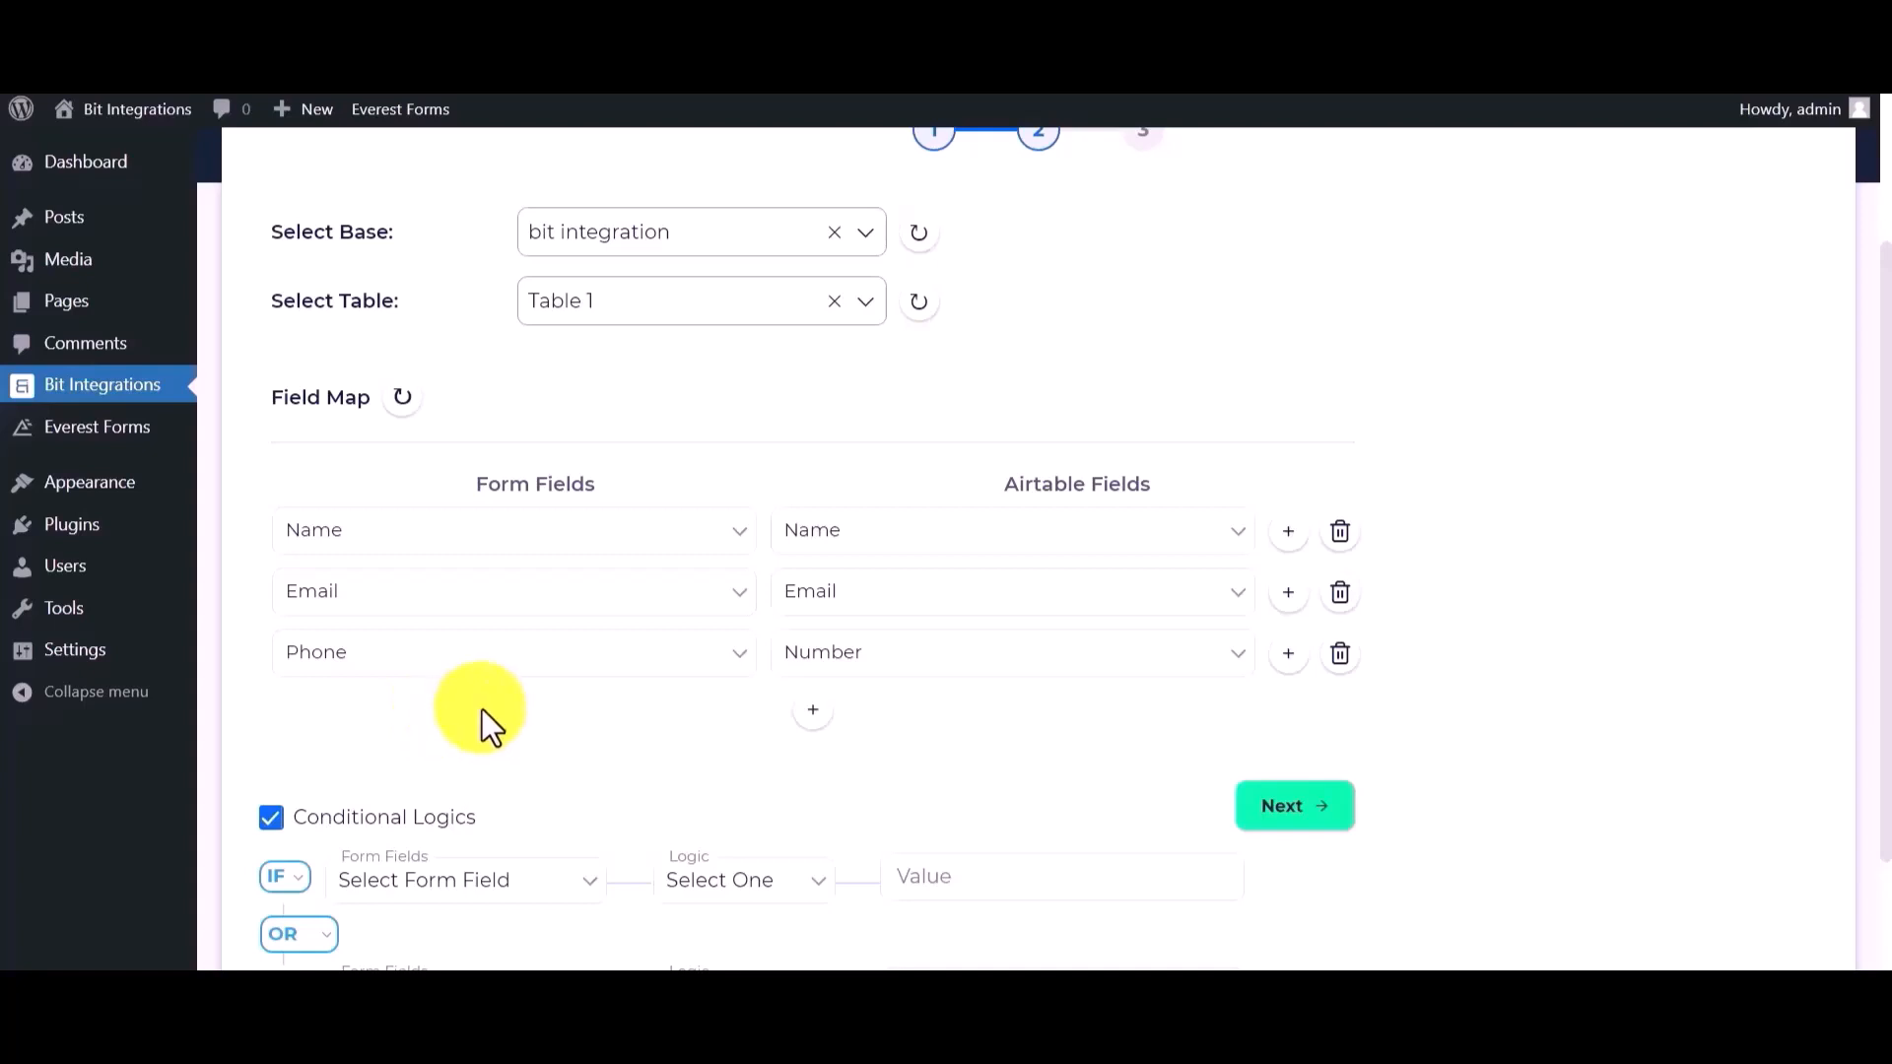
pyautogui.click(271, 816)
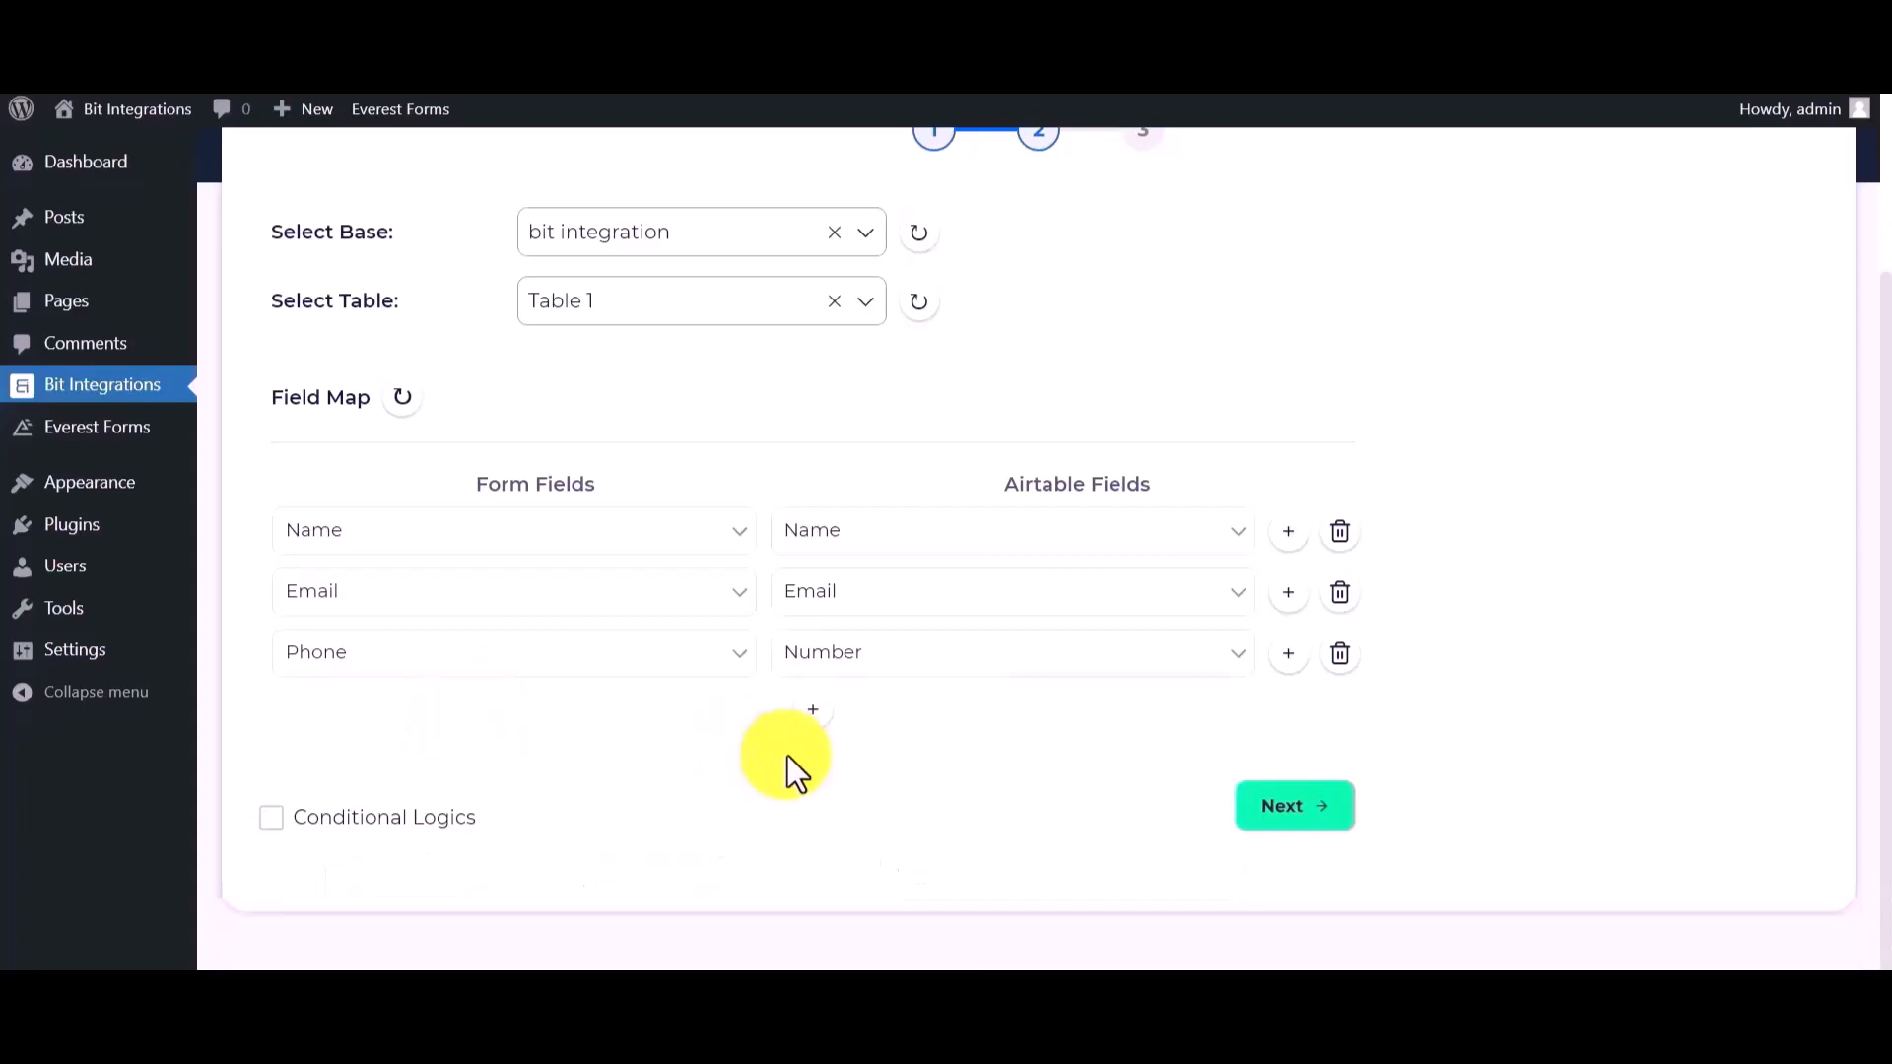
pyautogui.click(1293, 804)
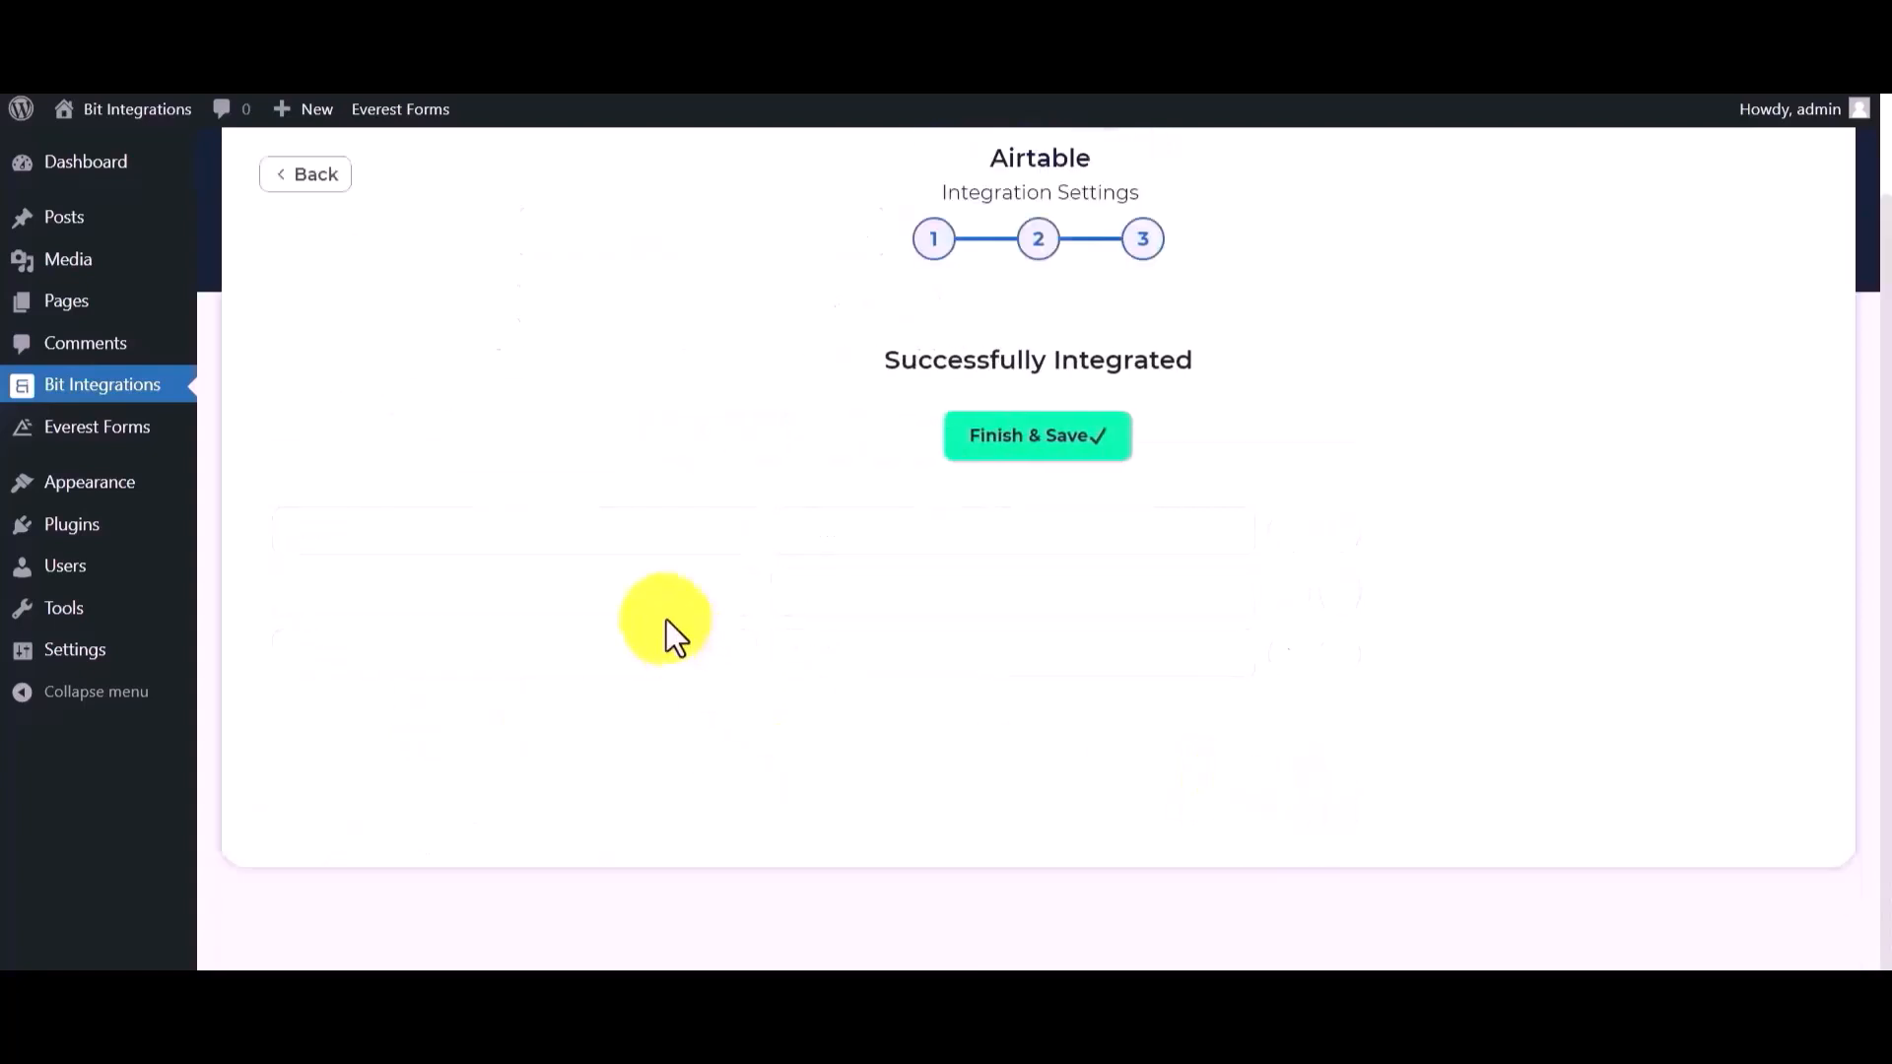
pyautogui.click(1035, 435)
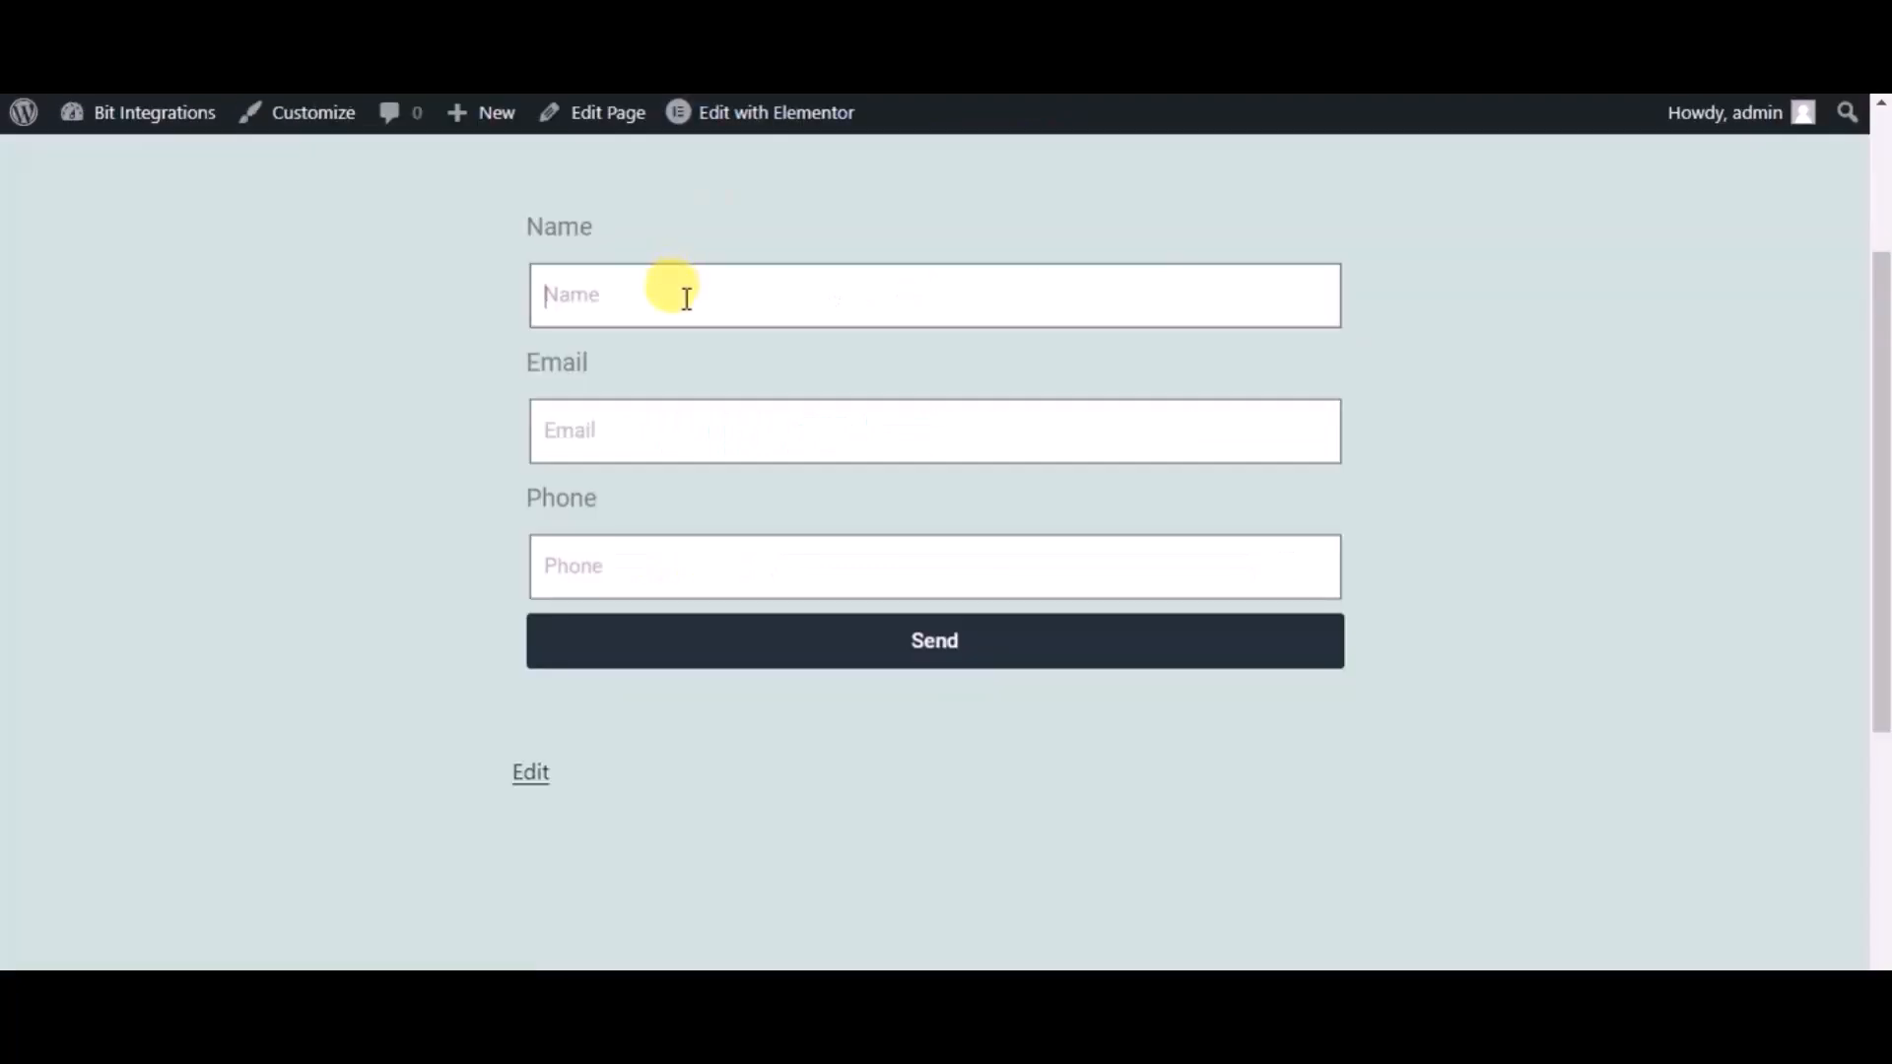
pyautogui.write('Bit')
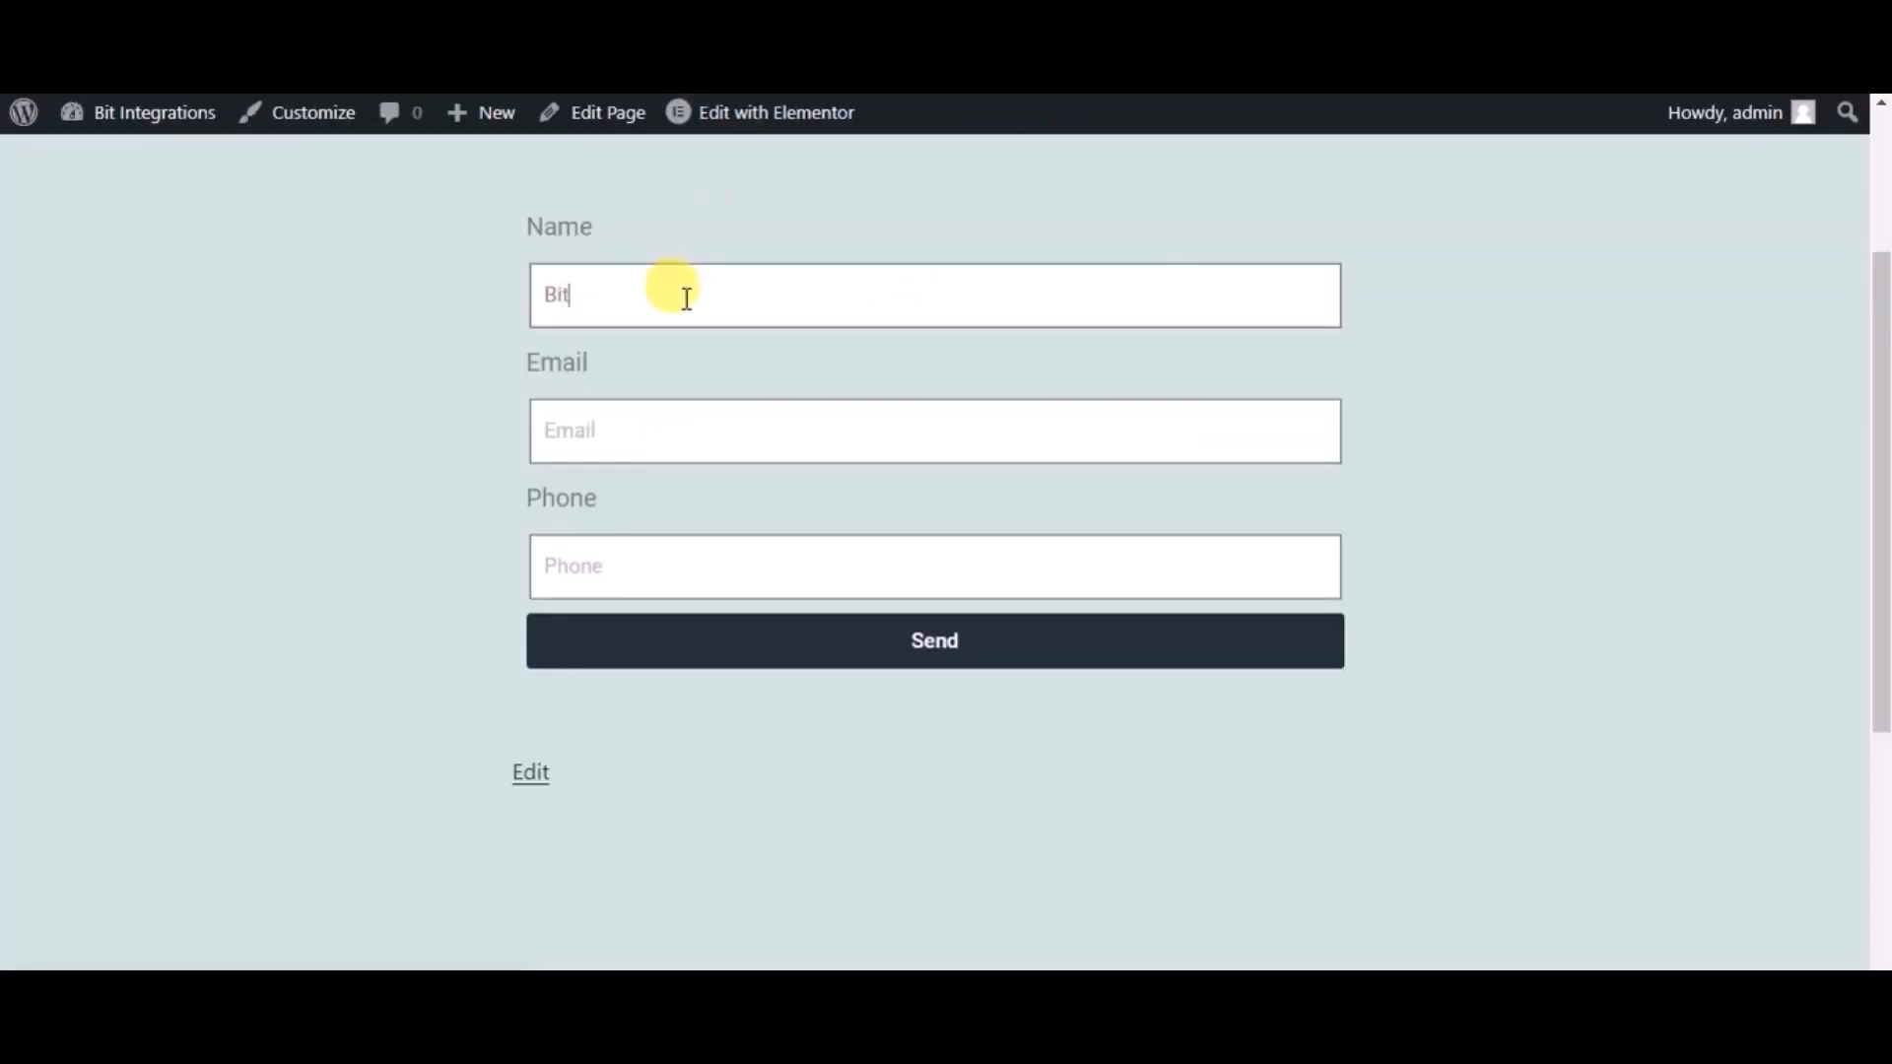
pyautogui.write('Int')
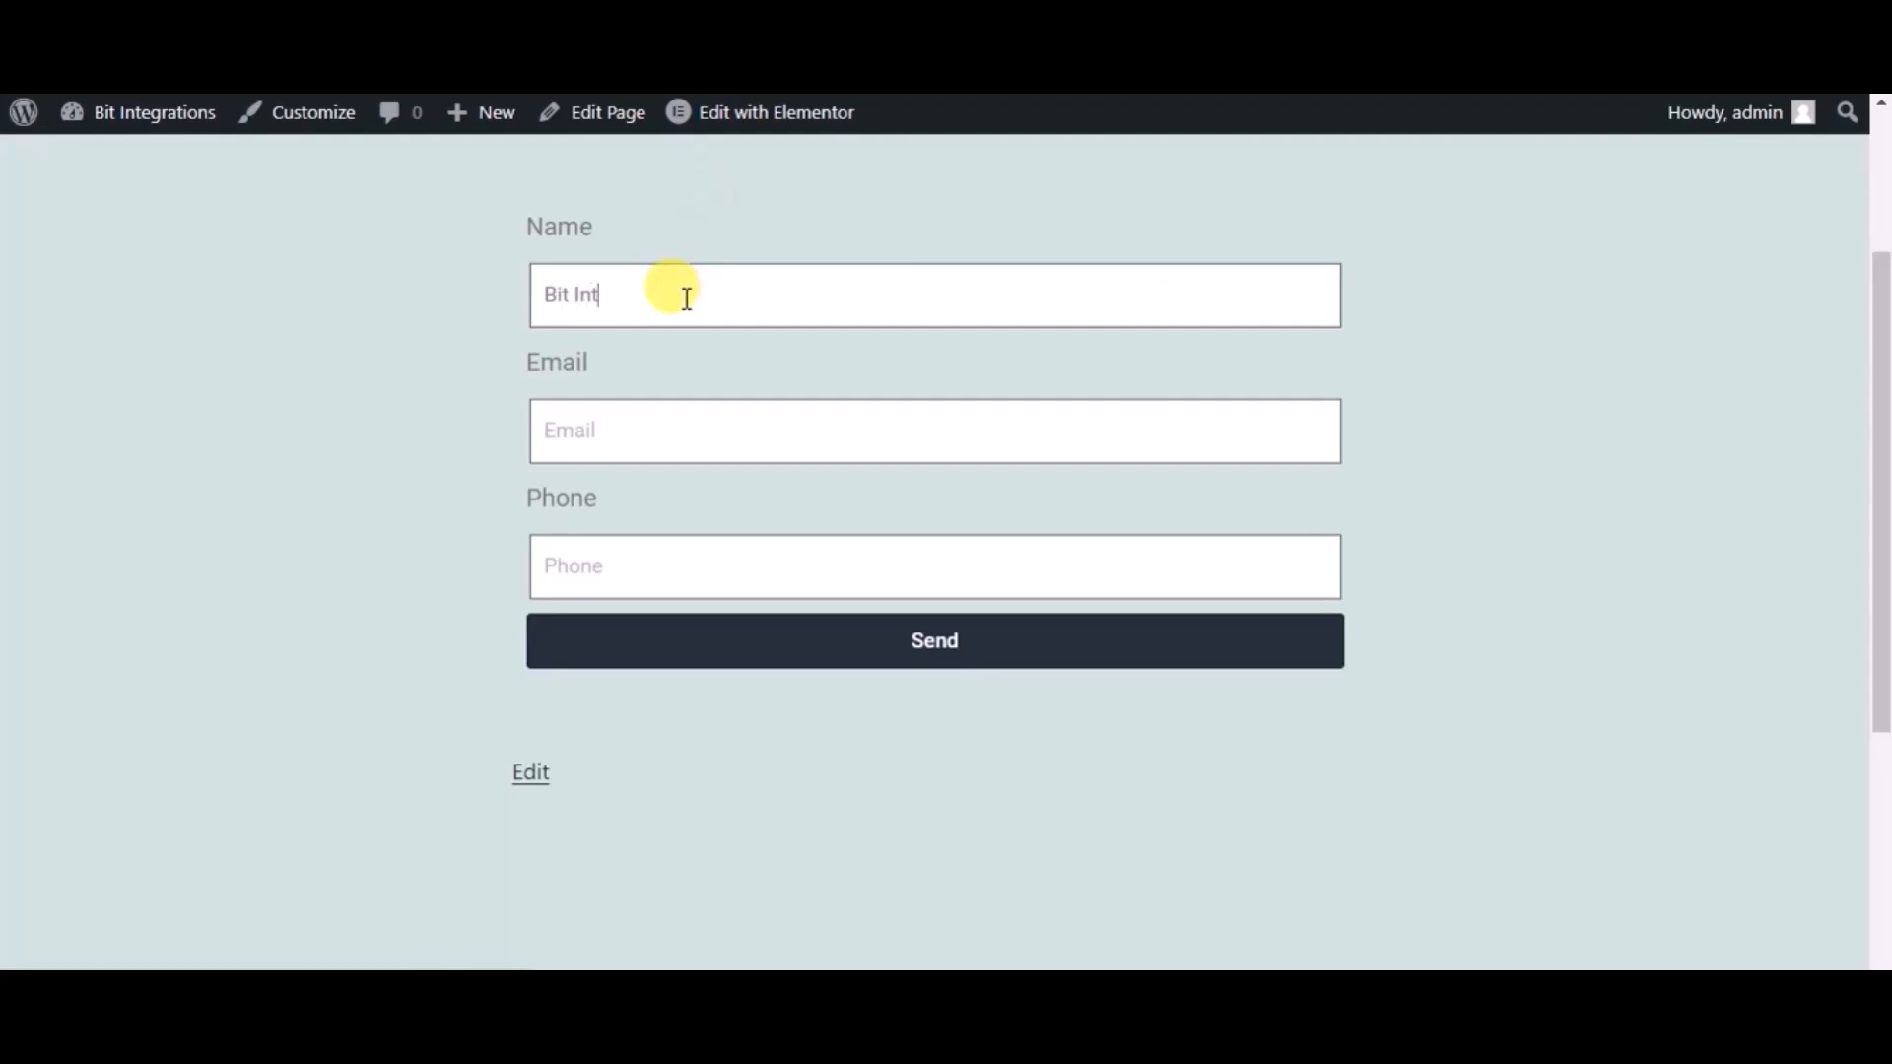
pyautogui.write('egra')
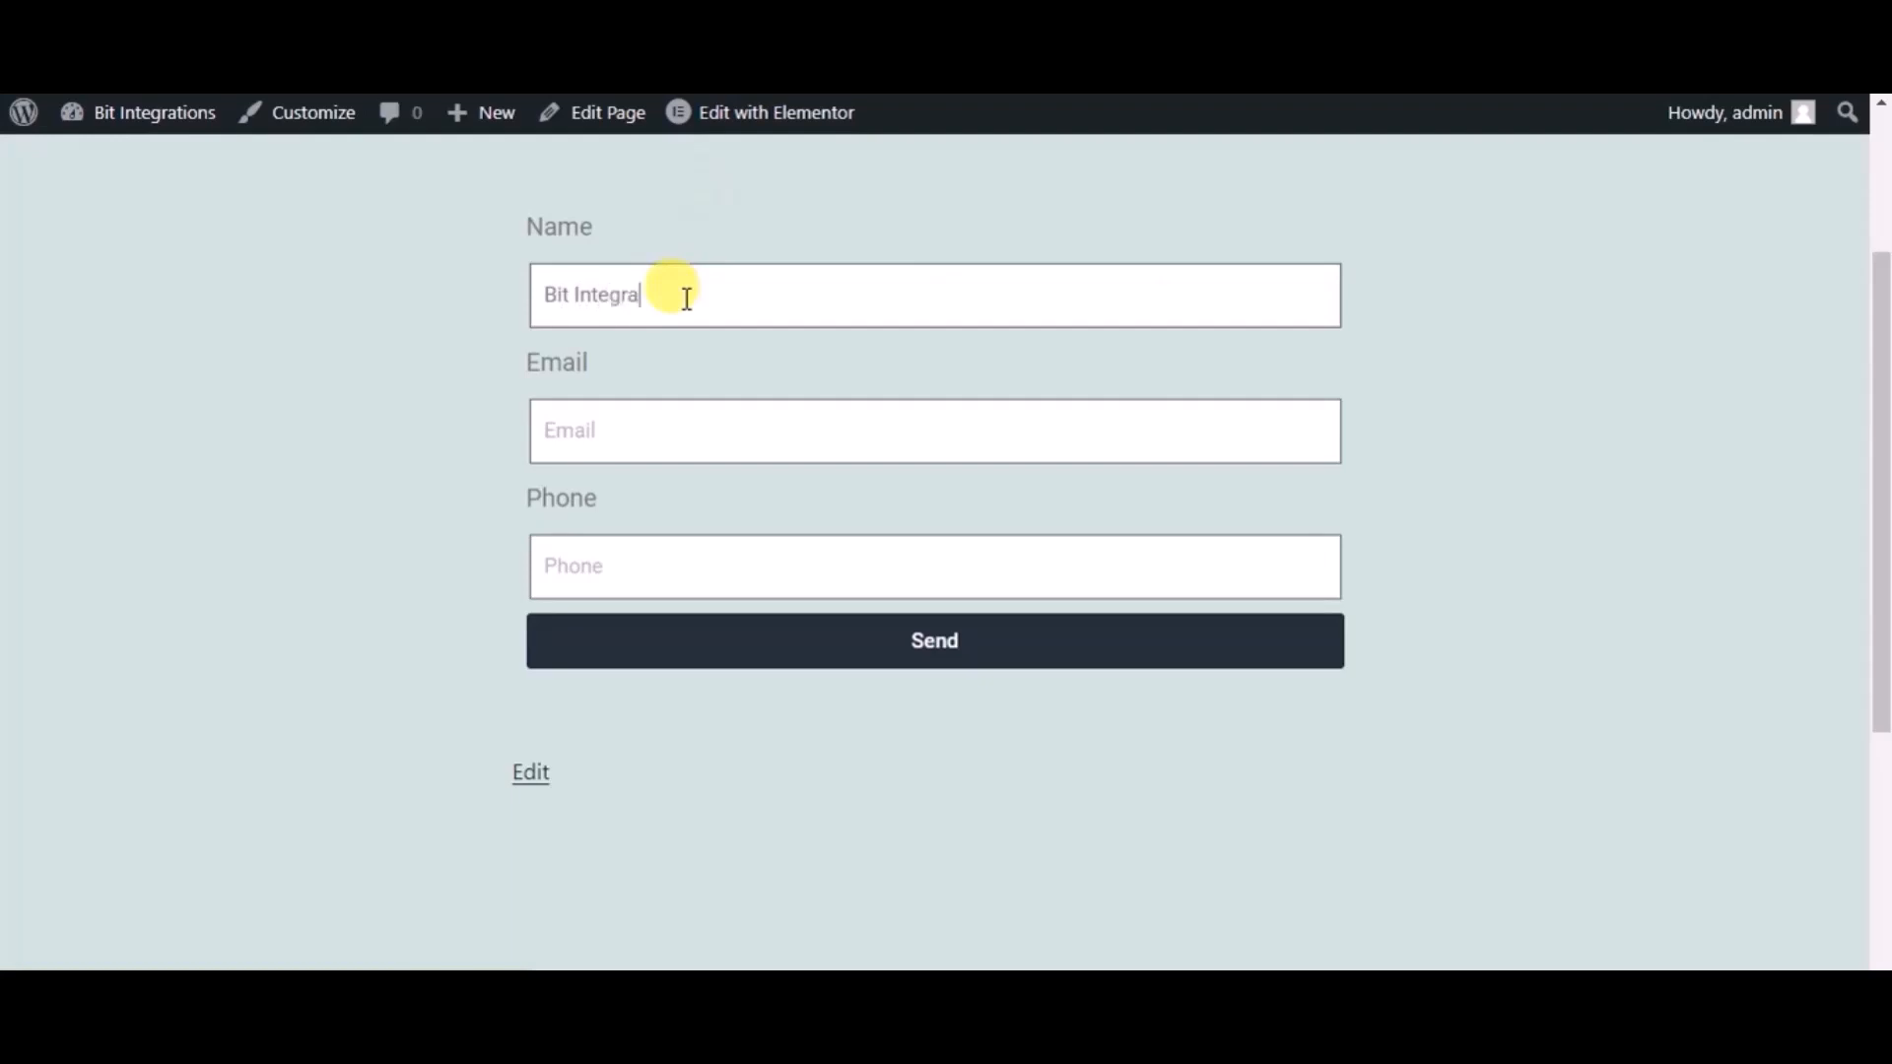
pyautogui.write('ions')
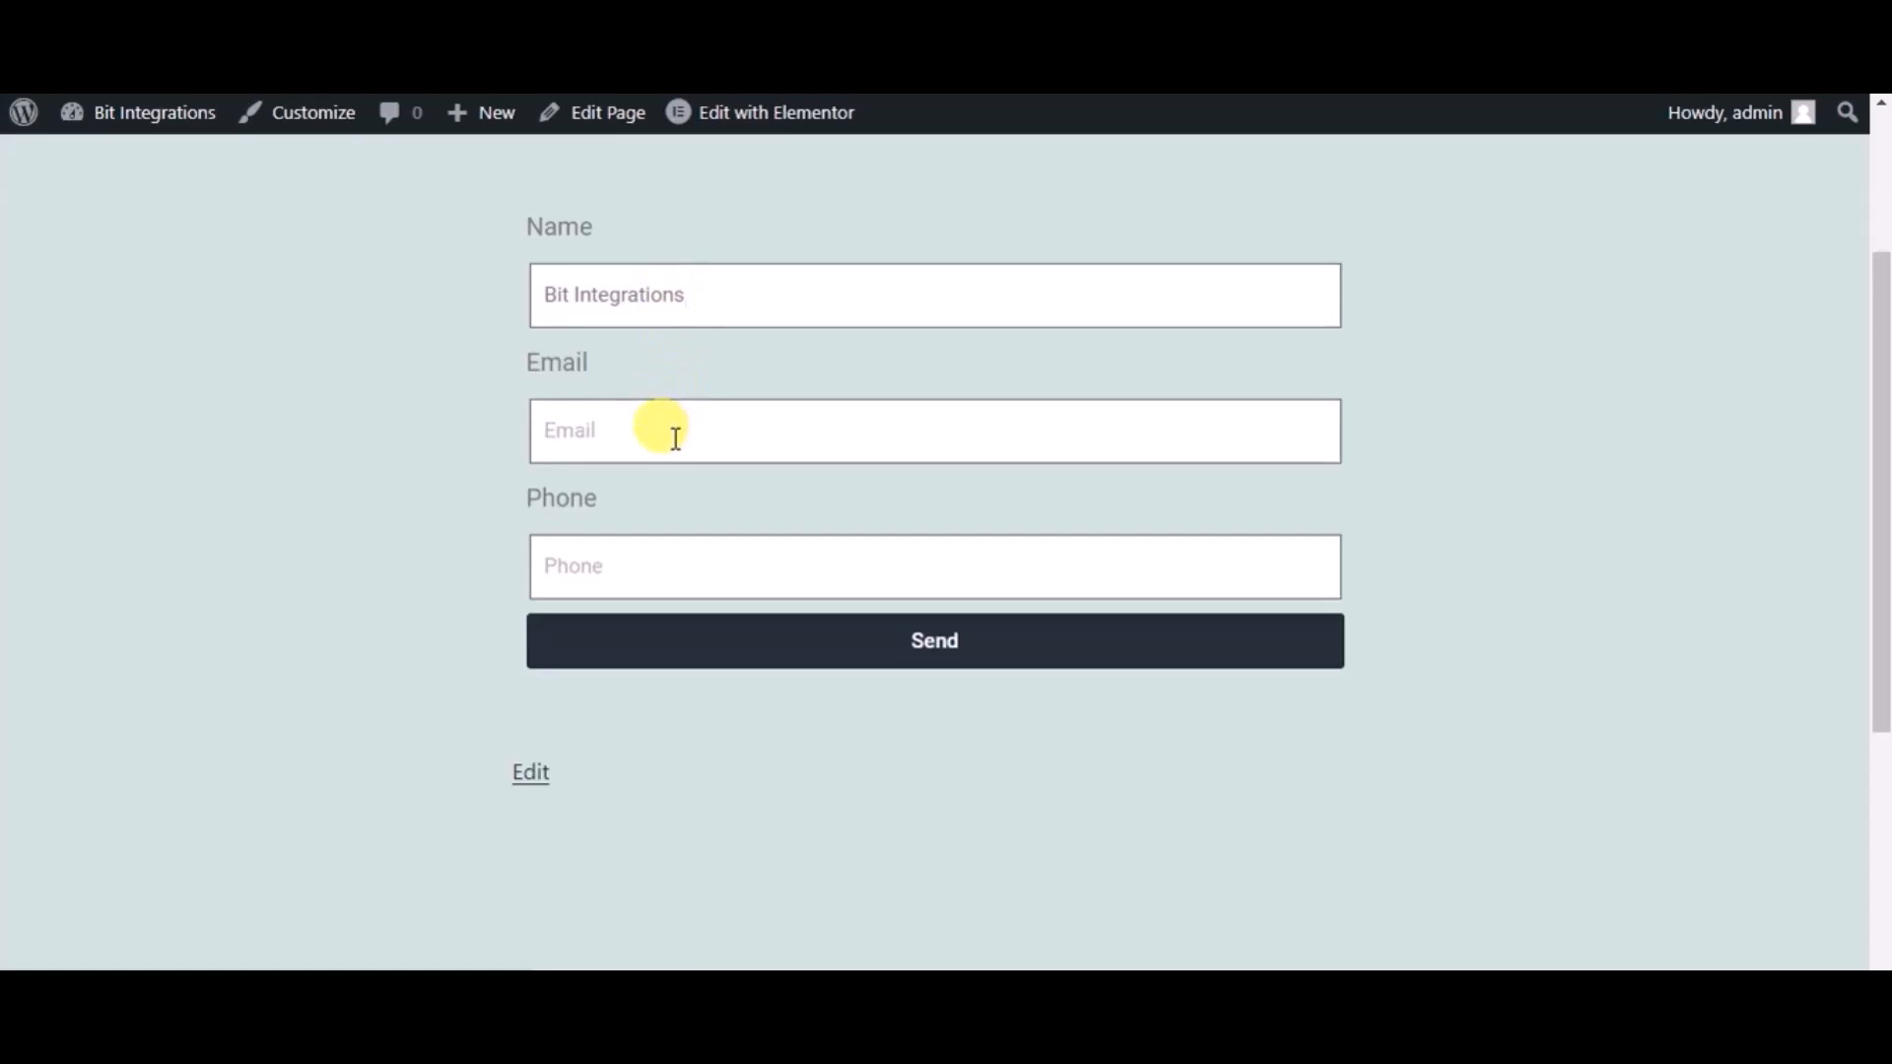
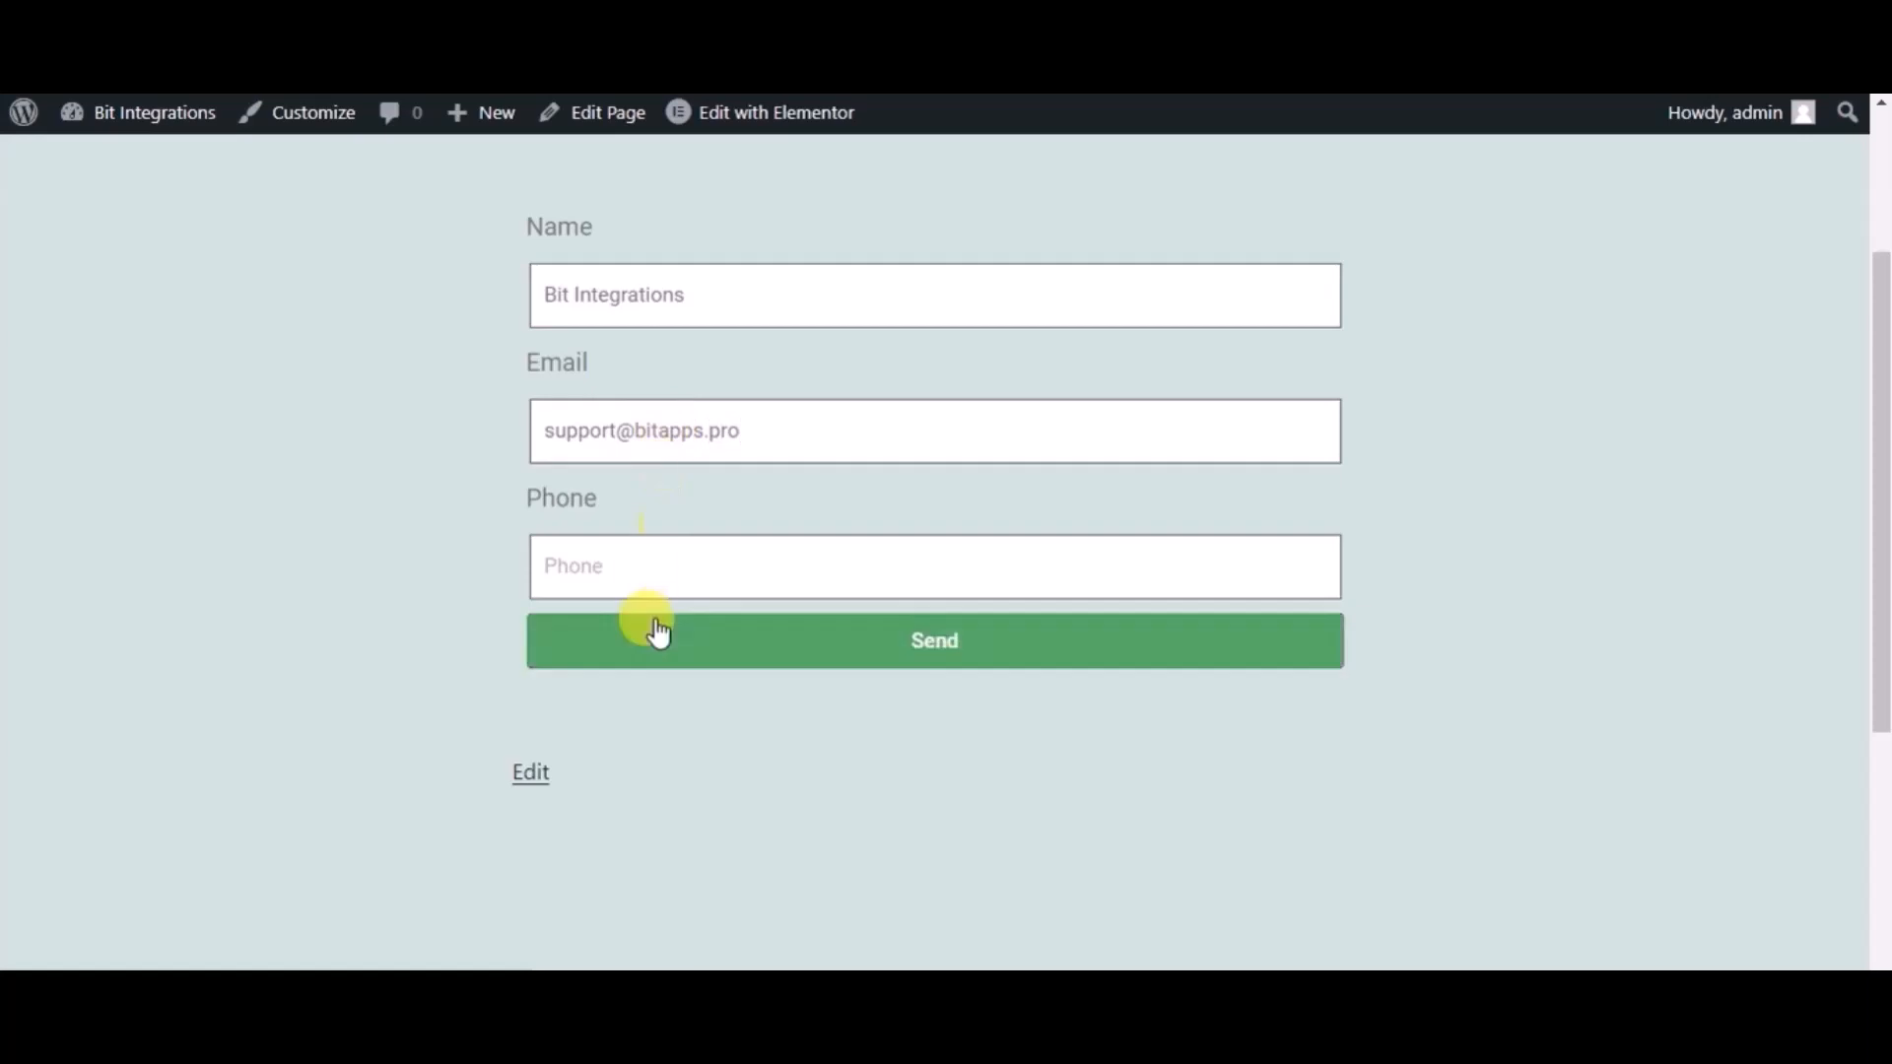
pyautogui.write('444555666')
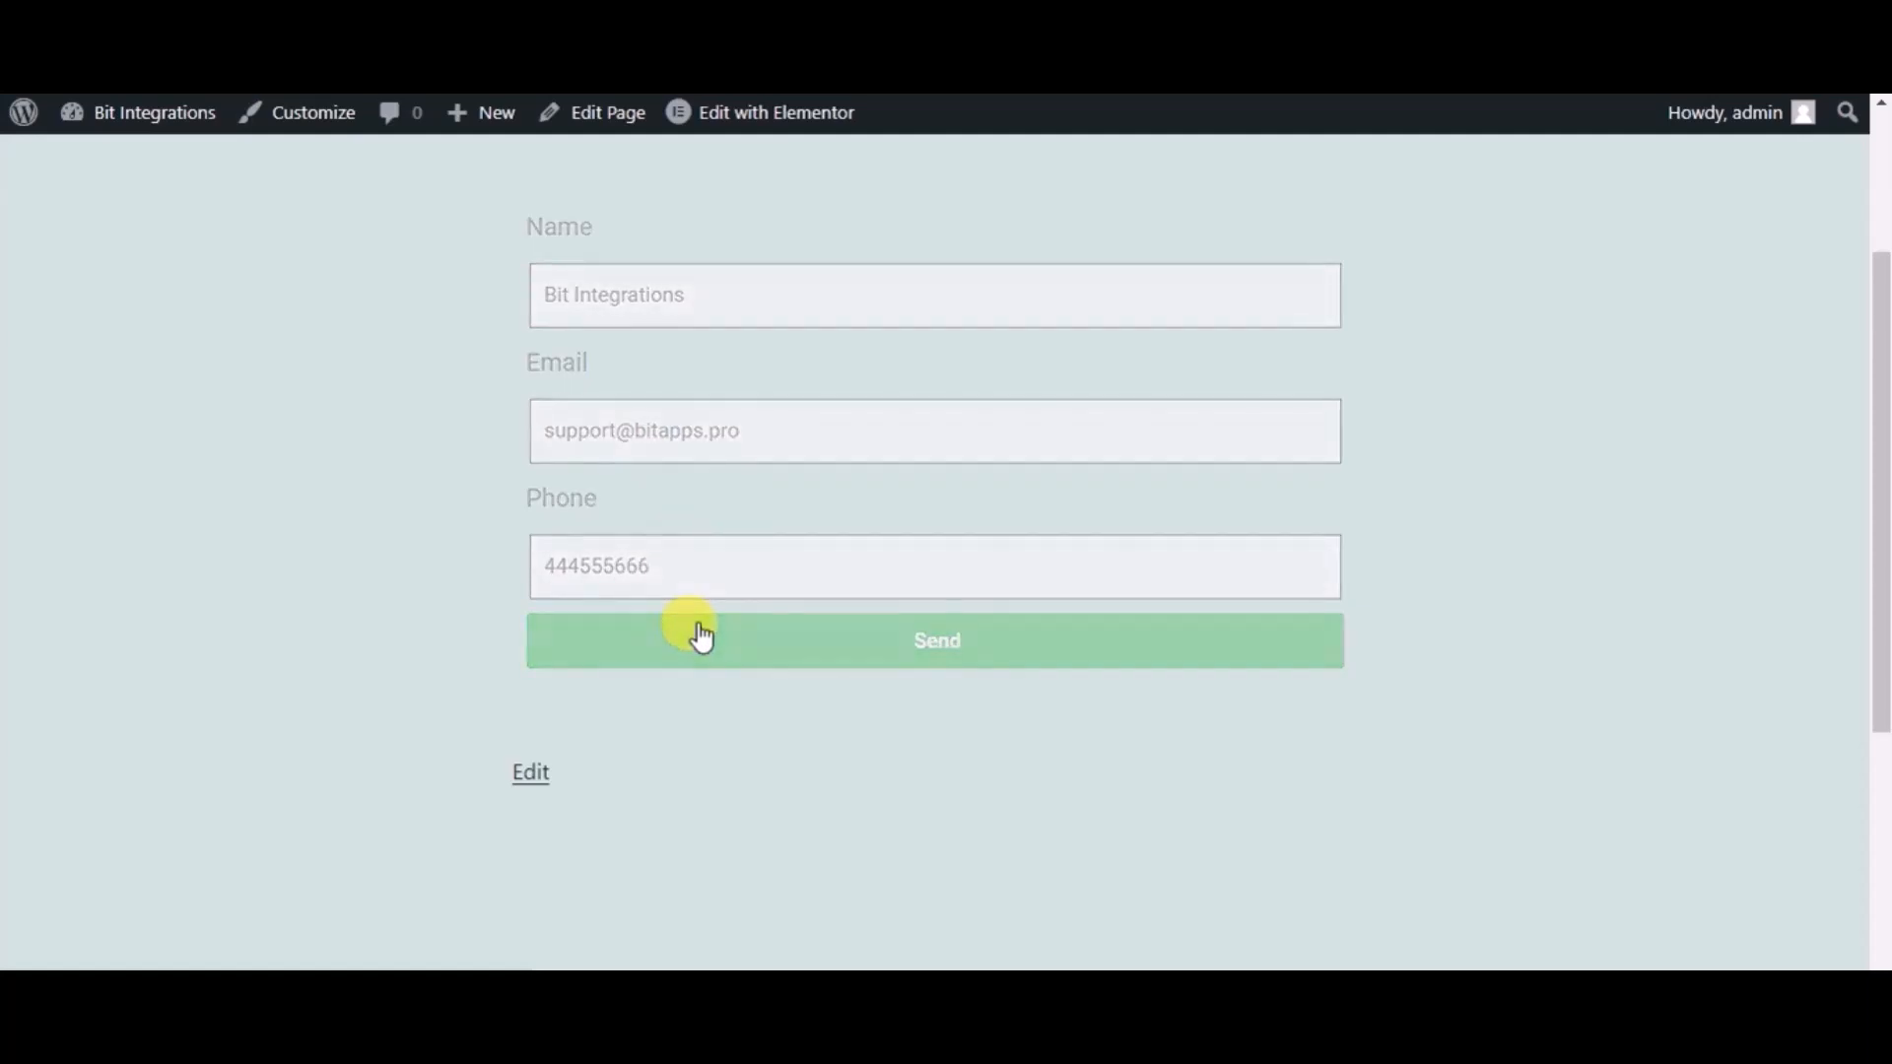
pyautogui.click(934, 641)
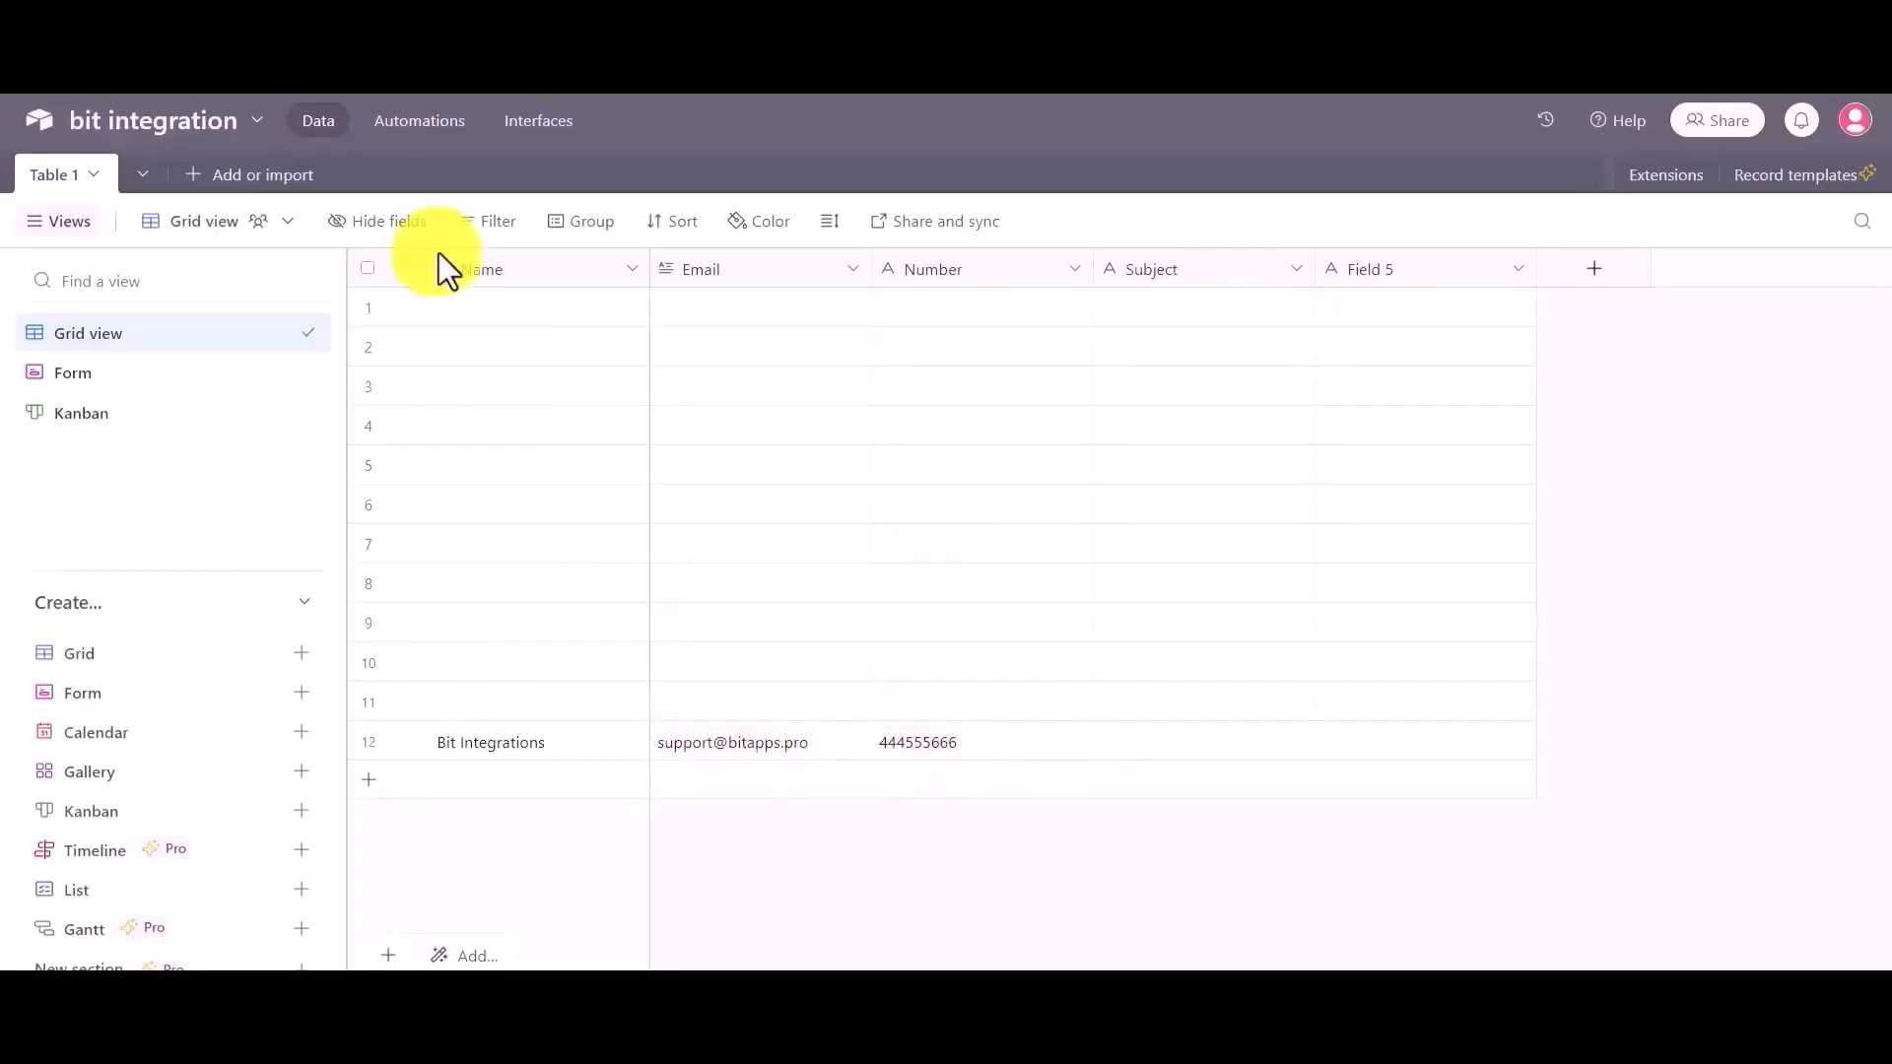
pyautogui.moveTo(621, 751)
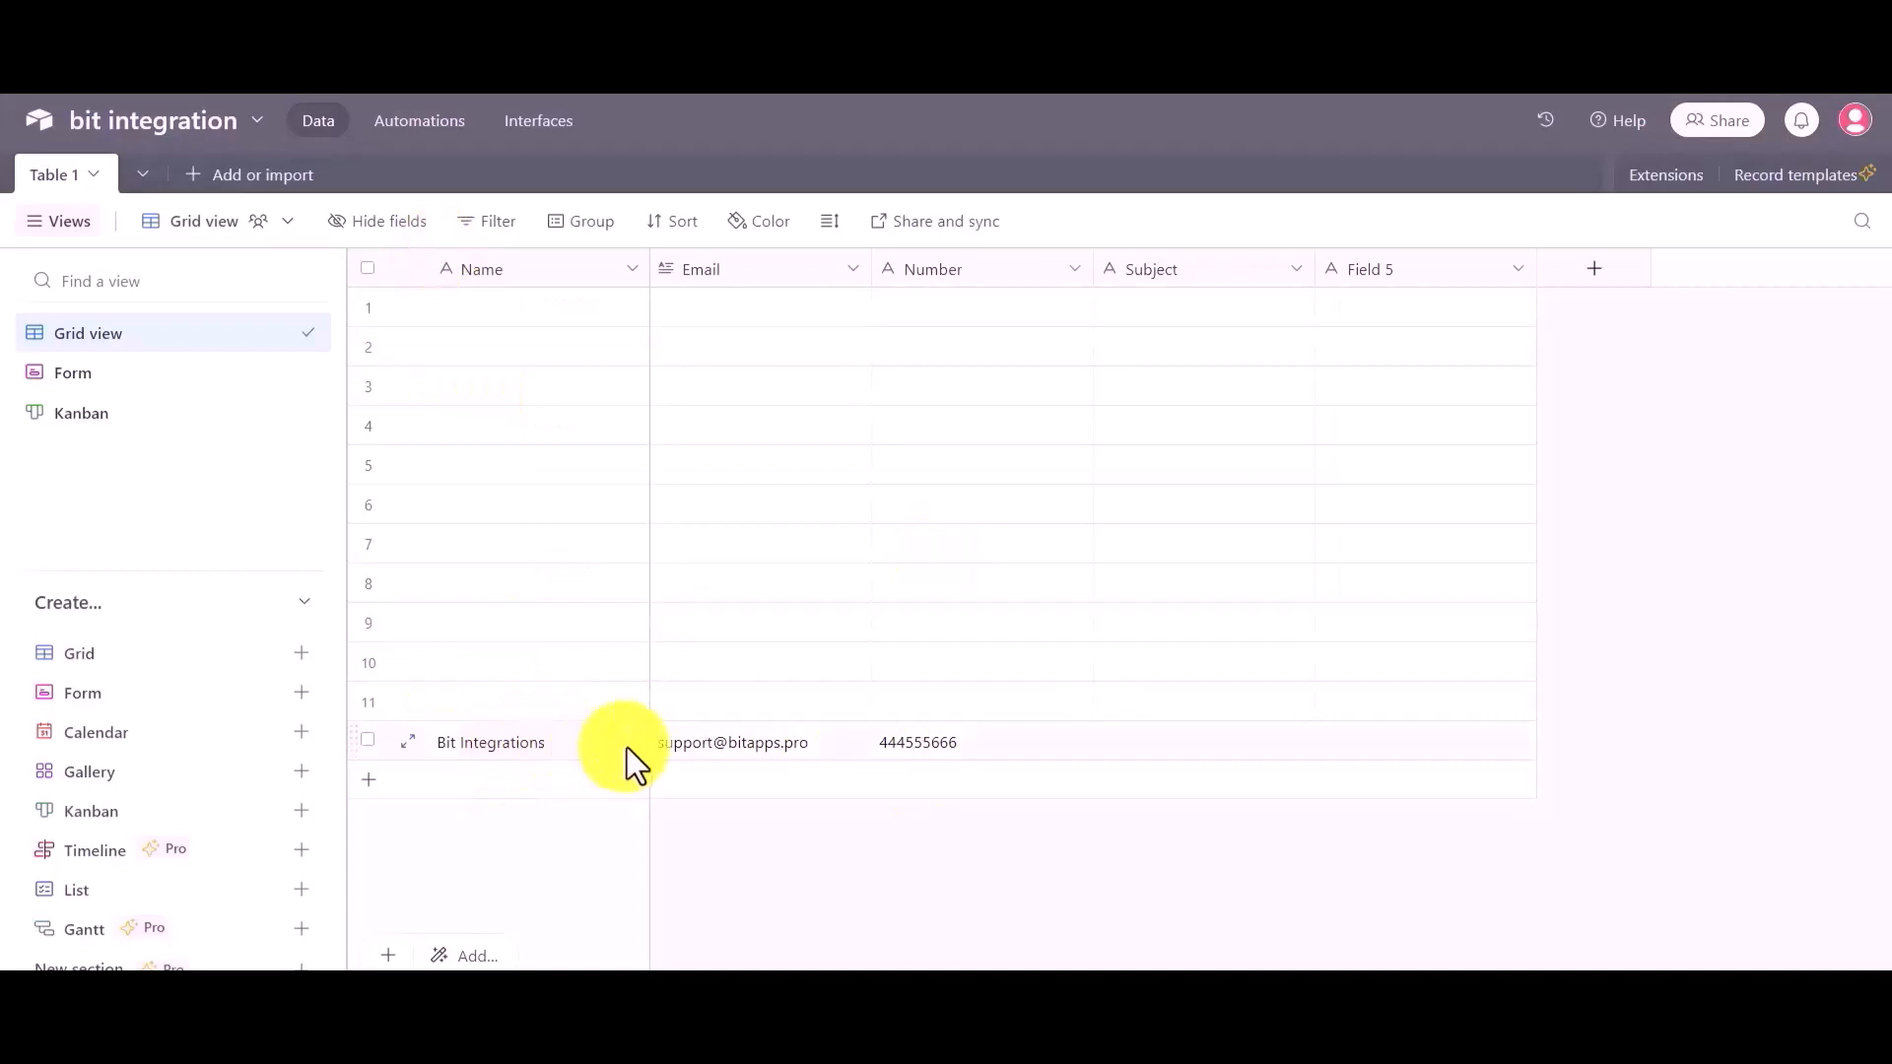
pyautogui.moveTo(585, 743)
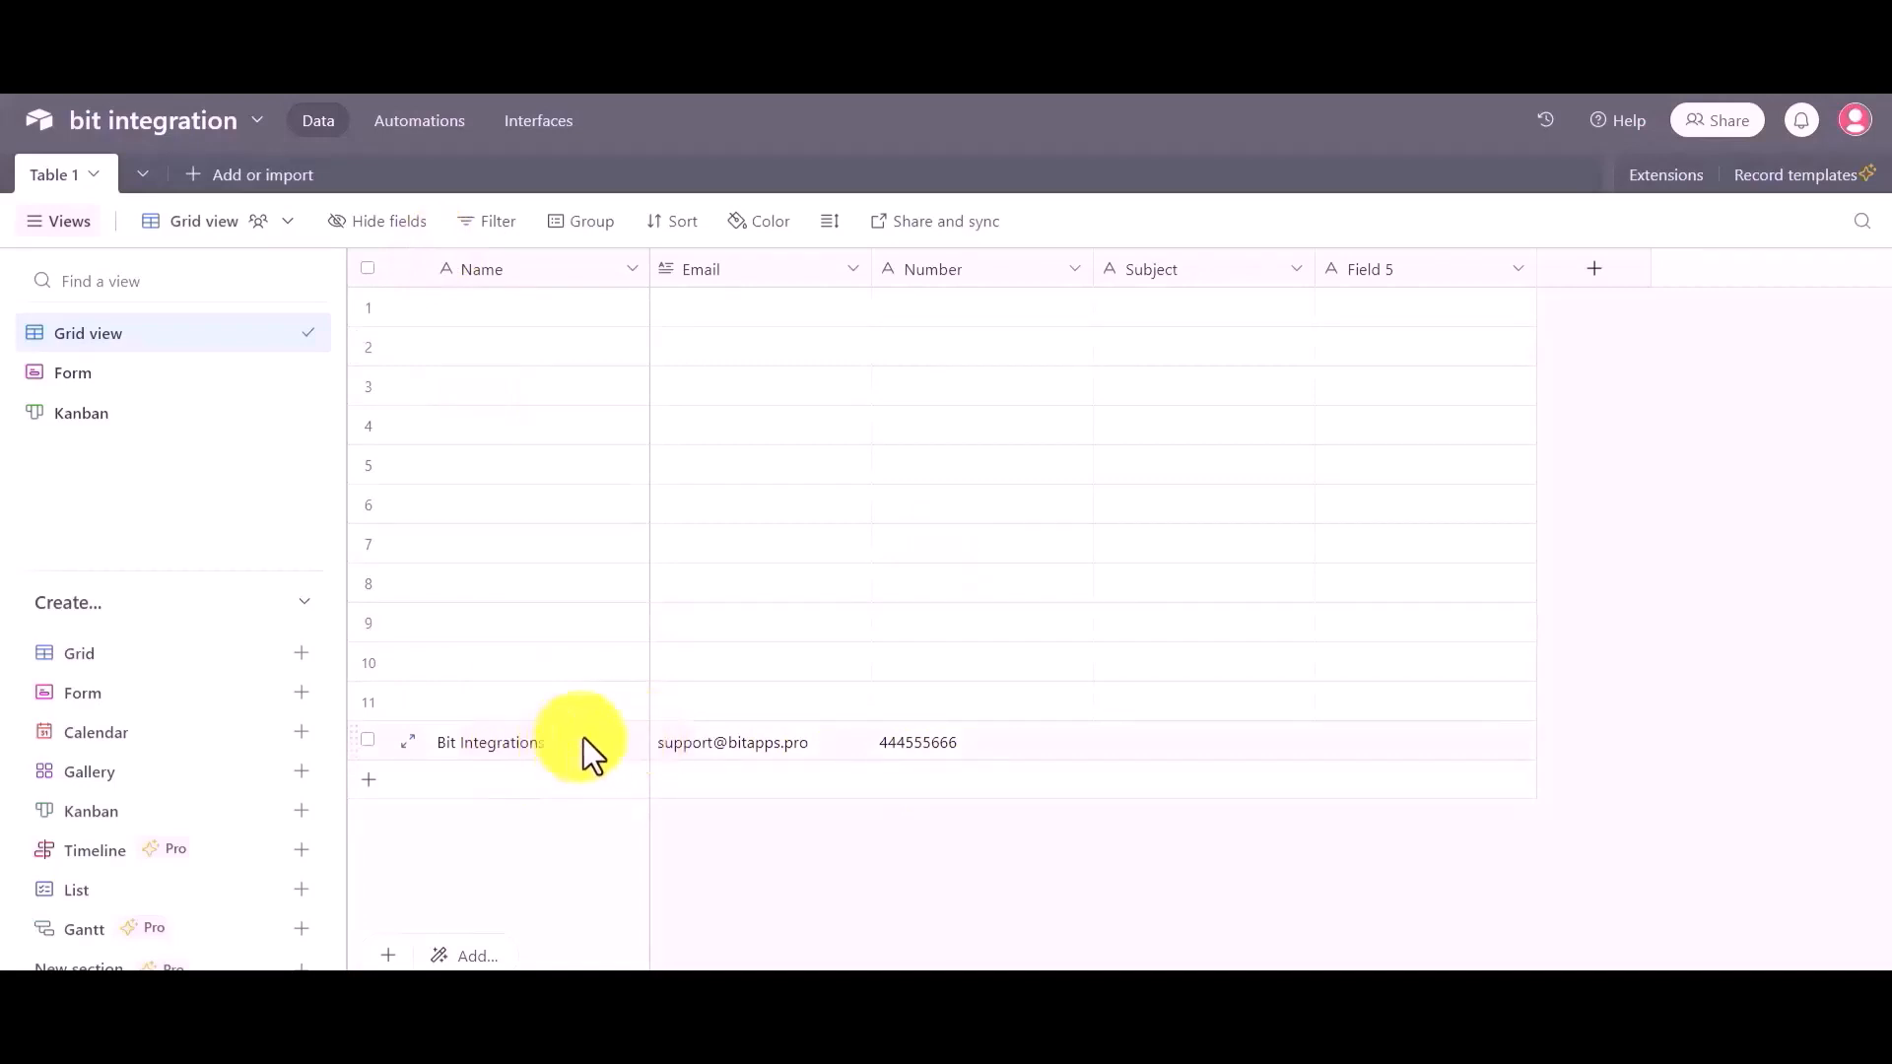